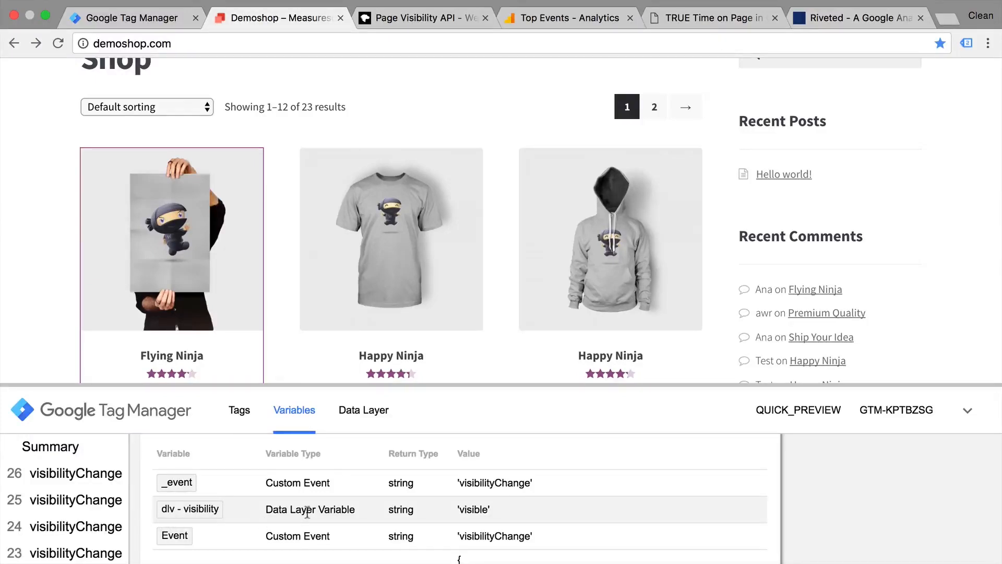
{"action": "mouse_move", "coordinate": [456, 499]}
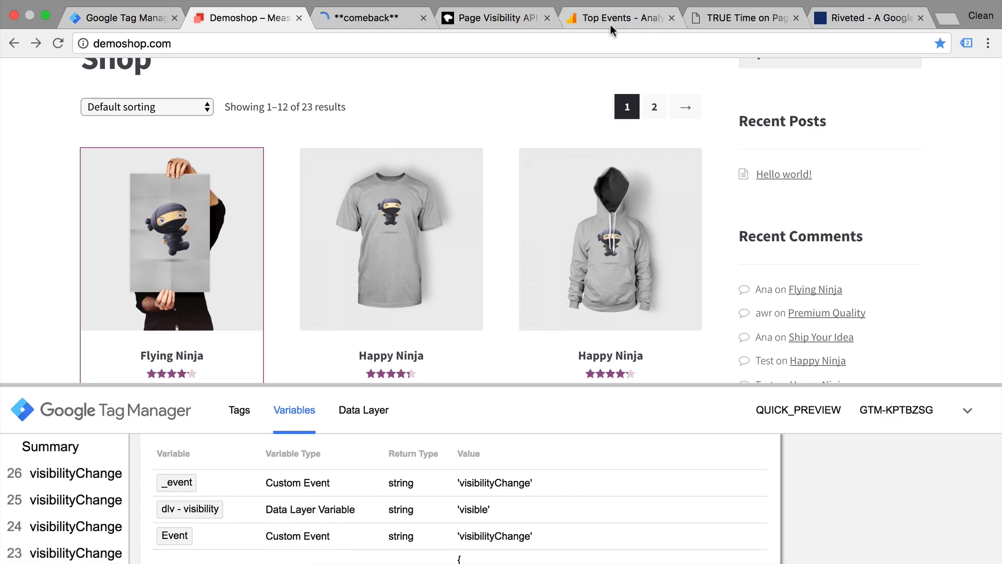
Leave the Demoshop page so its title flashes comeback, then return and check the preview event list.
{"action": "left_click", "coordinate": [617, 17]}
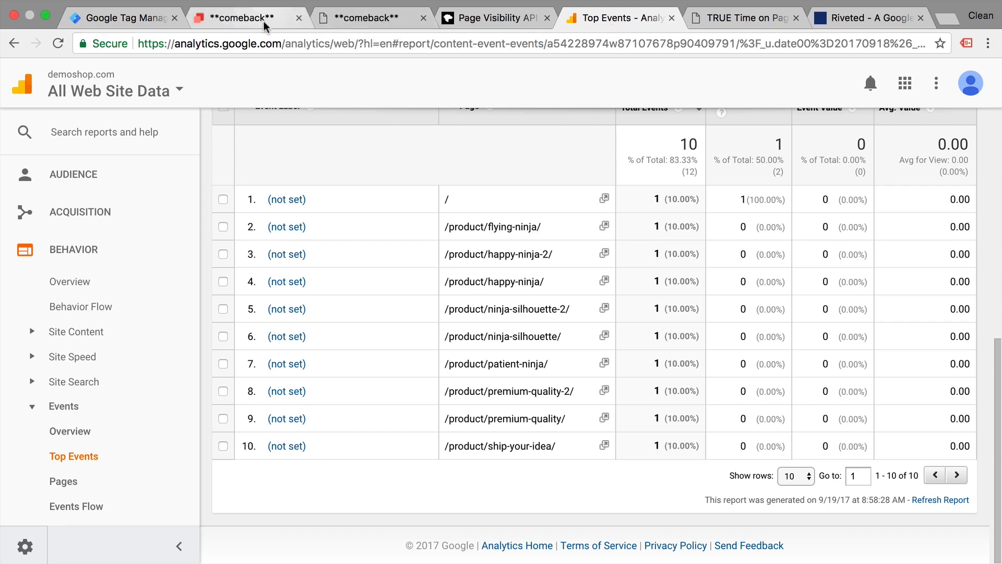
{"action": "left_click", "coordinate": [250, 16]}
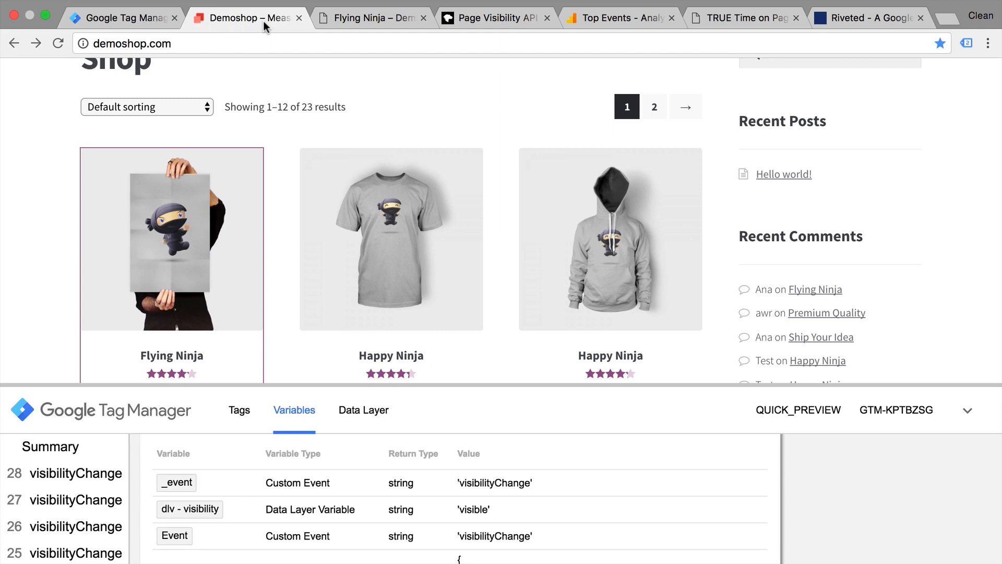
{"action": "left_click", "coordinate": [126, 18]}
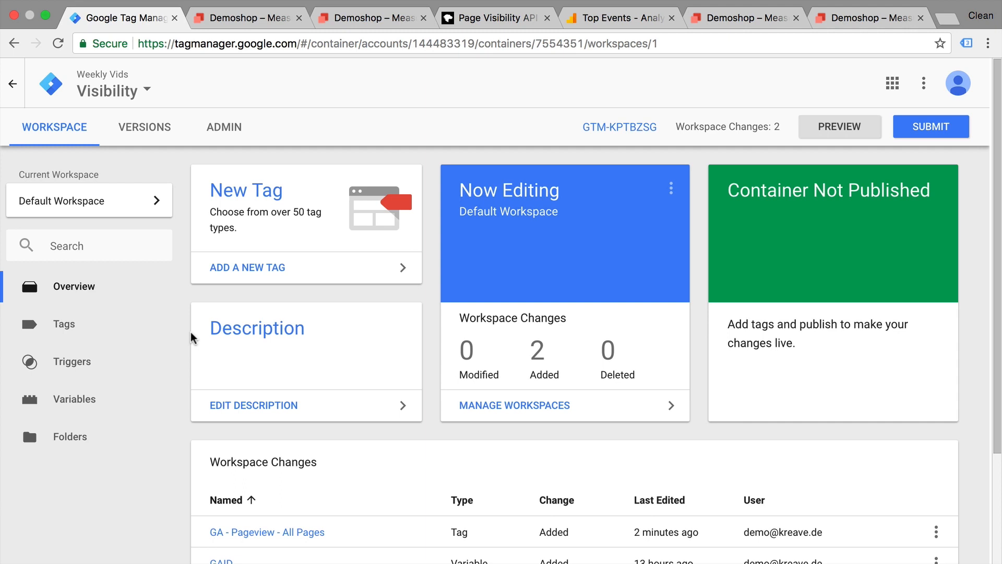
{"action": "mouse_move", "coordinate": [244, 25]}
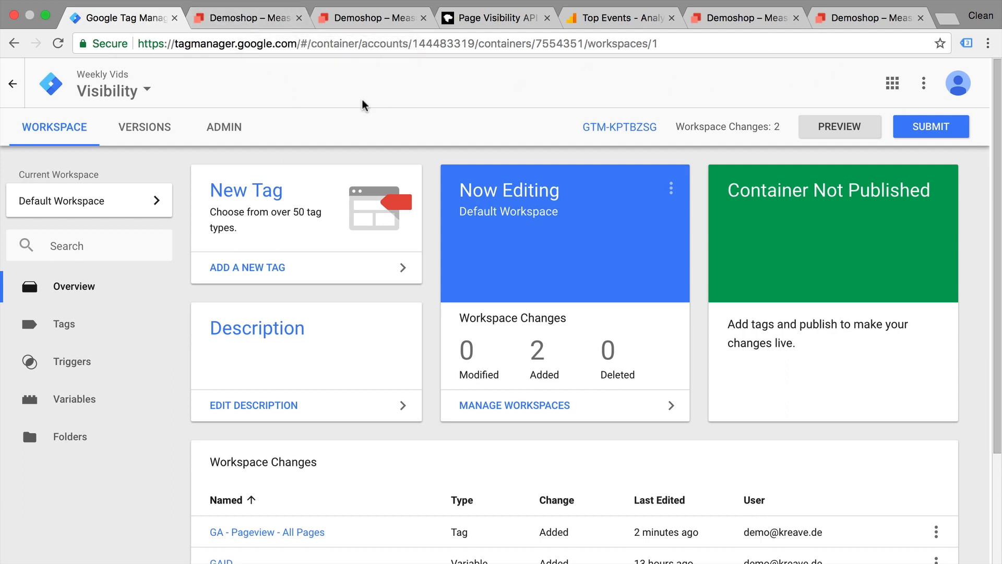
{"action": "mouse_move", "coordinate": [506, 173]}
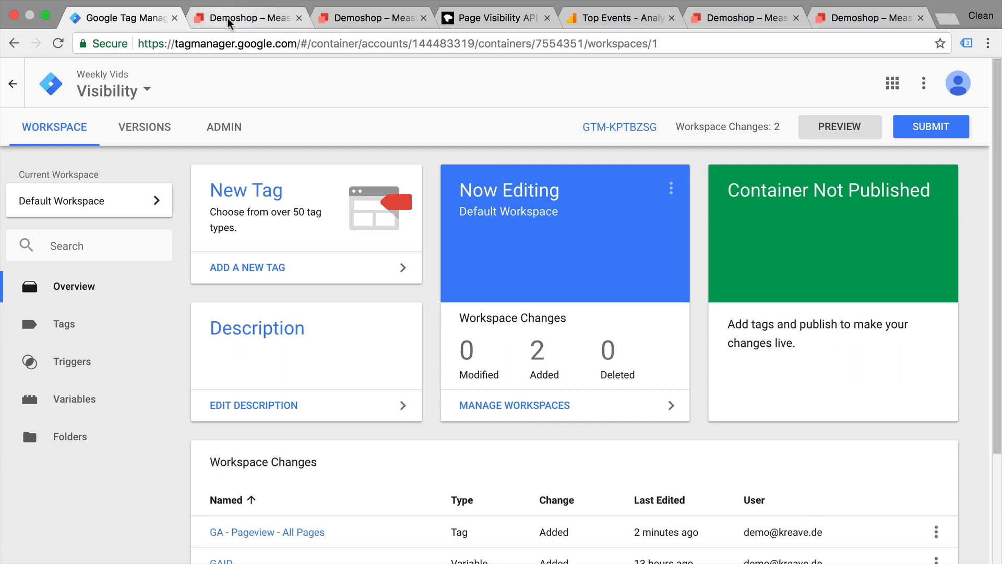
Return to the Demoshop shop page, now loading without the debug panel, and scroll it.
{"action": "left_click", "coordinate": [240, 16]}
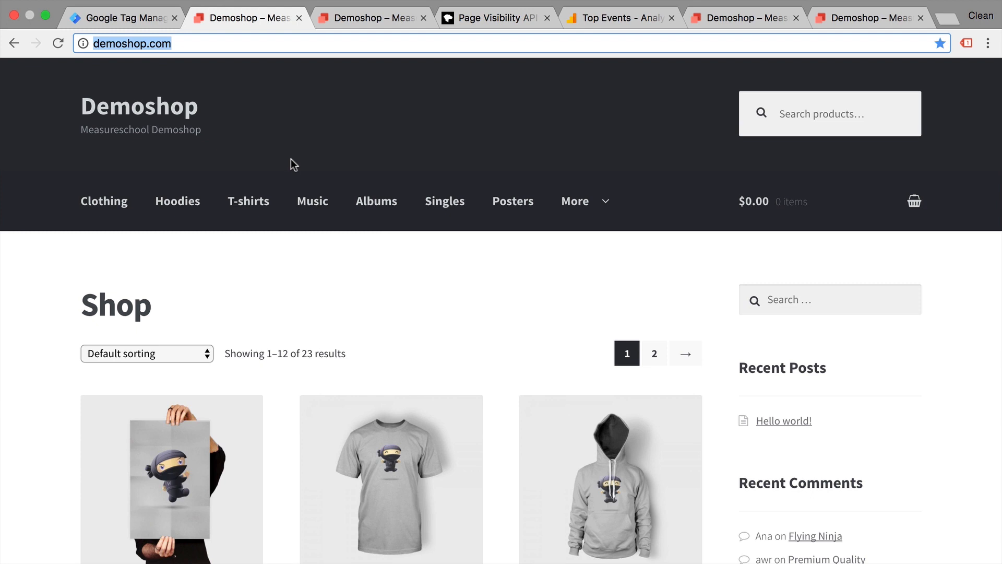
{"action": "scroll", "scroll_direction": "down", "scroll_amount": 3}
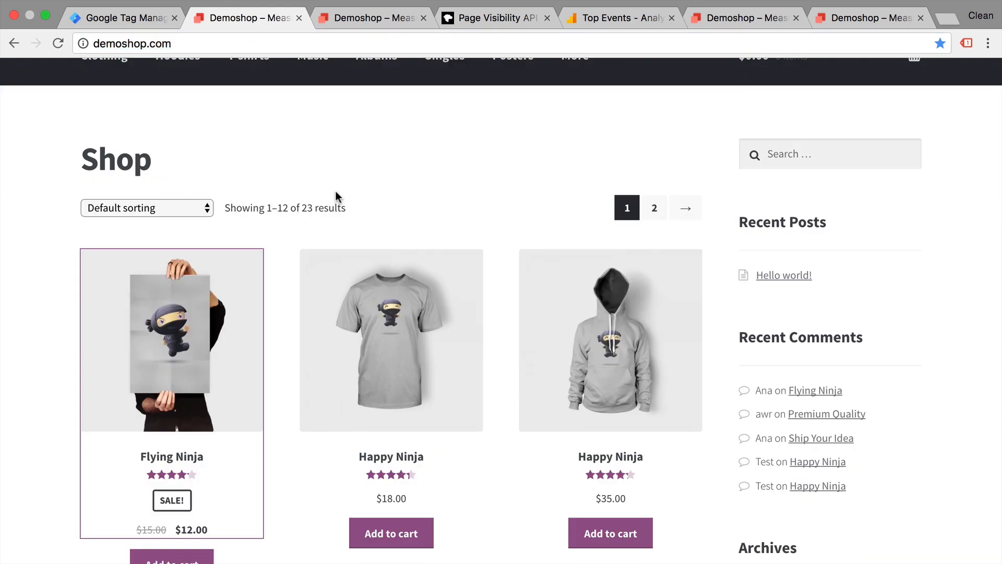
{"action": "left_click", "coordinate": [169, 340]}
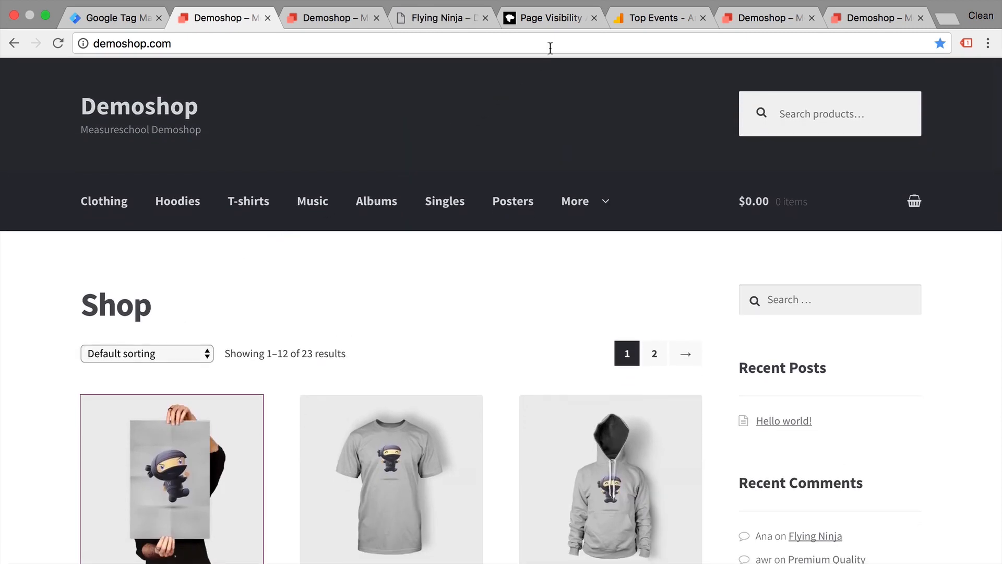
Review the Page Visibility API's mobile and desktop browser compatibility on MDN, then return to the workspace overview.
{"action": "left_click", "coordinate": [548, 17]}
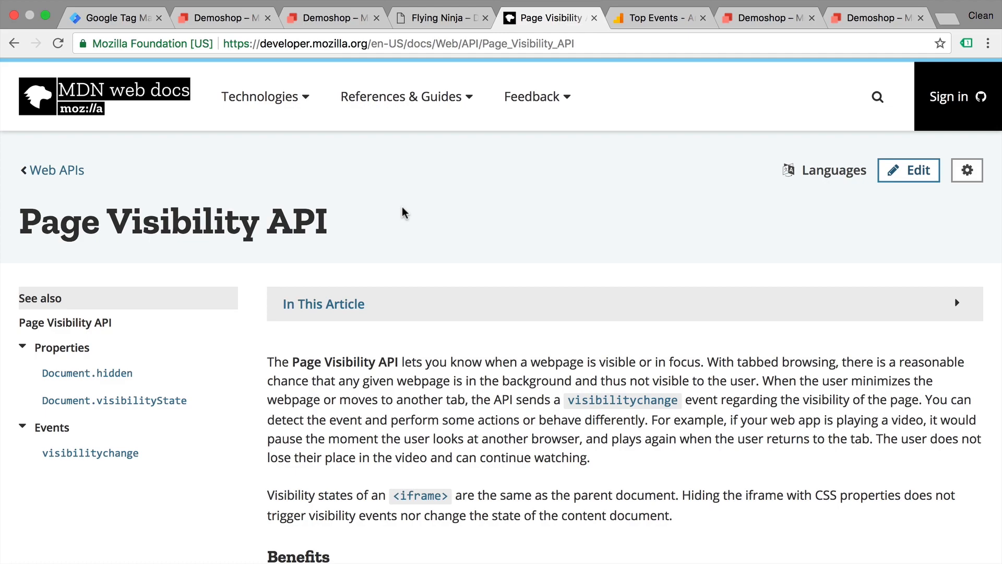
{"action": "scroll", "scroll_direction": "down", "scroll_amount": 3}
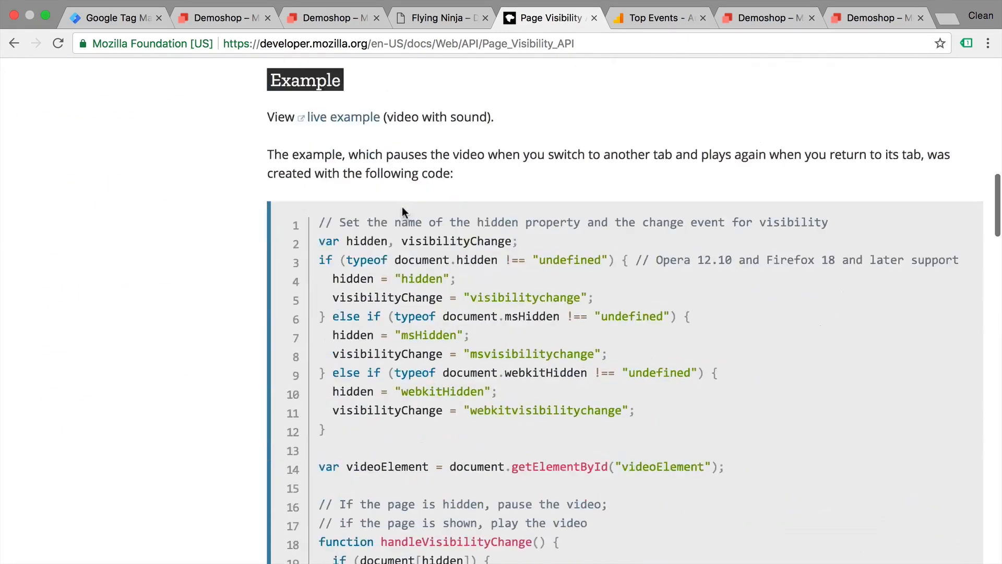
{"action": "scroll", "scroll_direction": "down", "scroll_amount": 3}
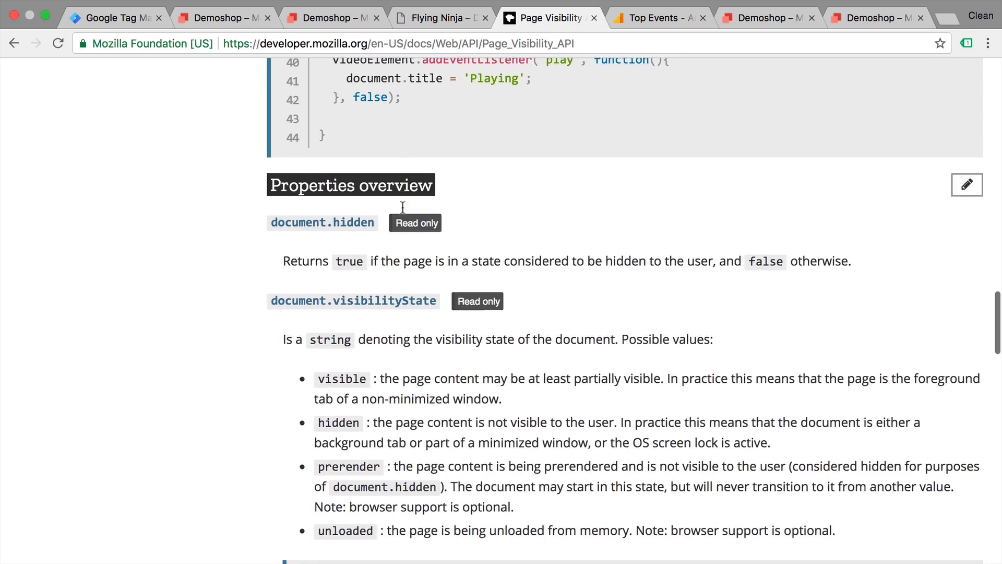
{"action": "scroll", "scroll_direction": "down", "scroll_amount": 3}
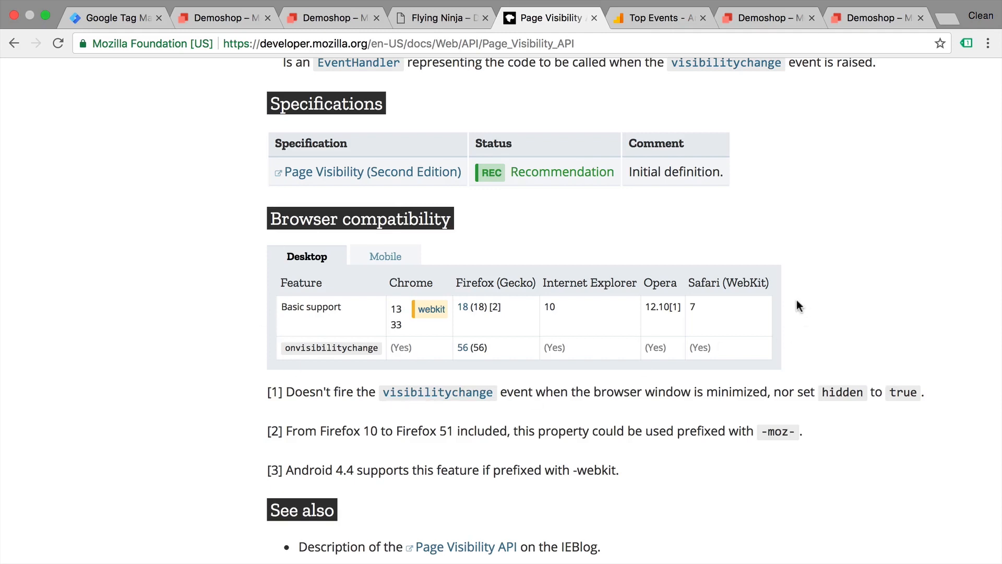
{"action": "mouse_move", "coordinate": [791, 298]}
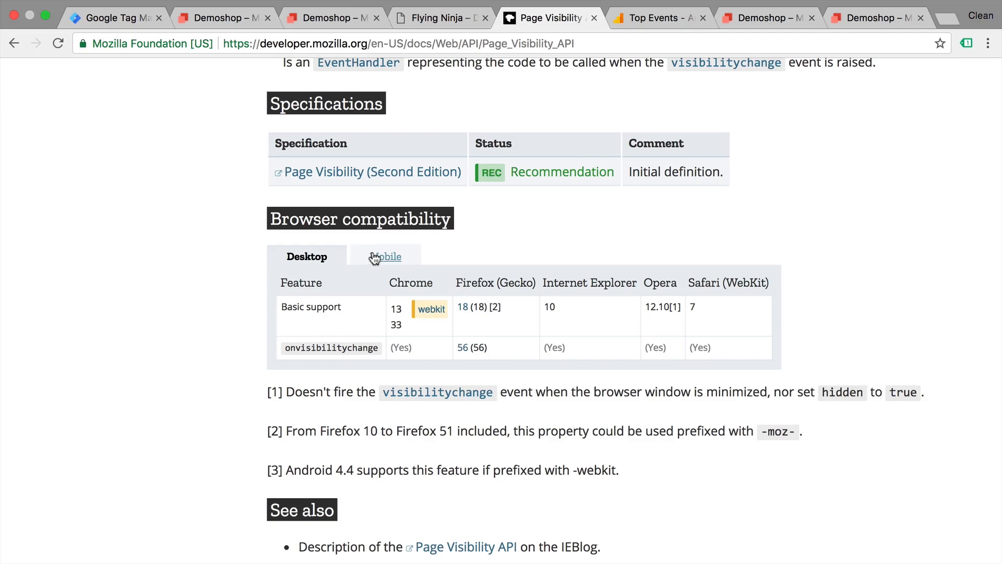
{"action": "left_click", "coordinate": [385, 256]}
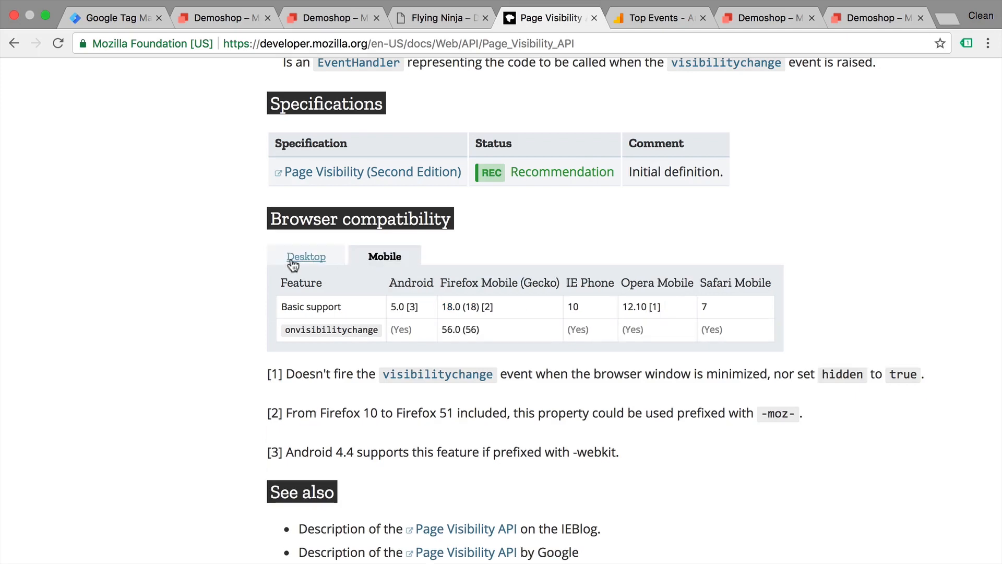
{"action": "left_click", "coordinate": [307, 257]}
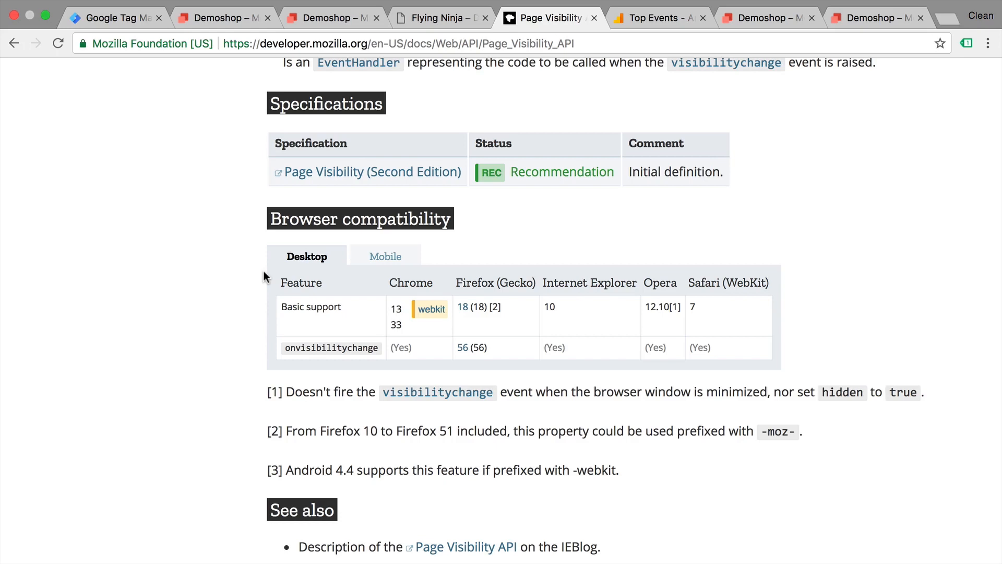
{"action": "mouse_move", "coordinate": [215, 304]}
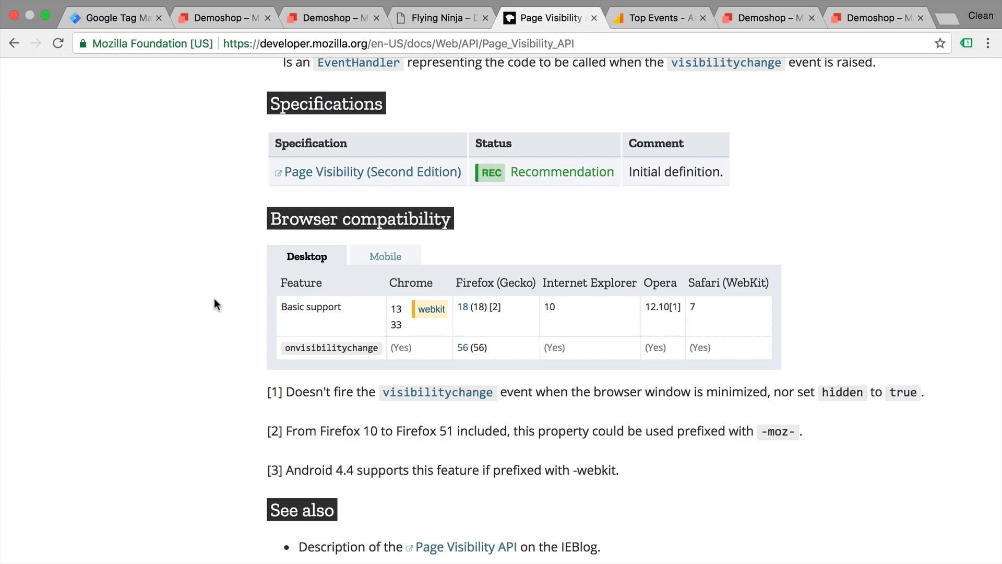
{"action": "left_click", "coordinate": [117, 19]}
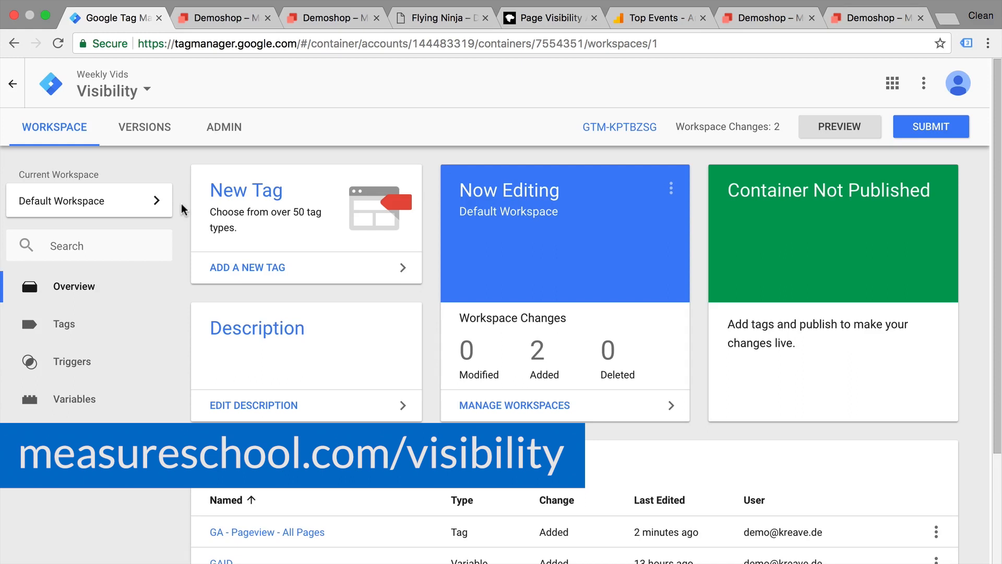
From Admin > Import Container, load the MEASURESCHOOL-VISIBILITY.JSON container file.
{"action": "left_click", "coordinate": [223, 126]}
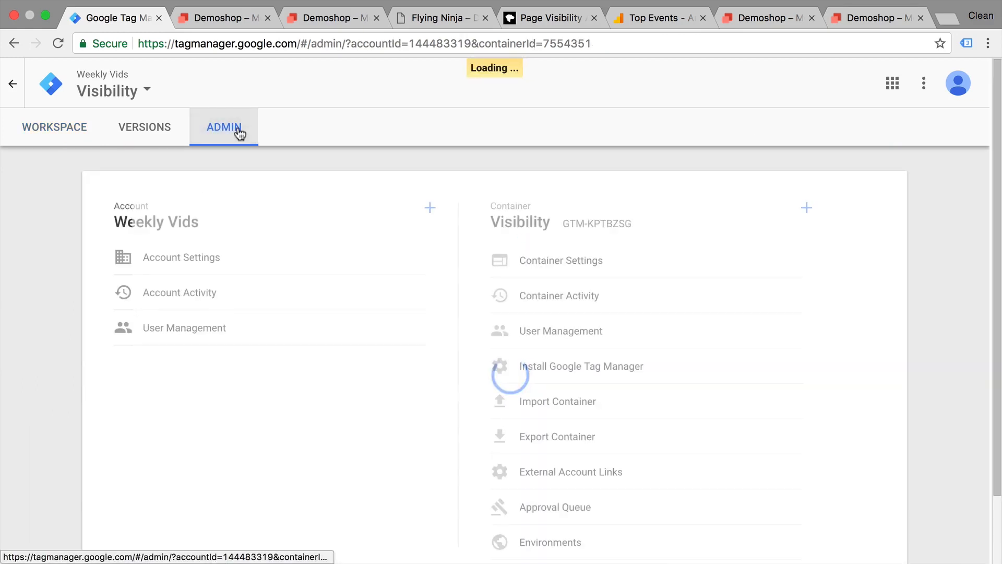
{"action": "left_click", "coordinate": [557, 401]}
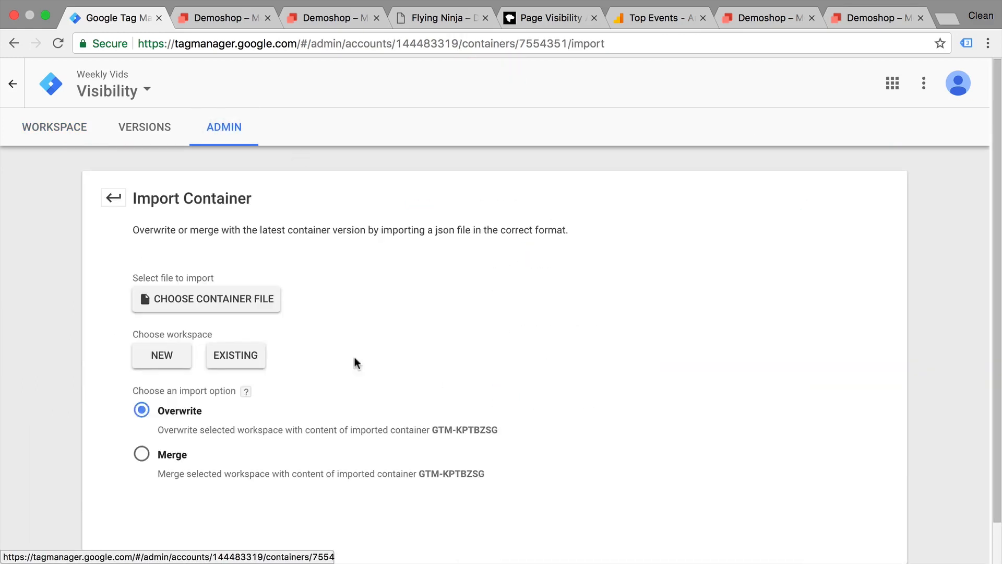
{"action": "left_click", "coordinate": [205, 299]}
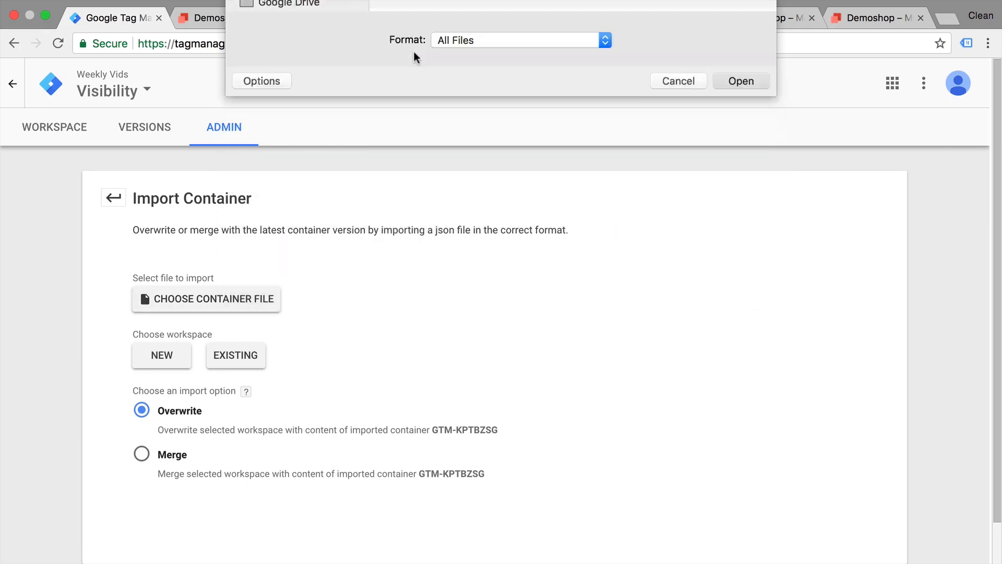
{"action": "left_click", "coordinate": [741, 82]}
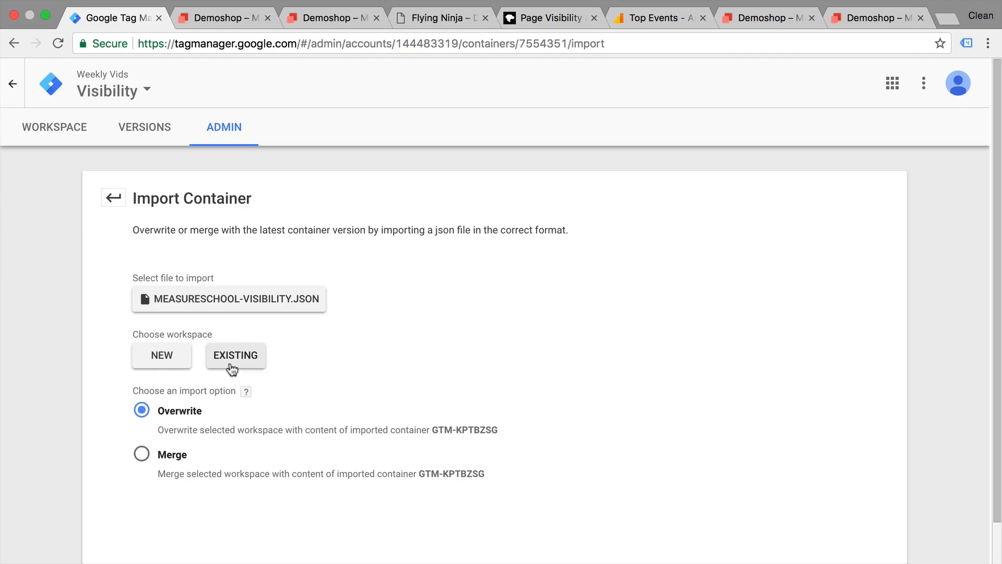
Merge the import into the existing Default Workspace and confirm, bringing changes to 9.
{"action": "left_click", "coordinate": [236, 355]}
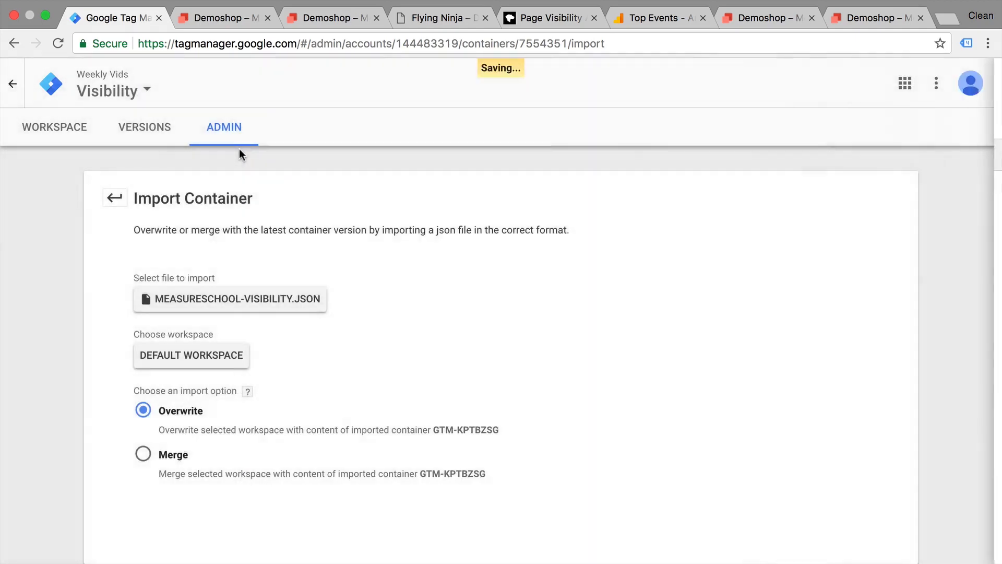
{"action": "scroll", "scroll_direction": "down", "scroll_amount": 3}
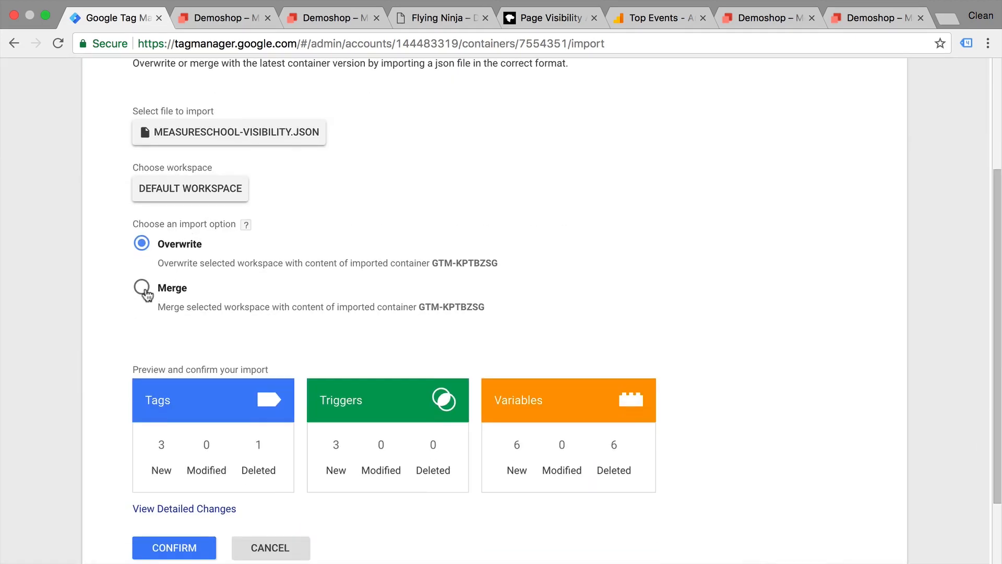
{"action": "left_click", "coordinate": [141, 288]}
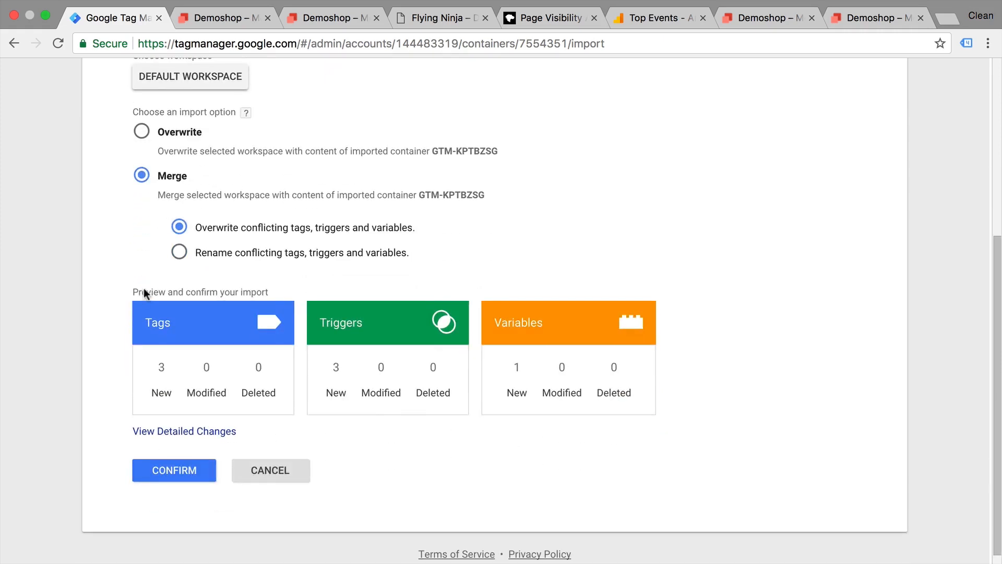
{"action": "mouse_move", "coordinate": [504, 394]}
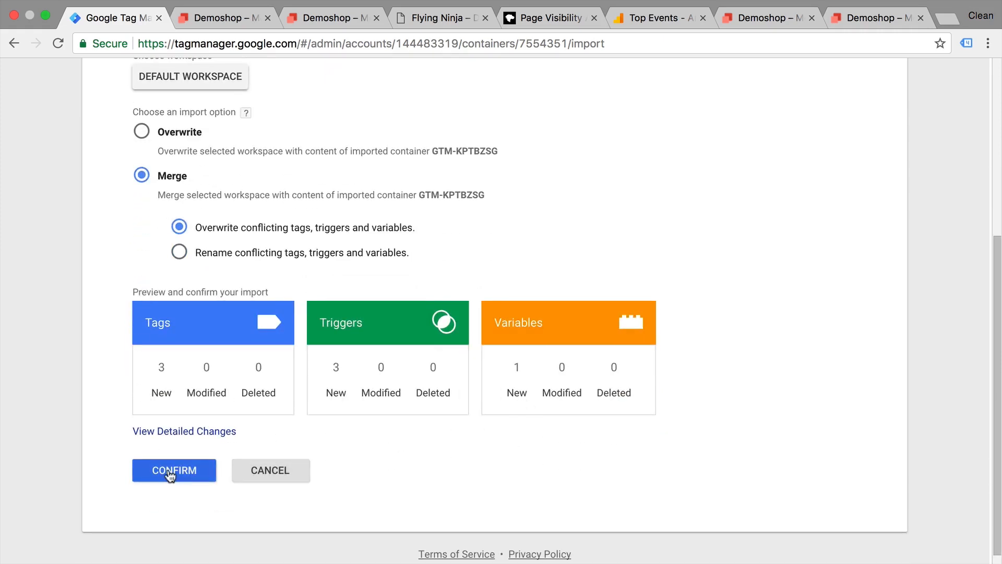
{"action": "left_click", "coordinate": [174, 470]}
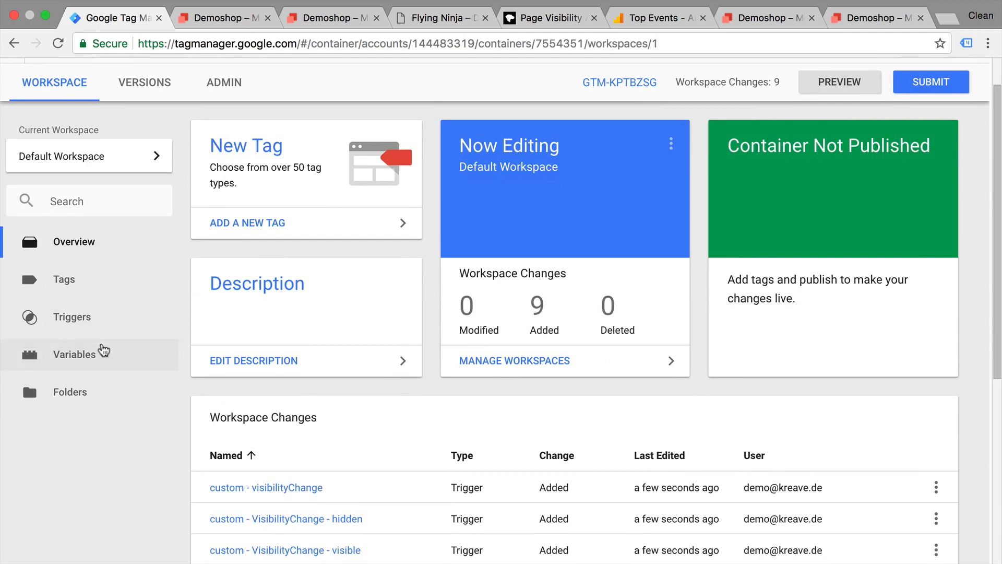
Inspect the Listener - Visibility tag, then start previewing the workspace on Demoshop.
{"action": "left_click", "coordinate": [64, 280]}
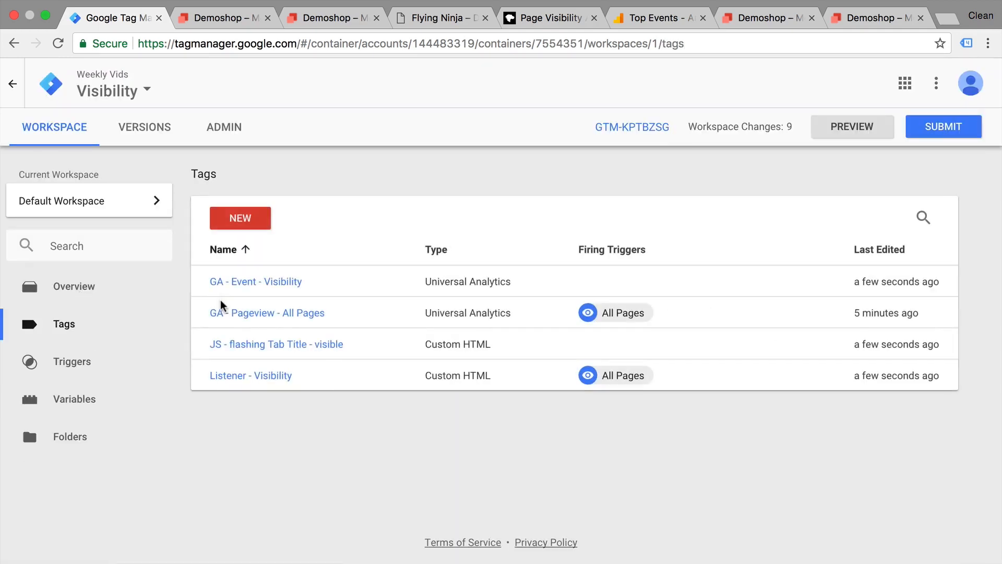
{"action": "mouse_move", "coordinate": [223, 395]}
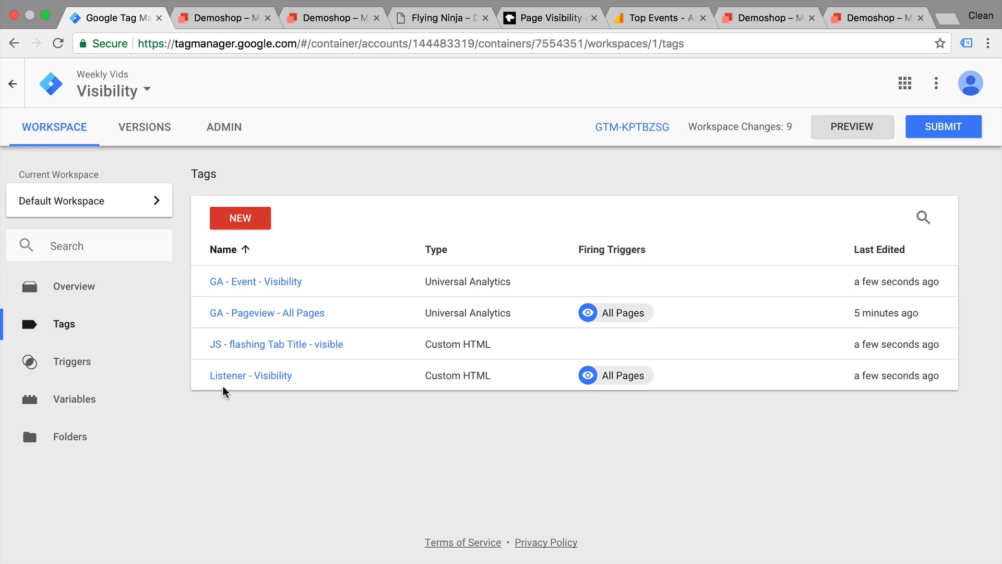
{"action": "left_click", "coordinate": [251, 374]}
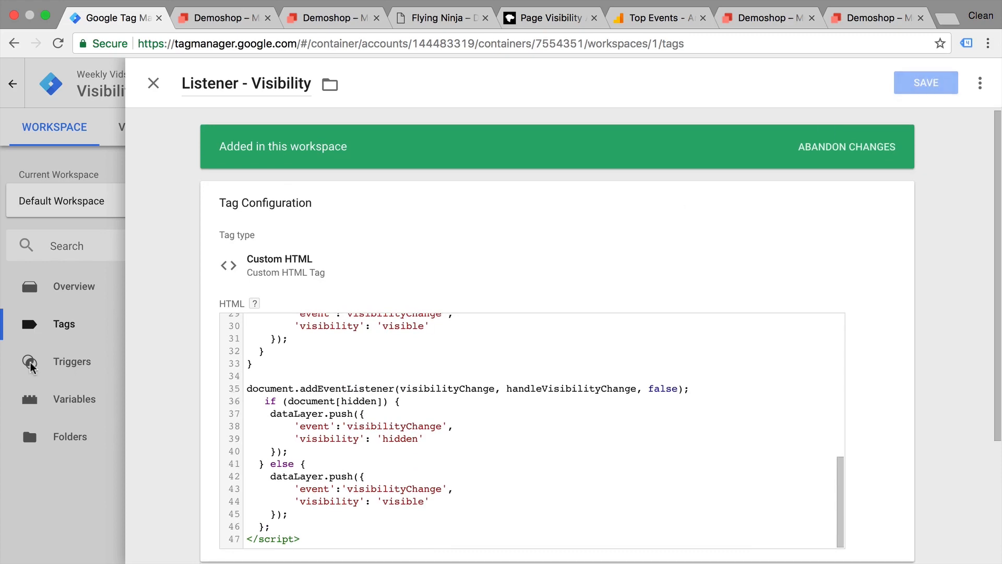
{"action": "left_click", "coordinate": [927, 83]}
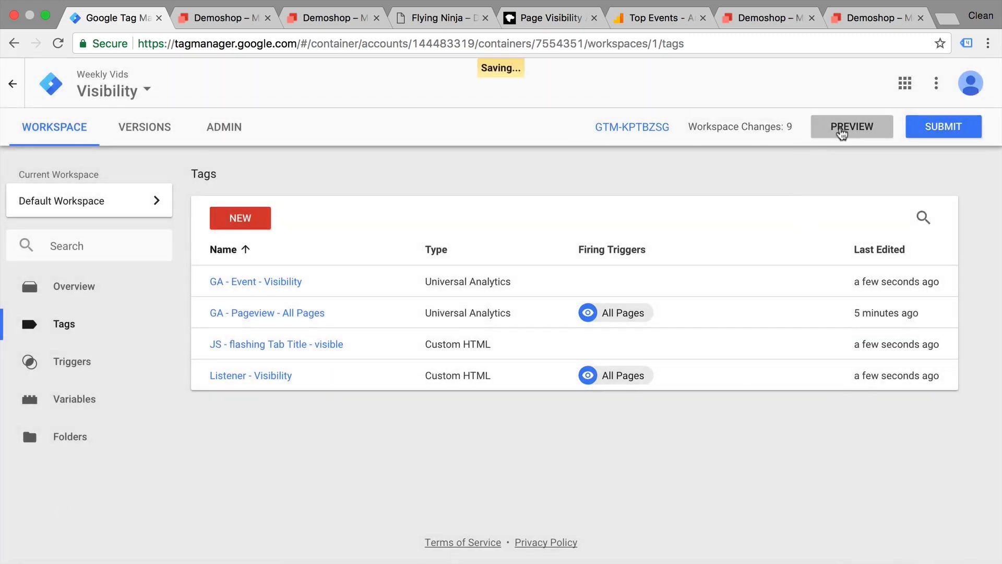
{"action": "left_click", "coordinate": [227, 16]}
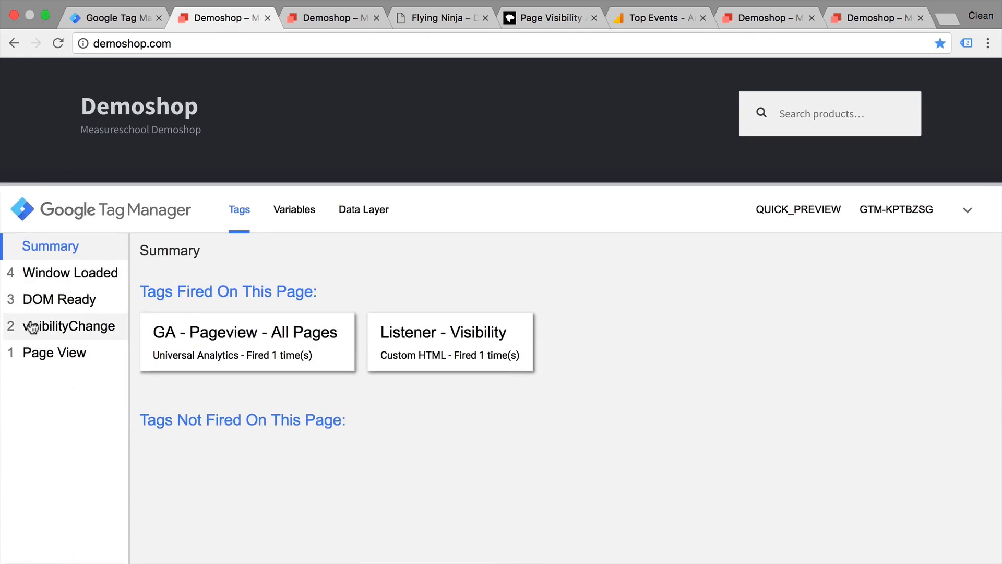
Compare the data layer values of the visible and hidden visibilityChange events, then return to the workspace.
{"action": "left_click", "coordinate": [68, 326]}
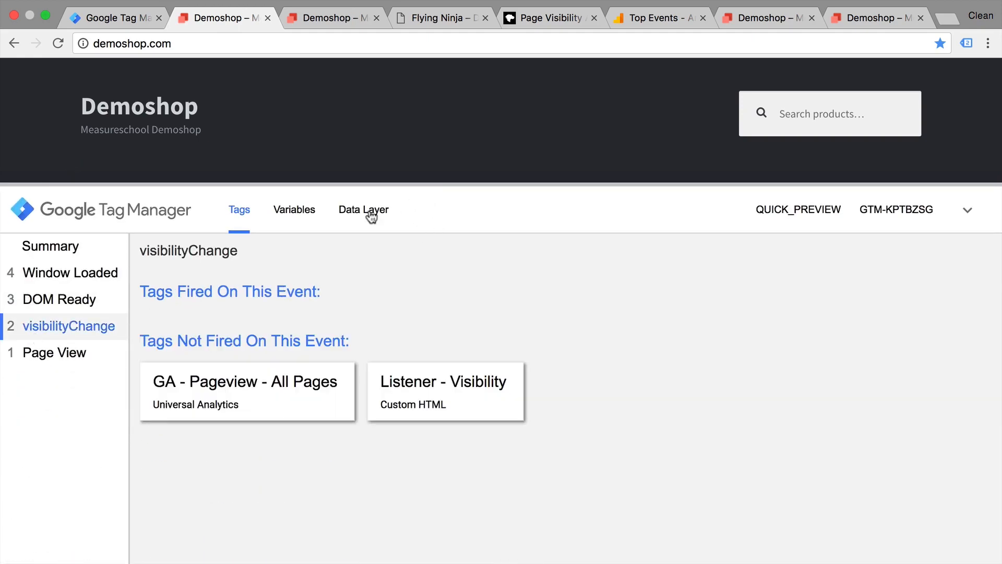
{"action": "left_click", "coordinate": [363, 208]}
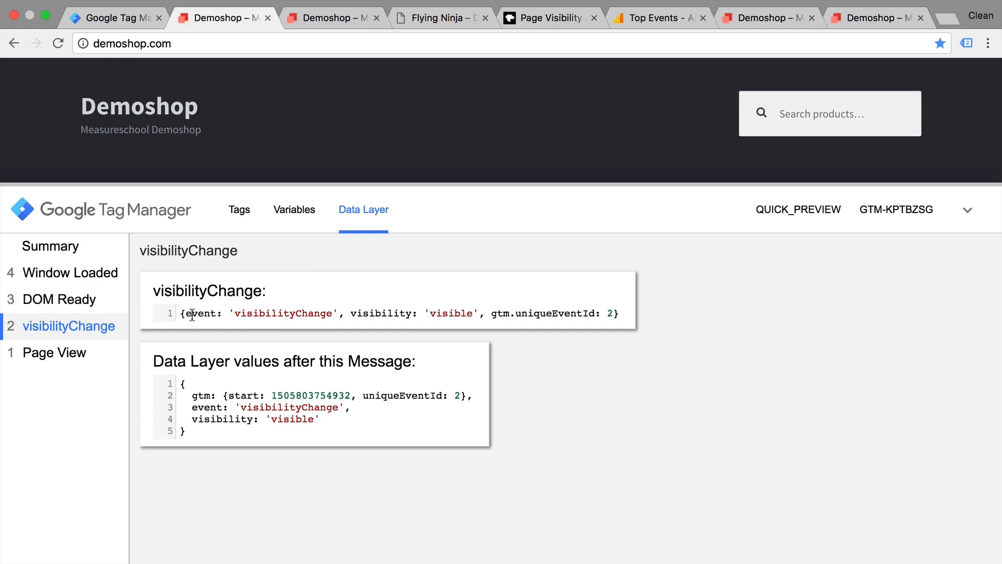
{"action": "mouse_move", "coordinate": [451, 313]}
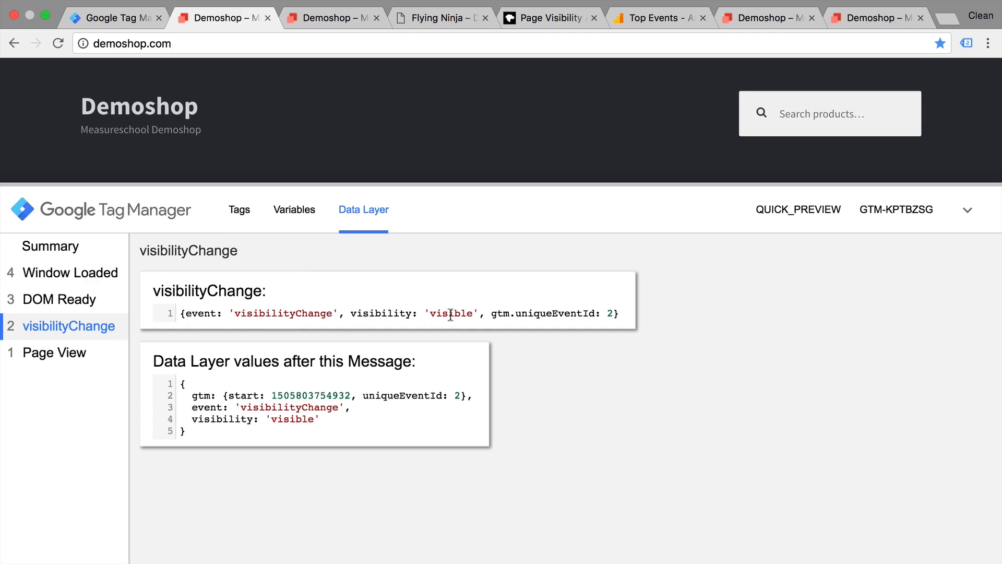
{"action": "mouse_move", "coordinate": [325, 35]}
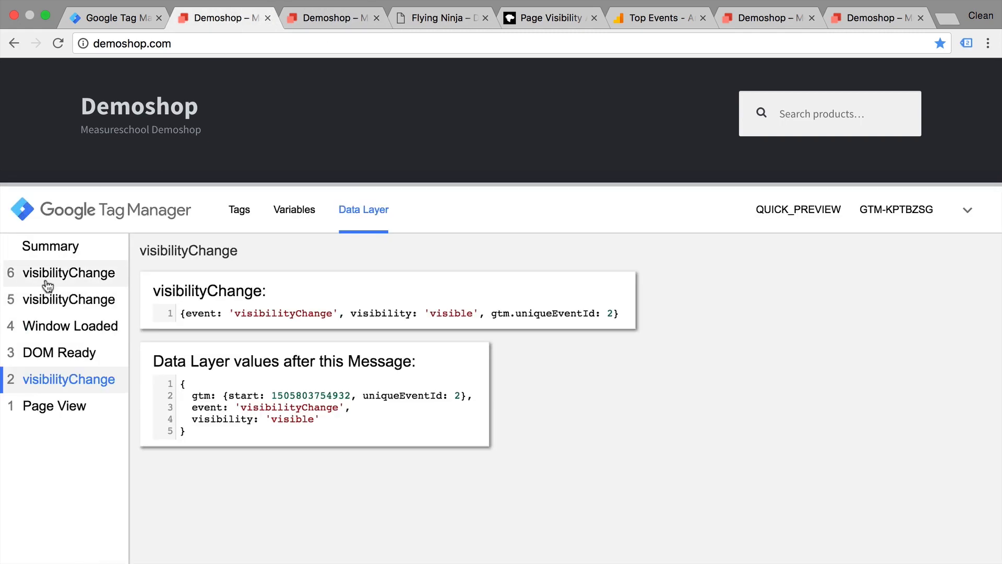
{"action": "left_click", "coordinate": [69, 299]}
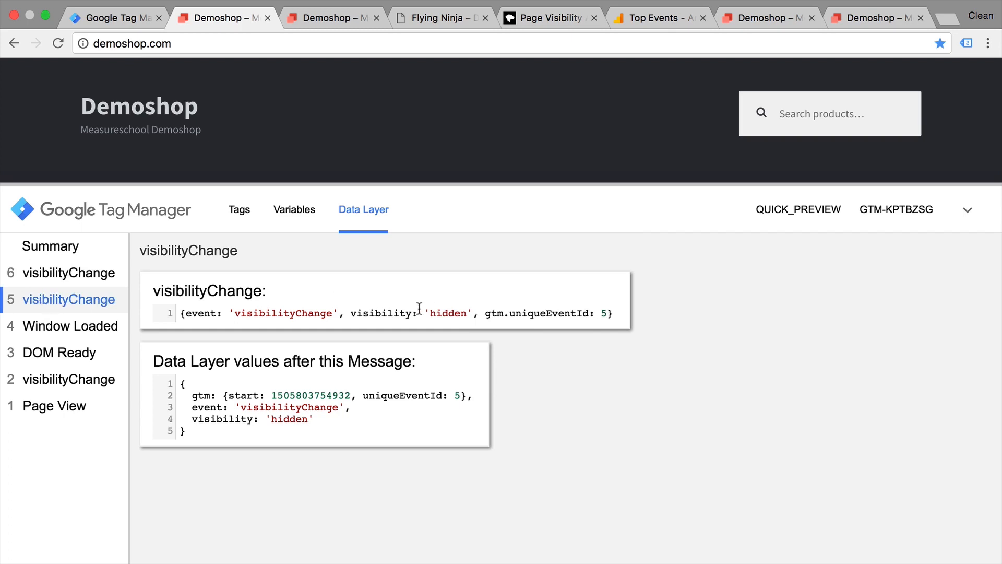
{"action": "mouse_move", "coordinate": [547, 133]}
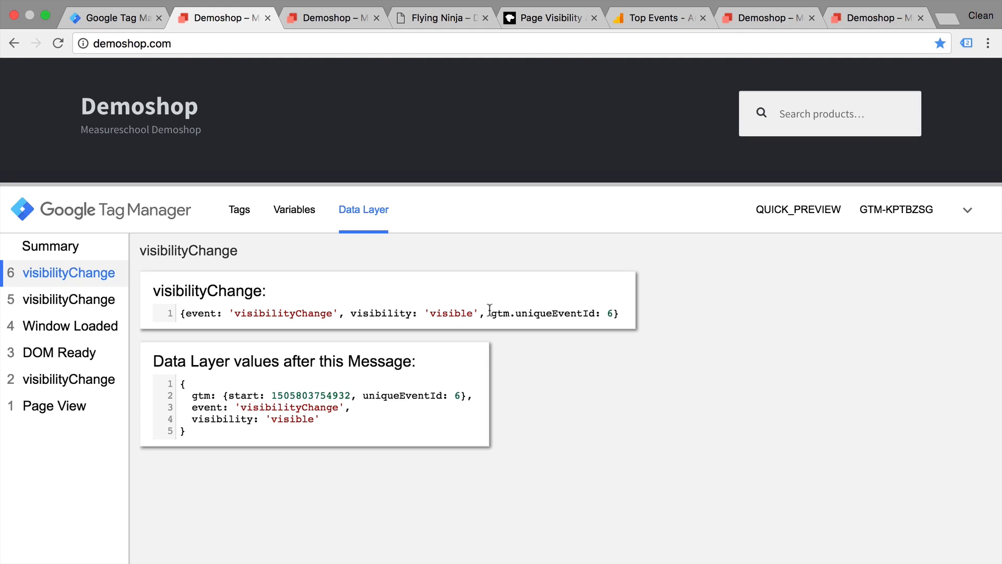
{"action": "left_click", "coordinate": [117, 17]}
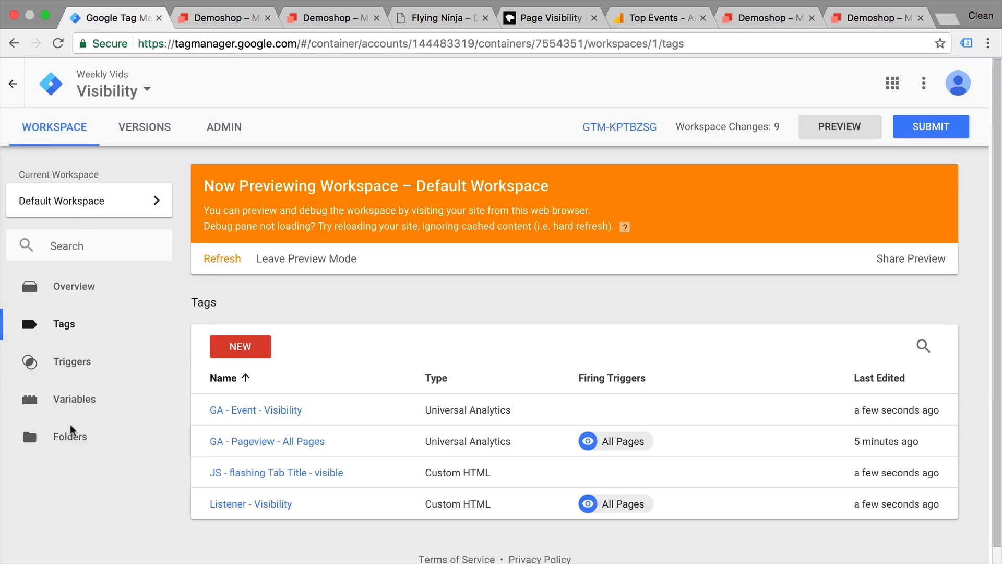
Check in the Variables list that dlv - visibility reads 'visible' for the visibilityChange event.
{"action": "left_click", "coordinate": [74, 399]}
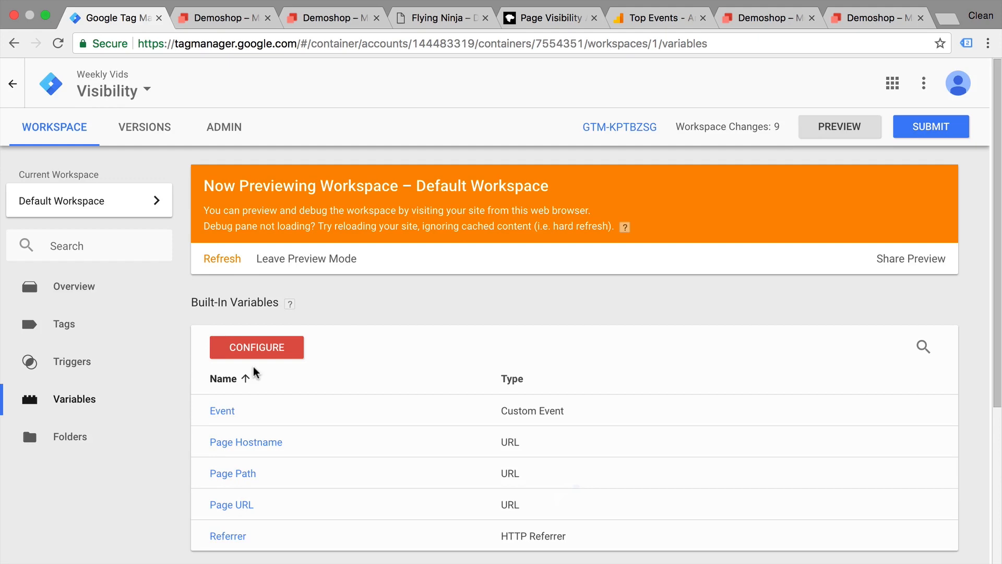
{"action": "scroll", "scroll_direction": "down", "scroll_amount": 3}
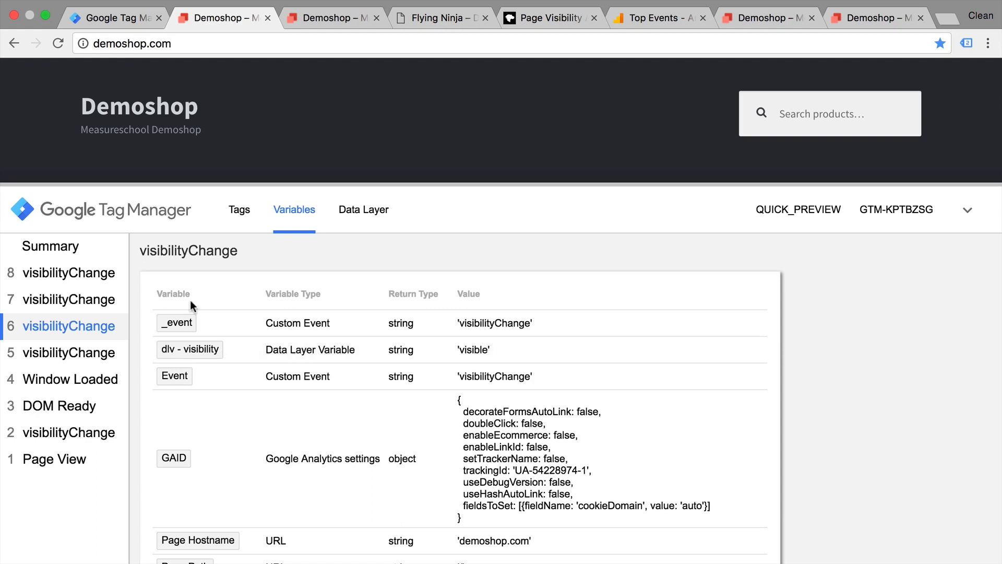
{"action": "left_click", "coordinate": [69, 298]}
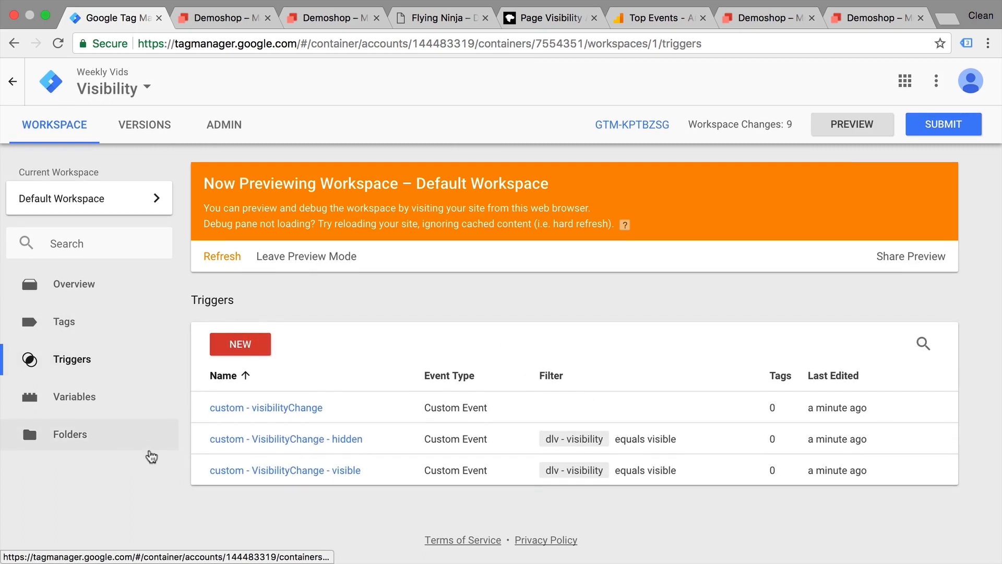
{"action": "mouse_move", "coordinate": [271, 422]}
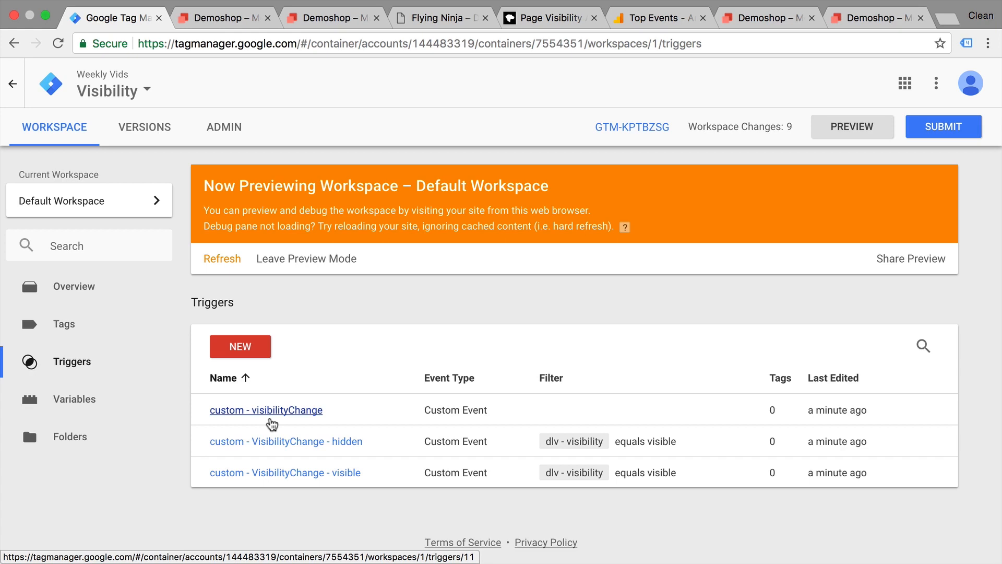
{"action": "mouse_move", "coordinate": [288, 450]}
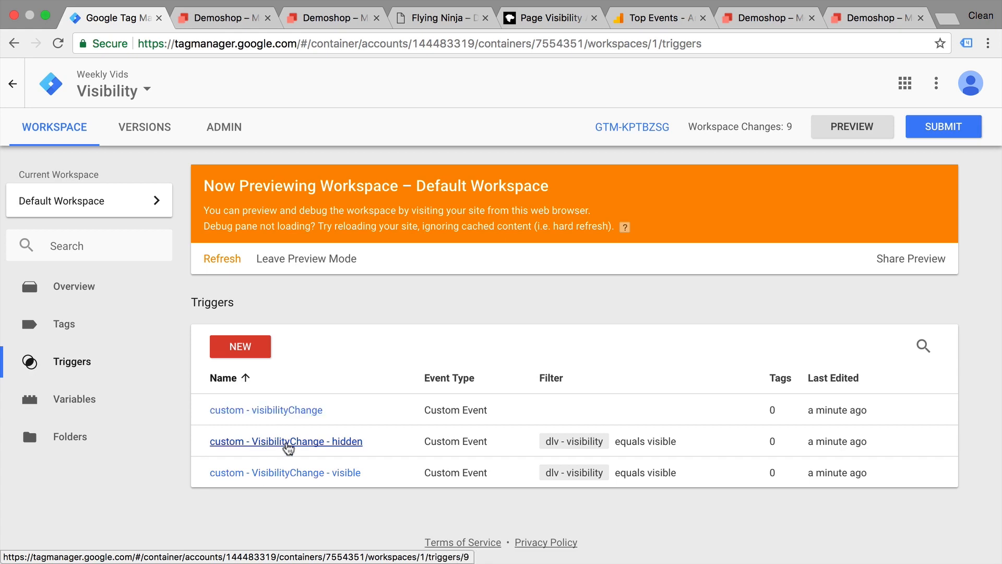
{"action": "mouse_move", "coordinate": [282, 457]}
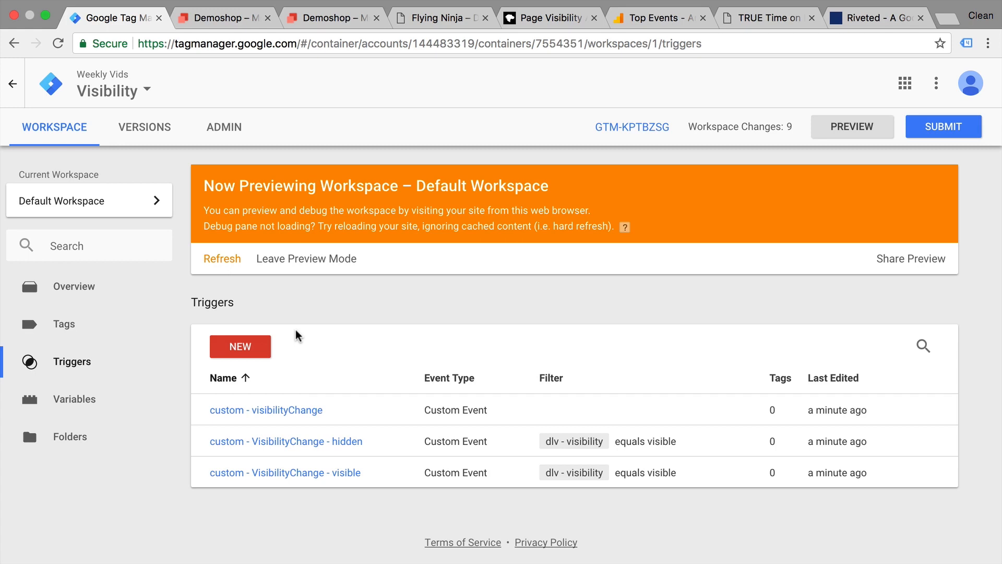
After reviewing the visibility triggers, open the GA - Pageview - All Pages tag for editing.
{"action": "left_click", "coordinate": [64, 323]}
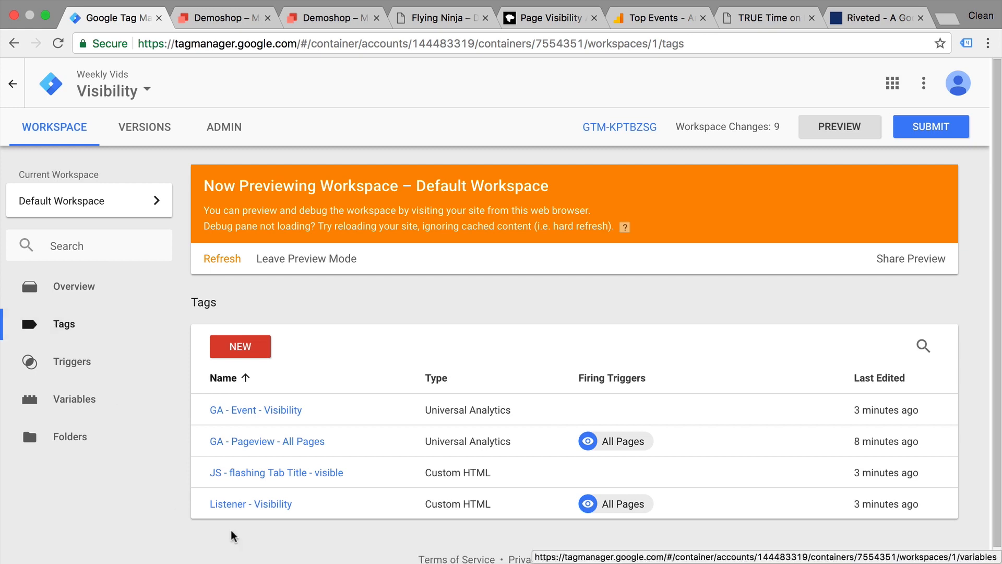
{"action": "mouse_move", "coordinate": [274, 451]}
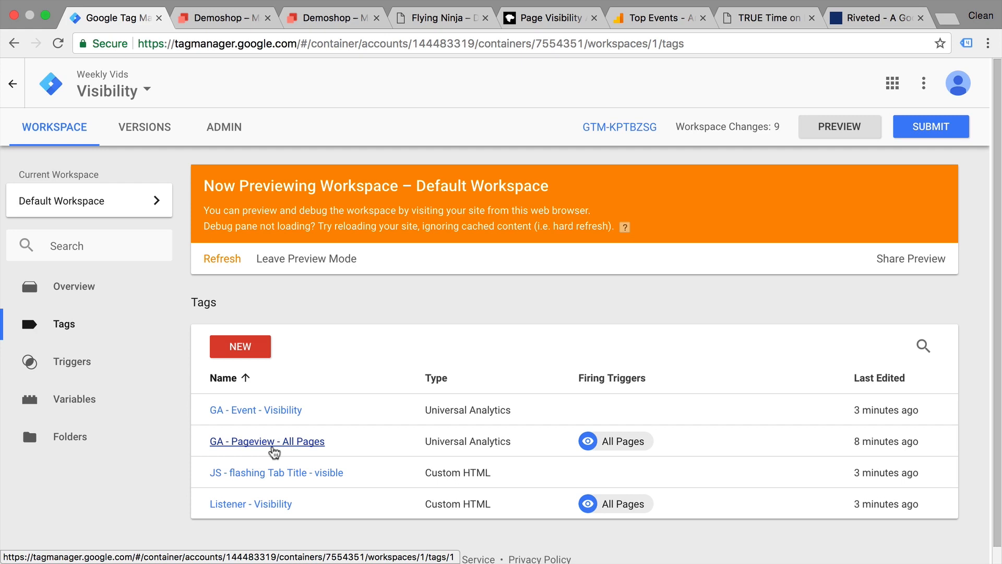
{"action": "left_click", "coordinate": [266, 441]}
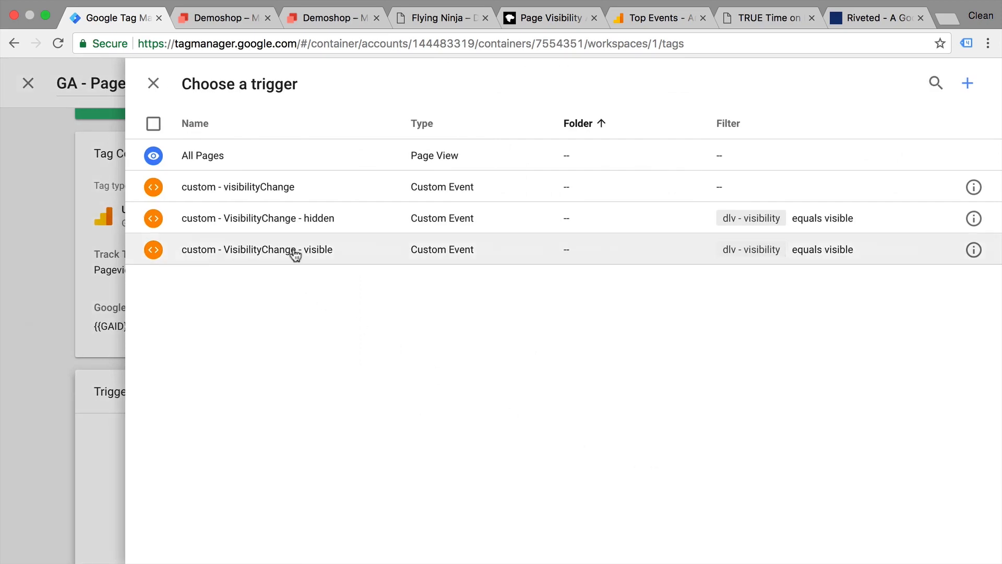
Fire the tag on custom - VisibilityChange - visible, limit it to once per page, and save.
{"action": "left_click", "coordinate": [257, 250]}
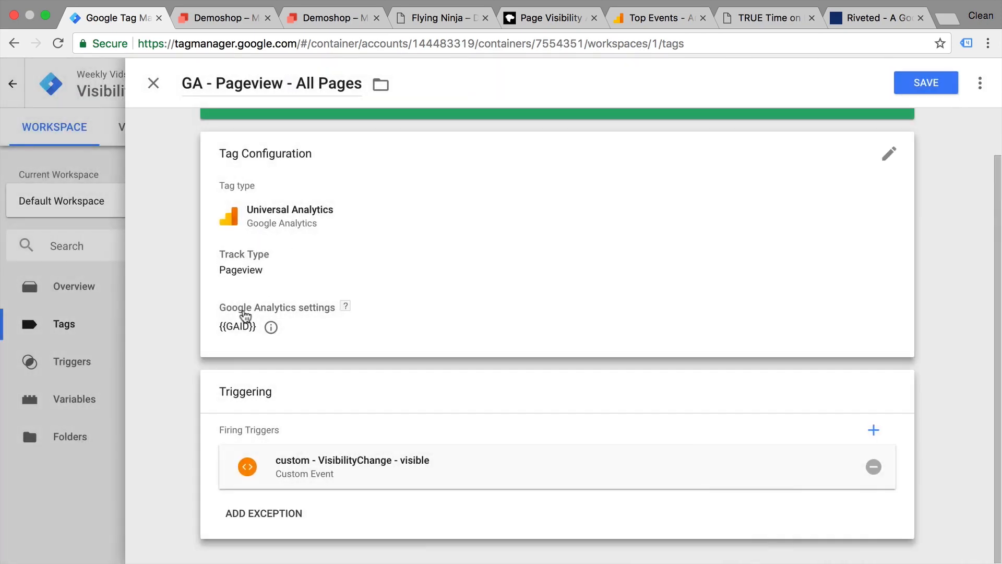
{"action": "mouse_move", "coordinate": [543, 277]}
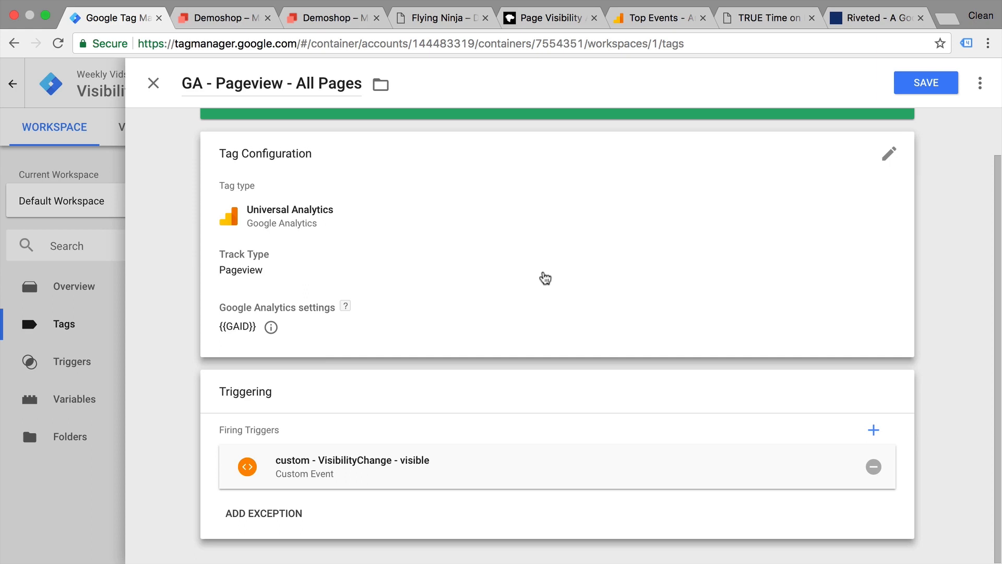
{"action": "left_click", "coordinate": [890, 153]}
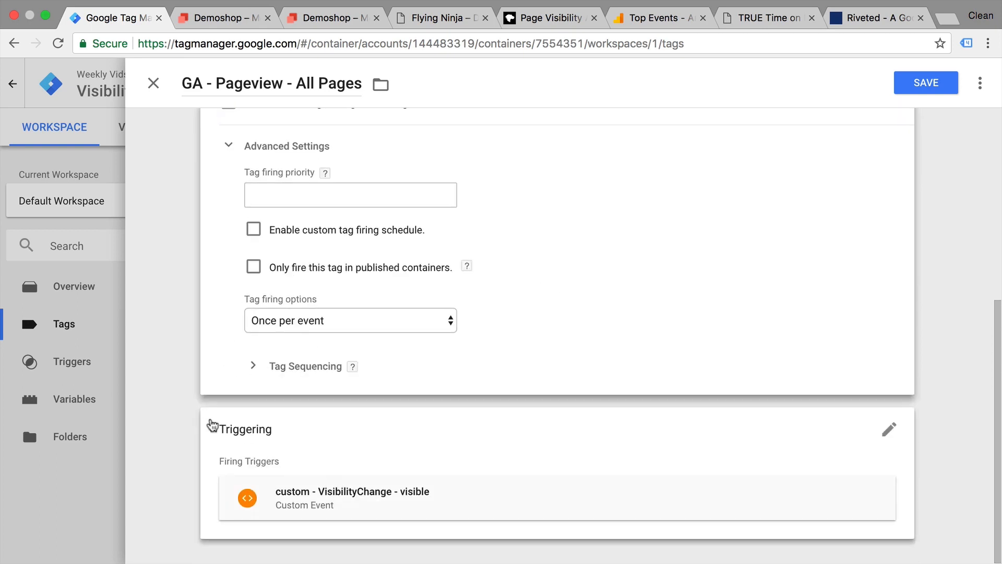
{"action": "left_click", "coordinate": [350, 321]}
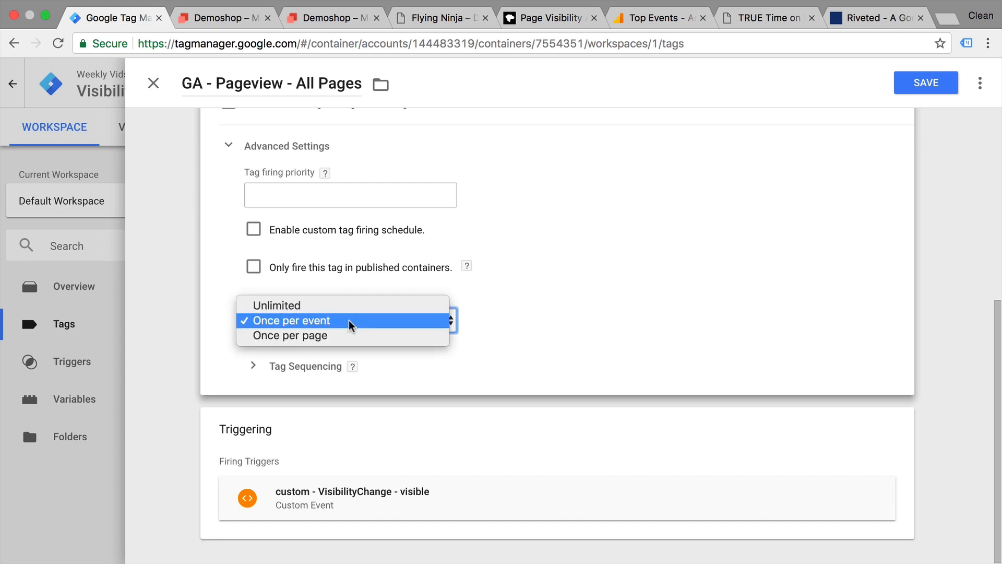
{"action": "left_click", "coordinate": [292, 321]}
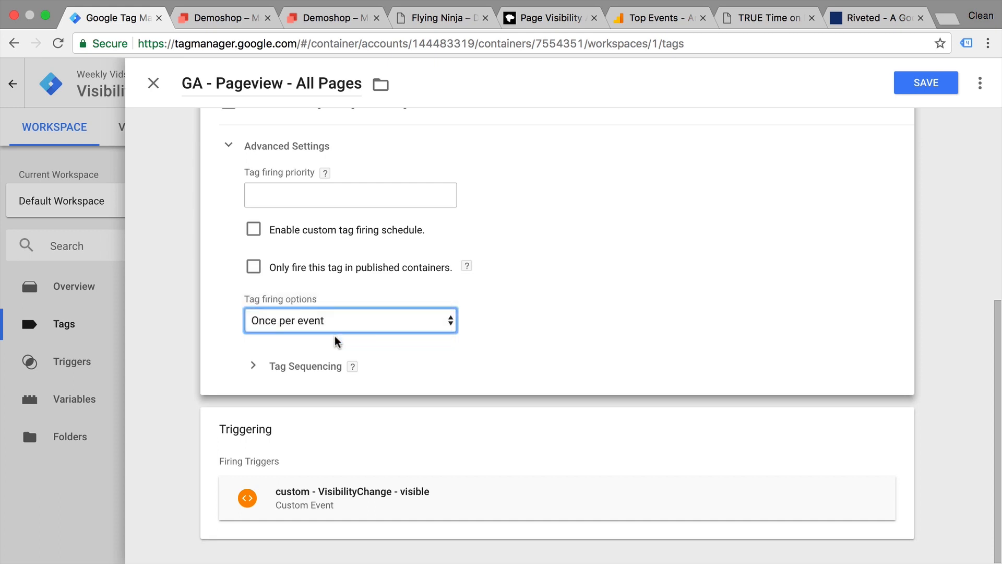
{"action": "left_click", "coordinate": [925, 82]}
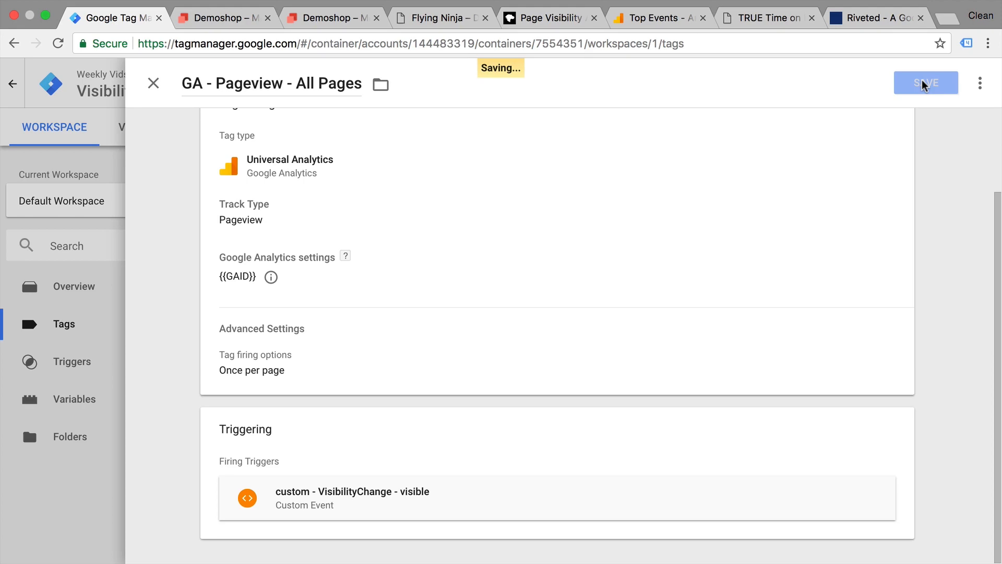
{"action": "left_click", "coordinate": [925, 83]}
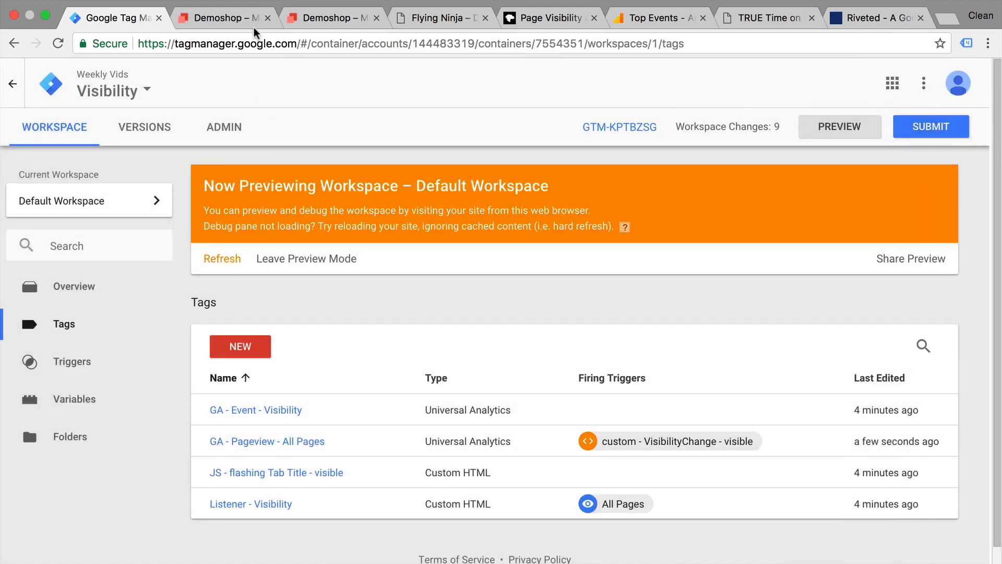
Confirm GA - Pageview - All Pages fires on visibilityChange in the Demoshop debug pane and open GA Real-Time Overview.
{"action": "left_click", "coordinate": [224, 17]}
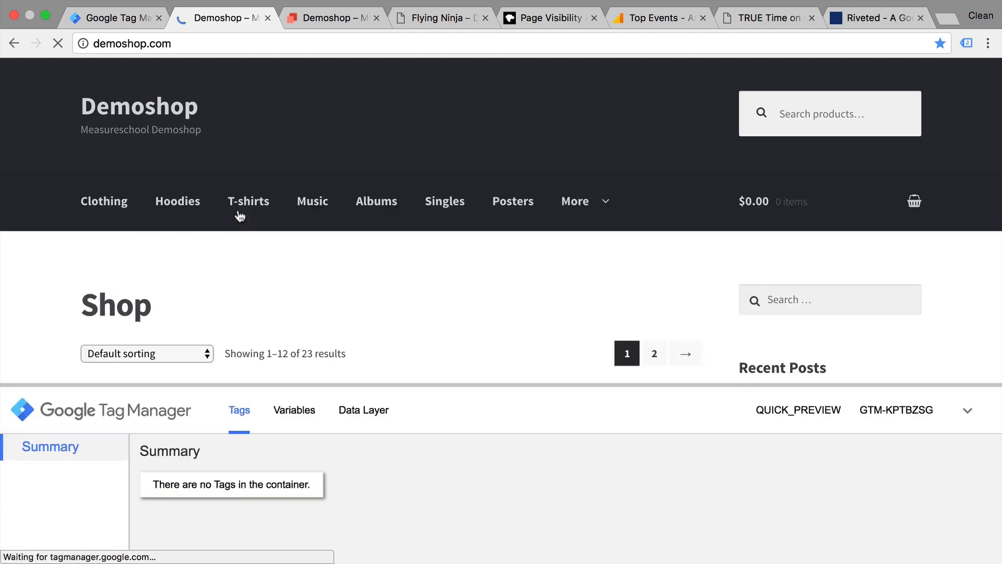
{"action": "left_click", "coordinate": [60, 527]}
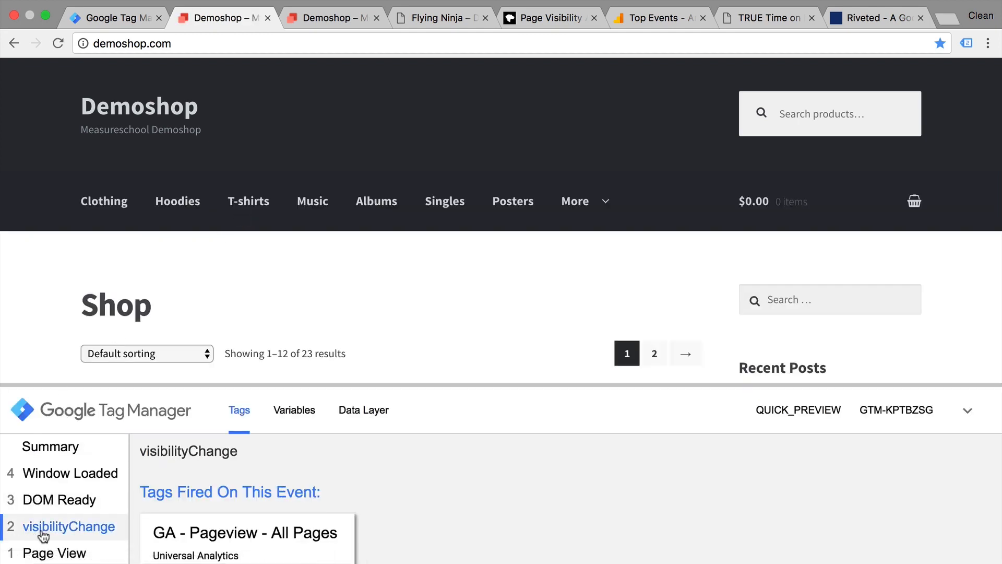
{"action": "mouse_move", "coordinate": [606, 73]}
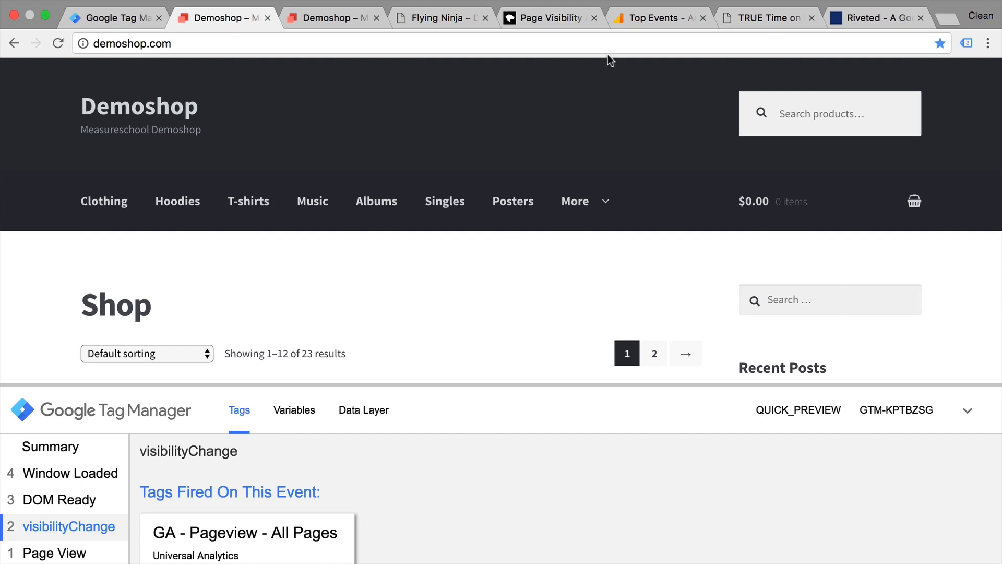
{"action": "left_click", "coordinate": [659, 17]}
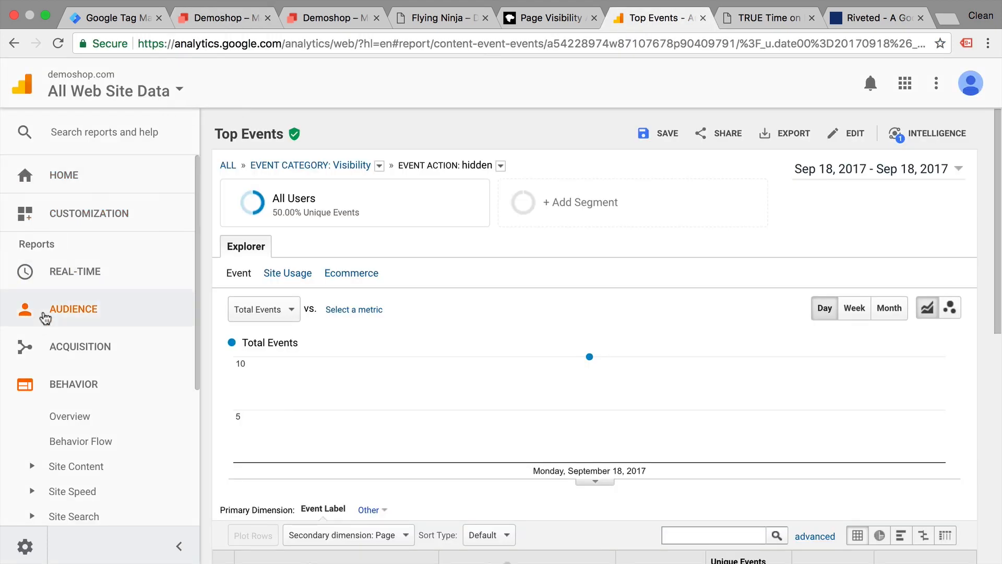
{"action": "left_click", "coordinate": [75, 272]}
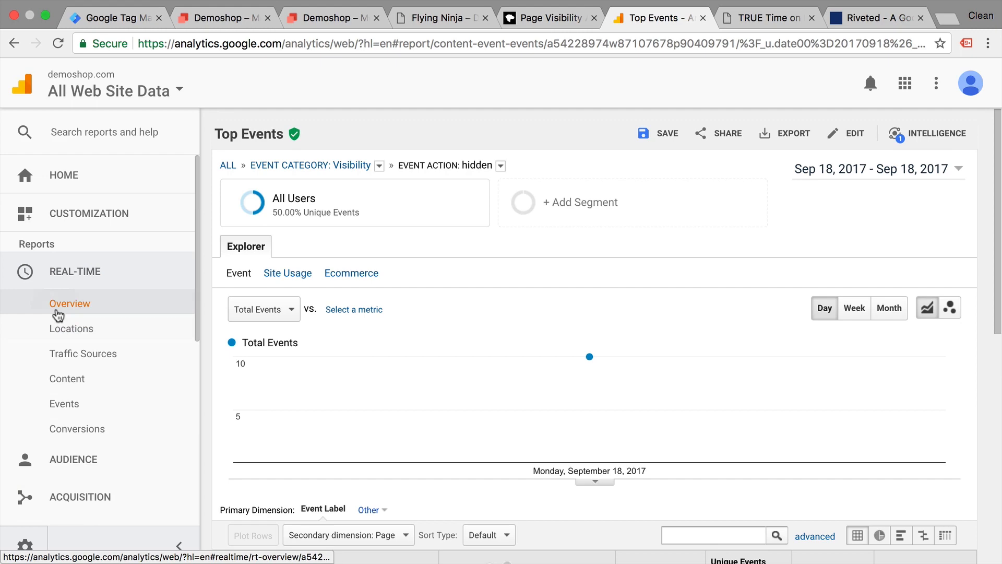
{"action": "left_click", "coordinate": [68, 303]}
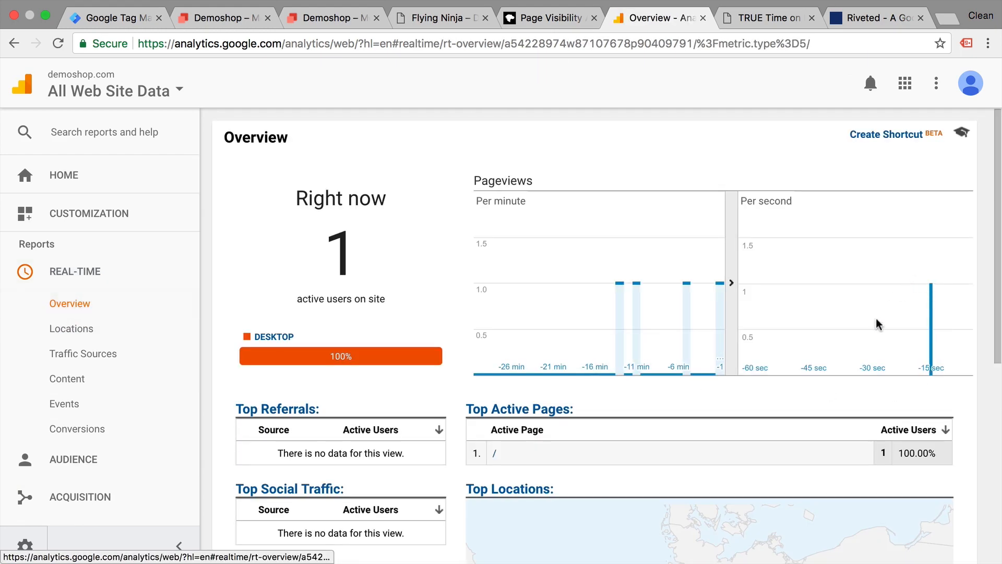
{"action": "left_click", "coordinate": [226, 18]}
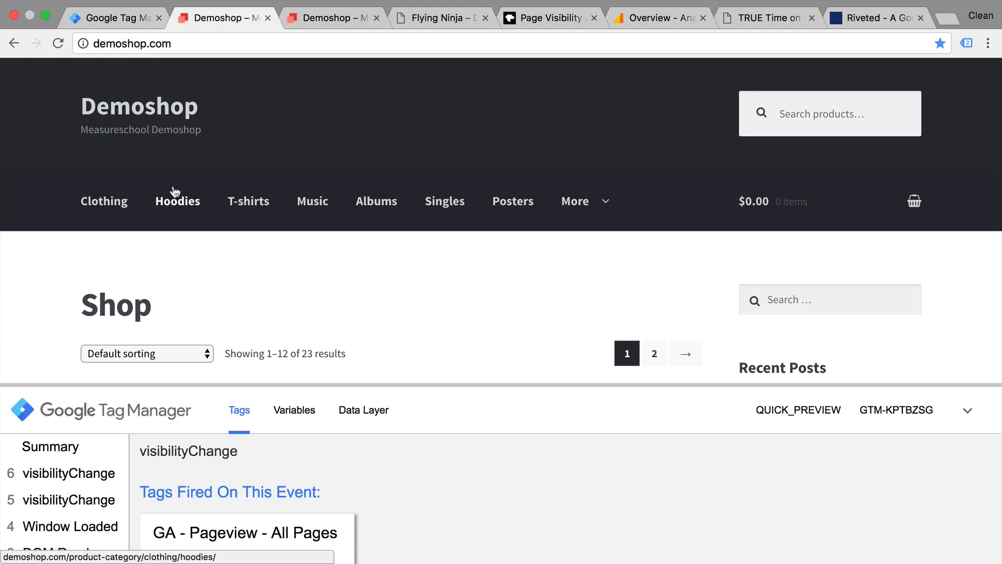
{"action": "scroll", "scroll_direction": "down", "scroll_amount": 3}
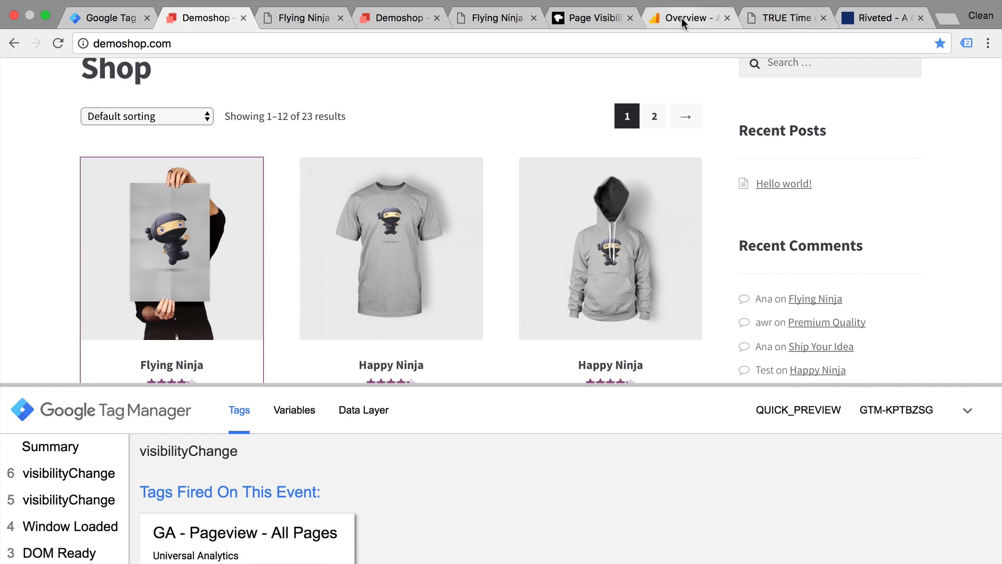
Switch between the Flying Ninja page, shop page and real-time overview, verifying each visibility change registers a pageview.
{"action": "left_click", "coordinate": [687, 18]}
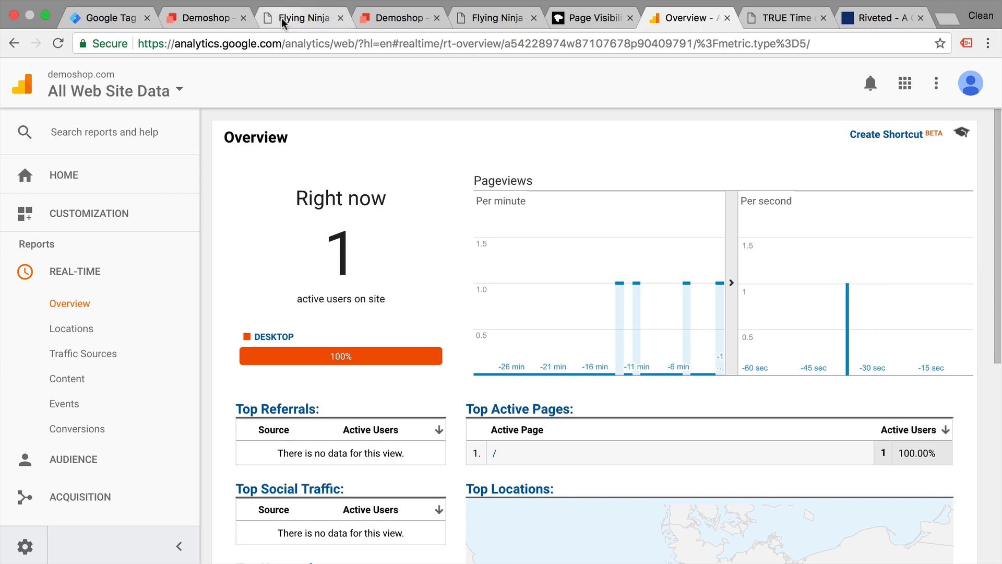
{"action": "left_click", "coordinate": [301, 17]}
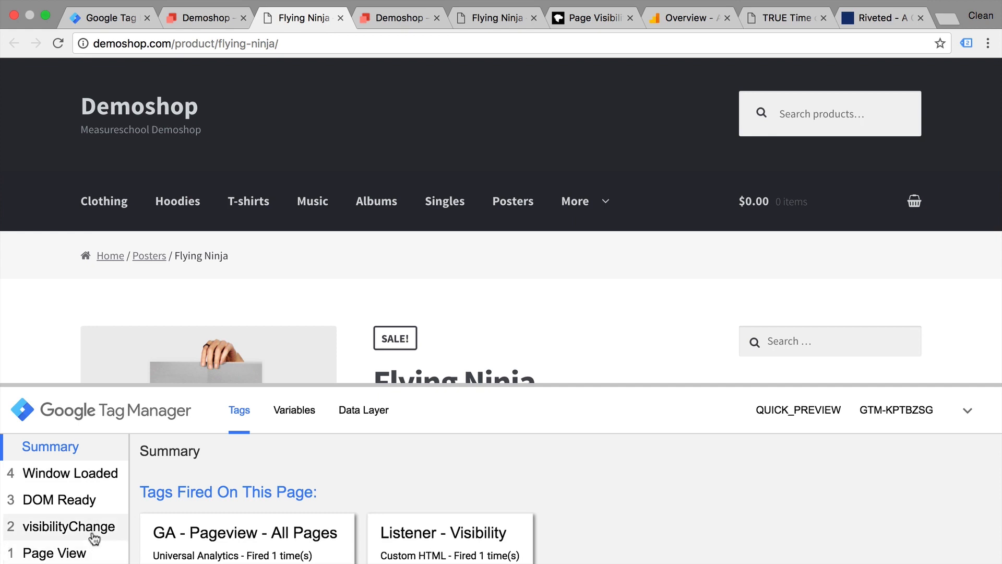
{"action": "left_click", "coordinate": [69, 526]}
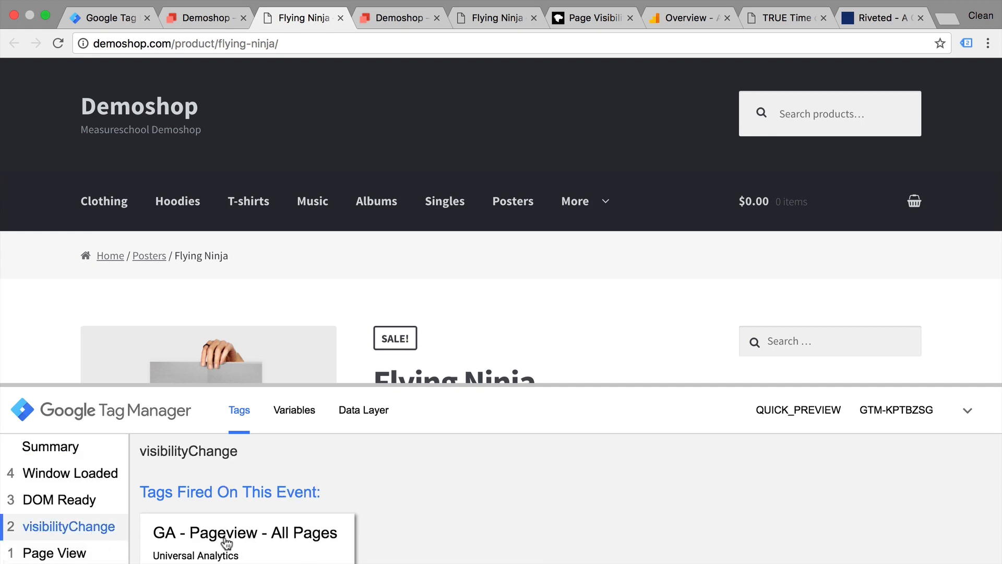
{"action": "left_click", "coordinate": [689, 17]}
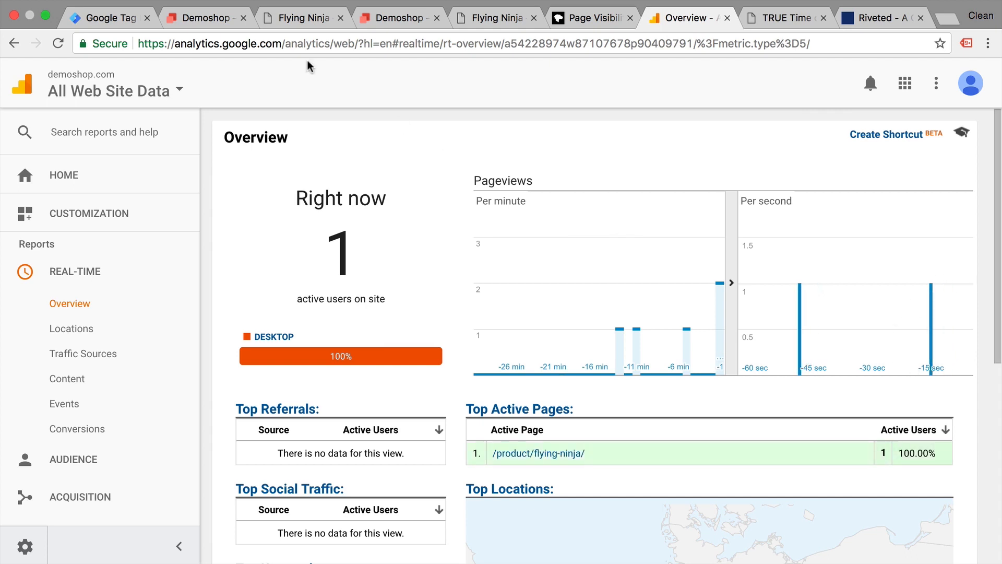
{"action": "left_click", "coordinate": [203, 17]}
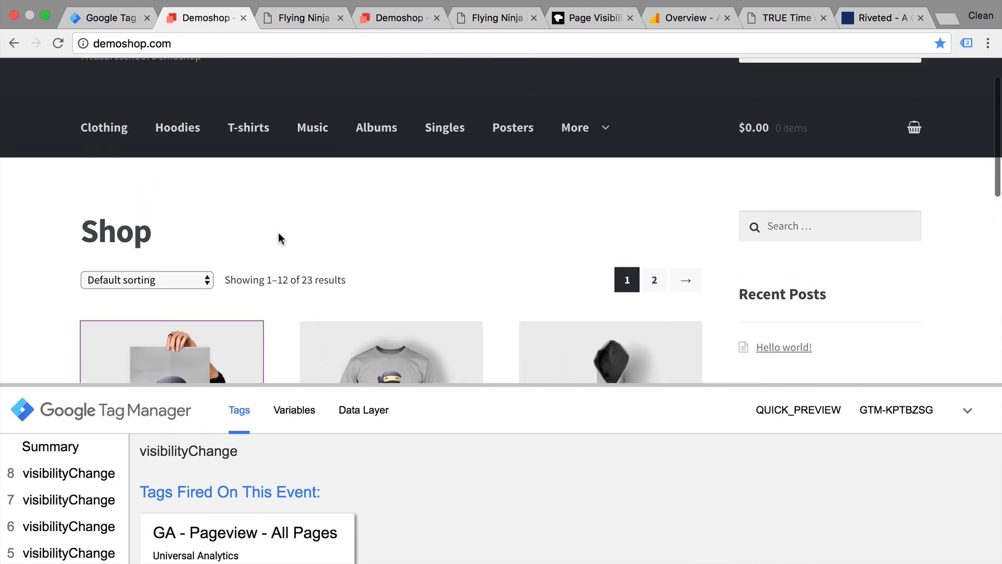
{"action": "scroll", "scroll_direction": "down", "scroll_amount": 3}
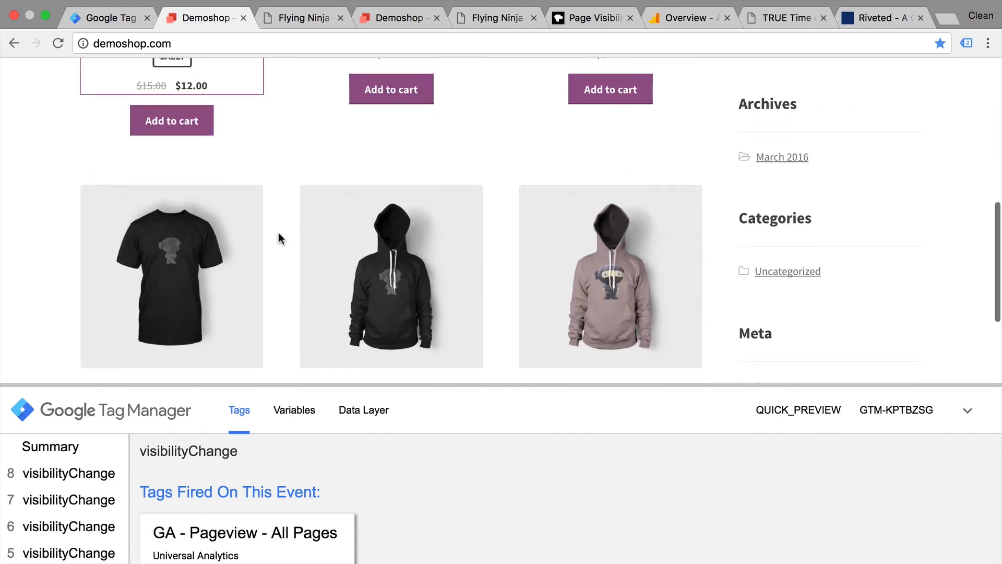
{"action": "scroll", "scroll_direction": "down", "scroll_amount": 3}
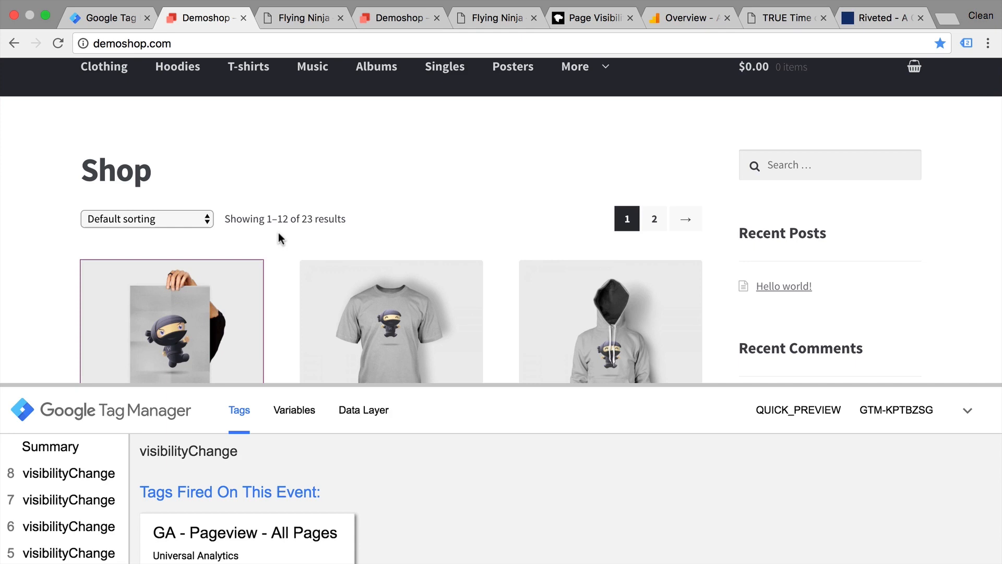
{"action": "mouse_move", "coordinate": [266, 259]}
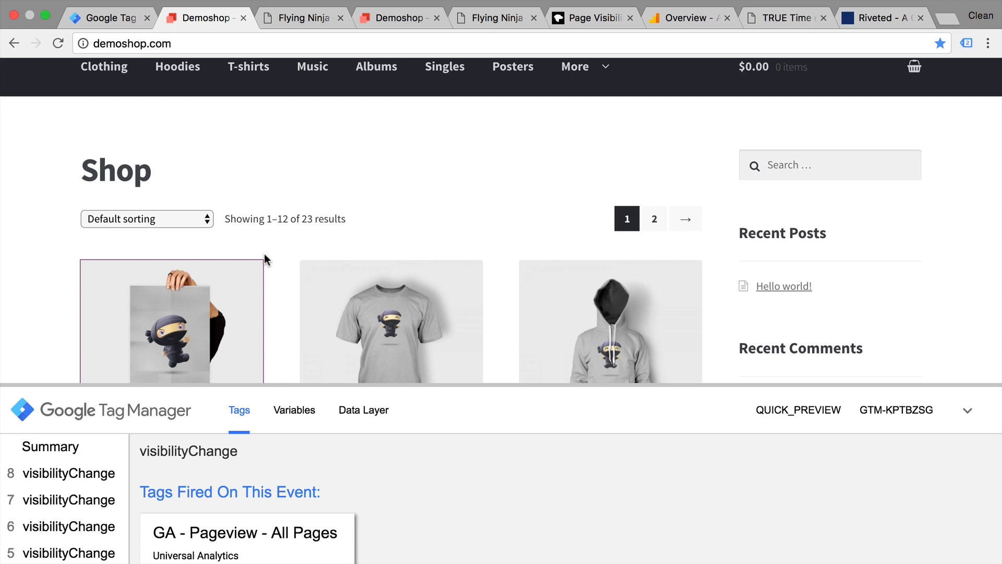
{"action": "mouse_move", "coordinate": [198, 141]}
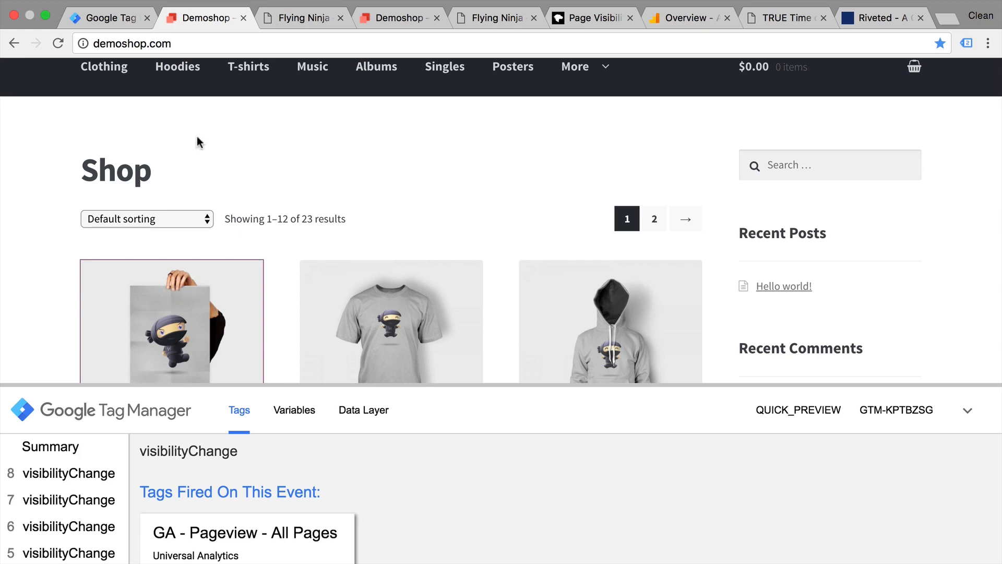
Switch the GA - Pageview - All Pages tag back to the All Pages trigger and save it.
{"action": "left_click", "coordinate": [109, 16]}
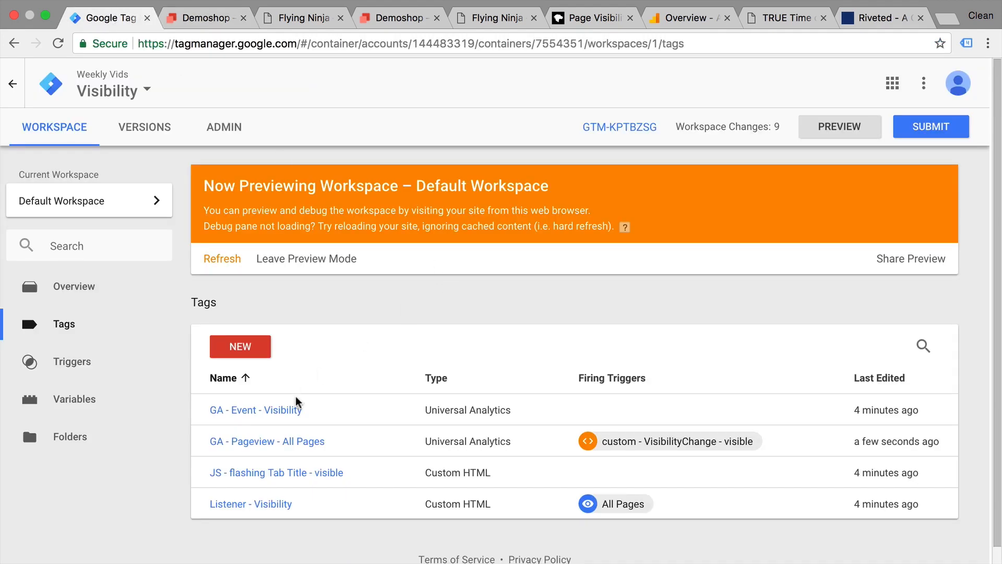
{"action": "left_click", "coordinate": [266, 441]}
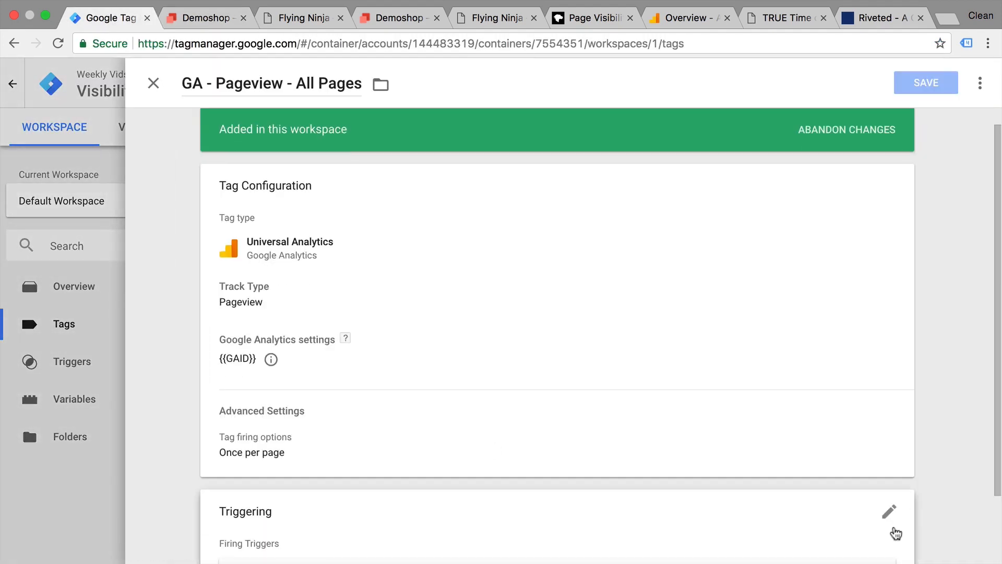
{"action": "scroll", "scroll_direction": "down", "scroll_amount": 3}
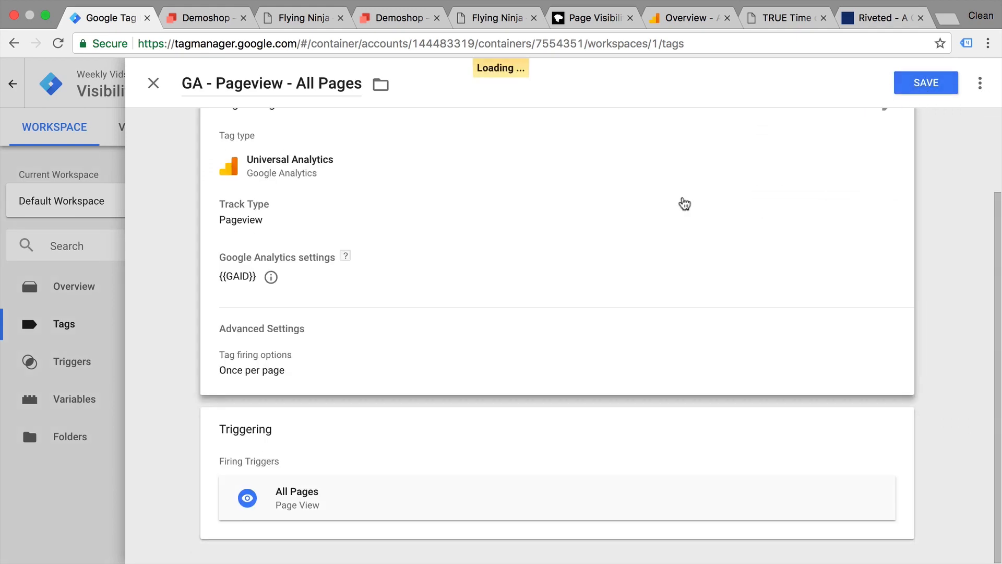
{"action": "left_click", "coordinate": [925, 82]}
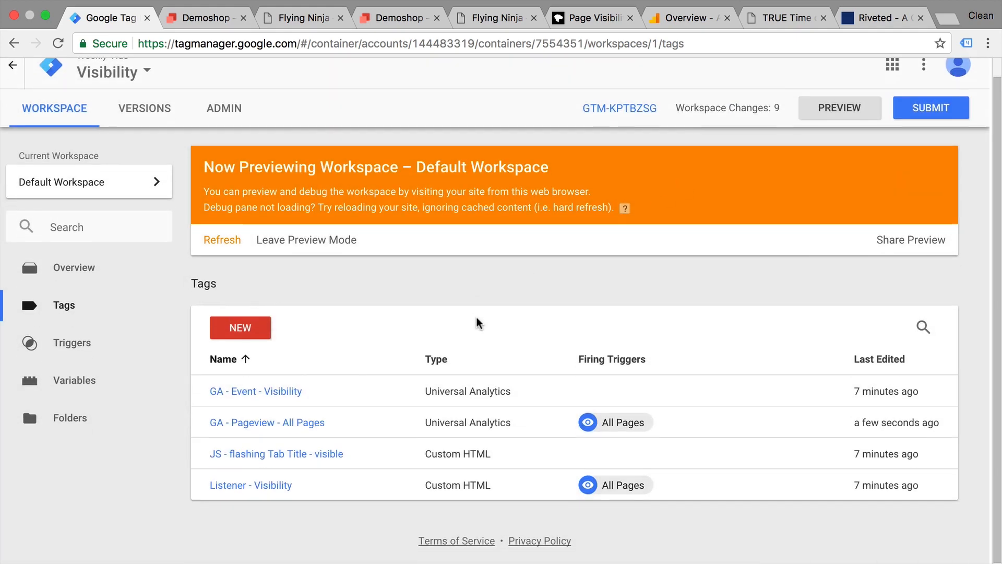
{"action": "mouse_move", "coordinate": [286, 405]}
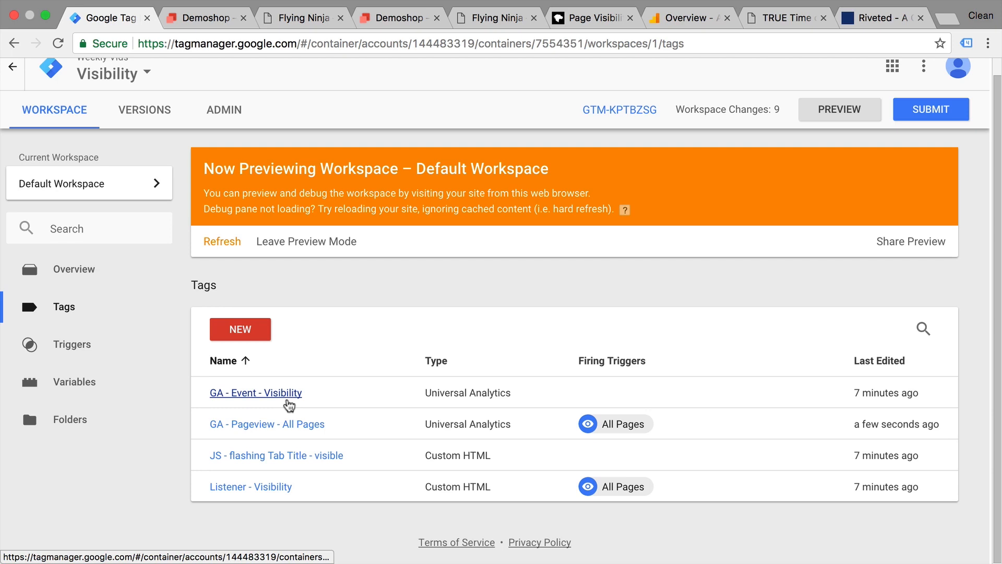
In GA - Event - Visibility, set GA - Pageview - All Pages as the set-up tag fired beforehand.
{"action": "left_click", "coordinate": [256, 392]}
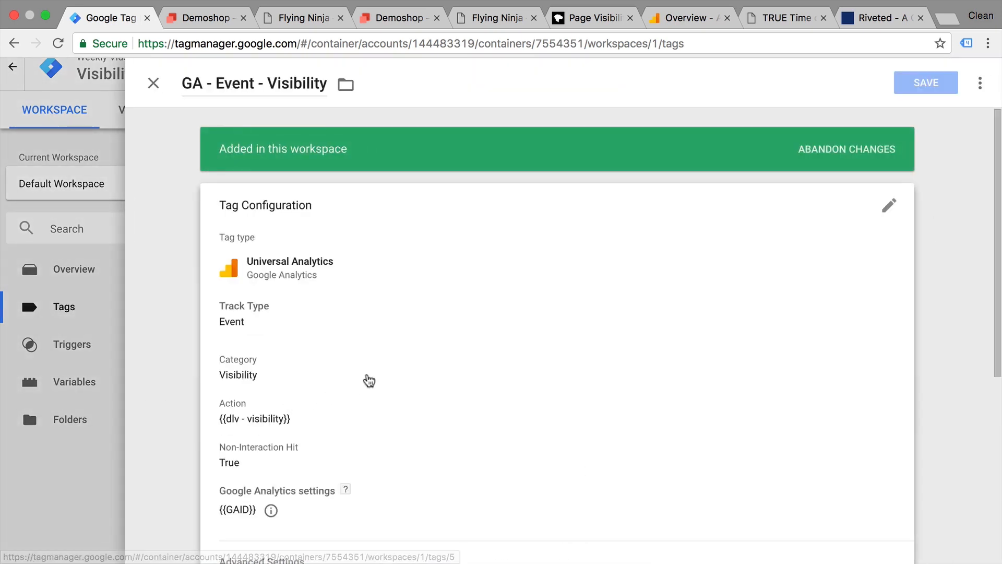
{"action": "scroll", "scroll_direction": "down", "scroll_amount": 3}
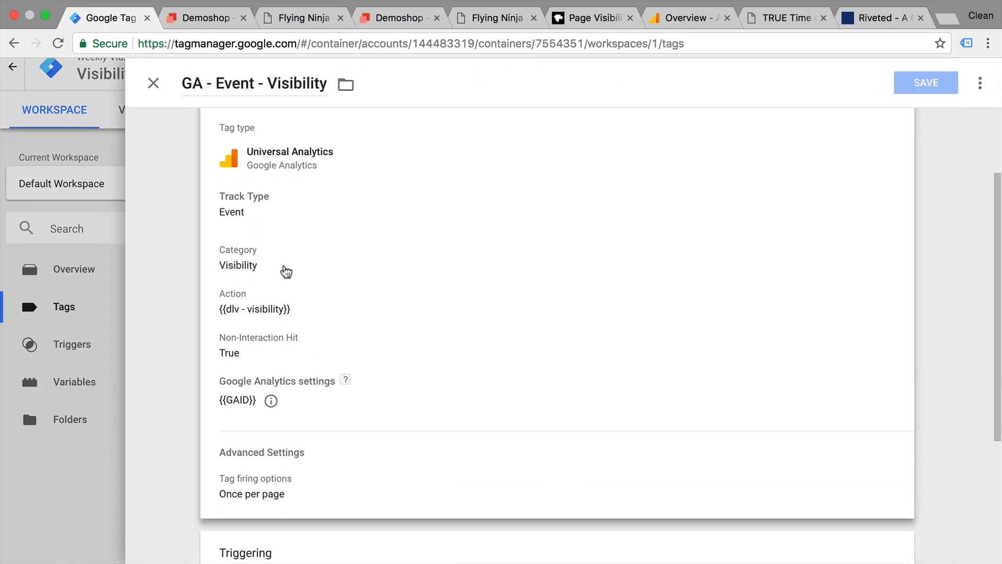
{"action": "mouse_move", "coordinate": [233, 315]}
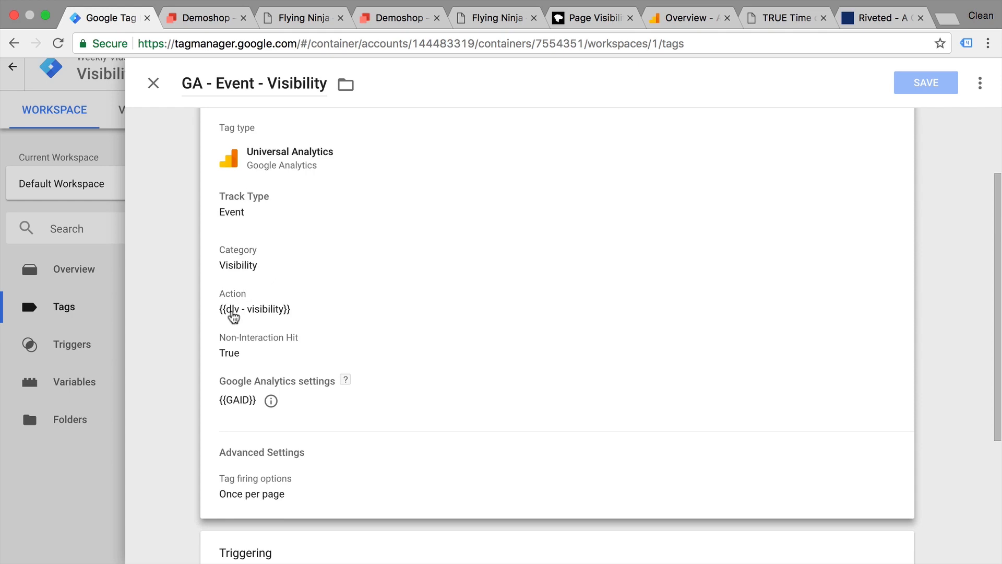
{"action": "mouse_move", "coordinate": [268, 317]}
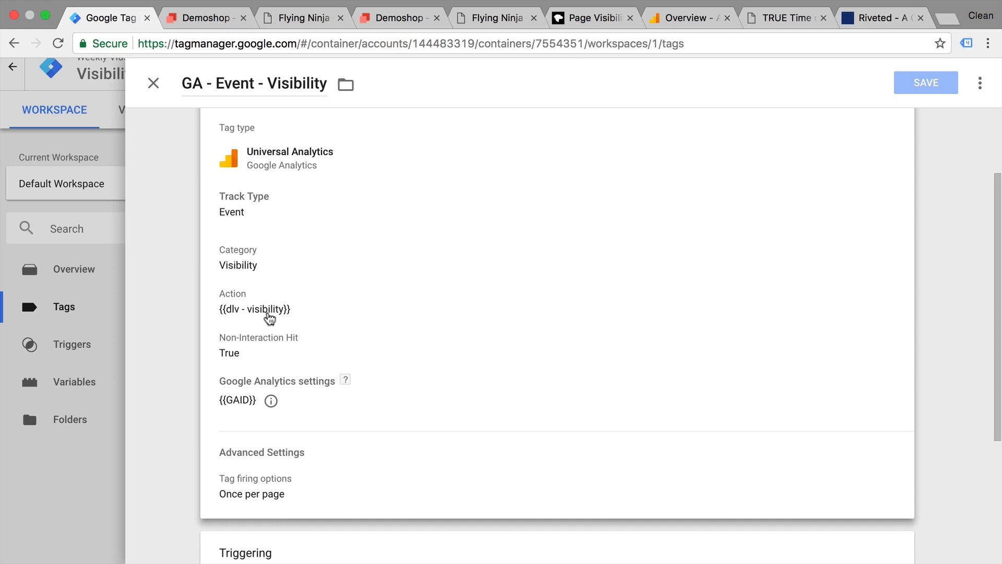
{"action": "mouse_move", "coordinate": [318, 466]}
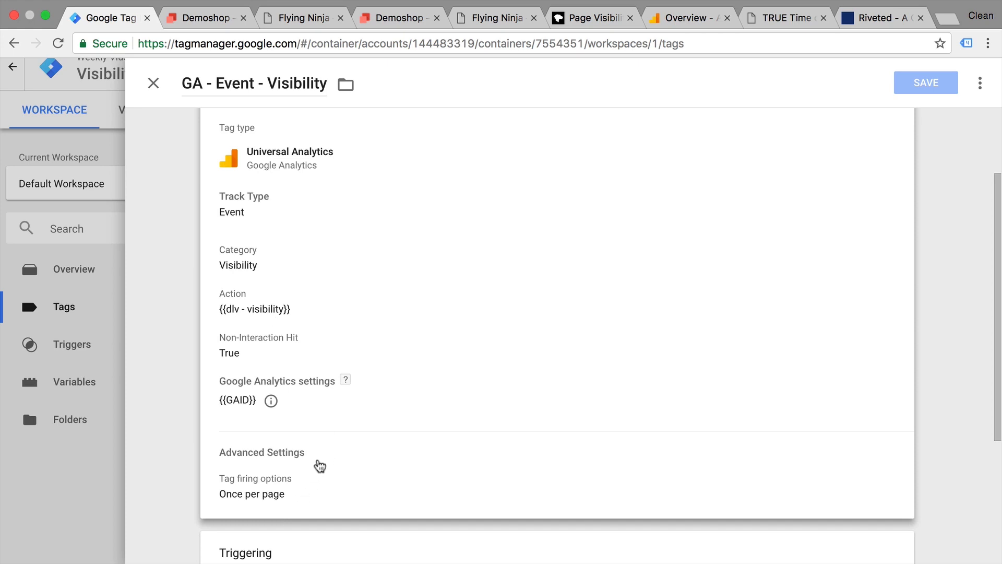
{"action": "mouse_move", "coordinate": [307, 478]}
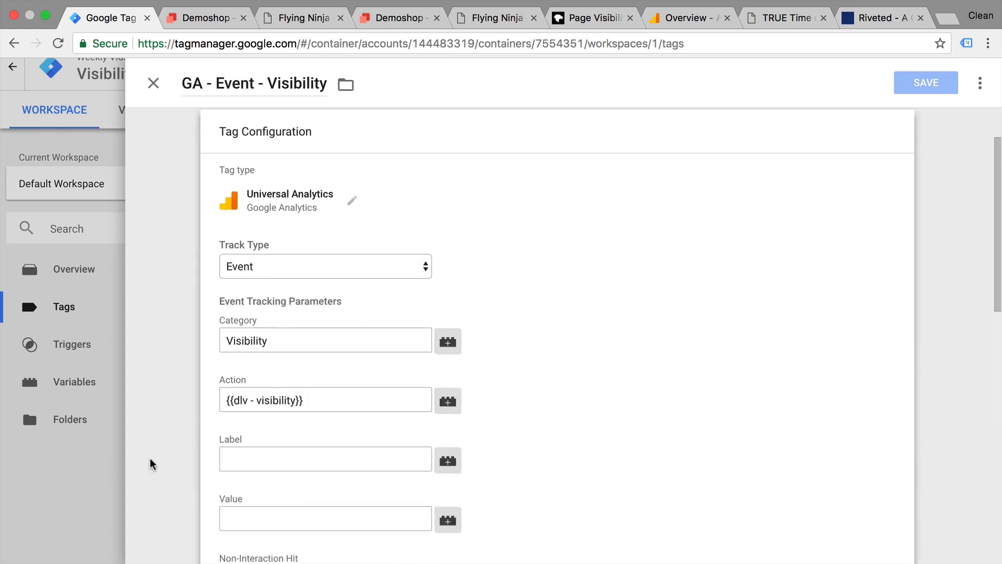
{"action": "scroll", "scroll_direction": "down", "scroll_amount": 3}
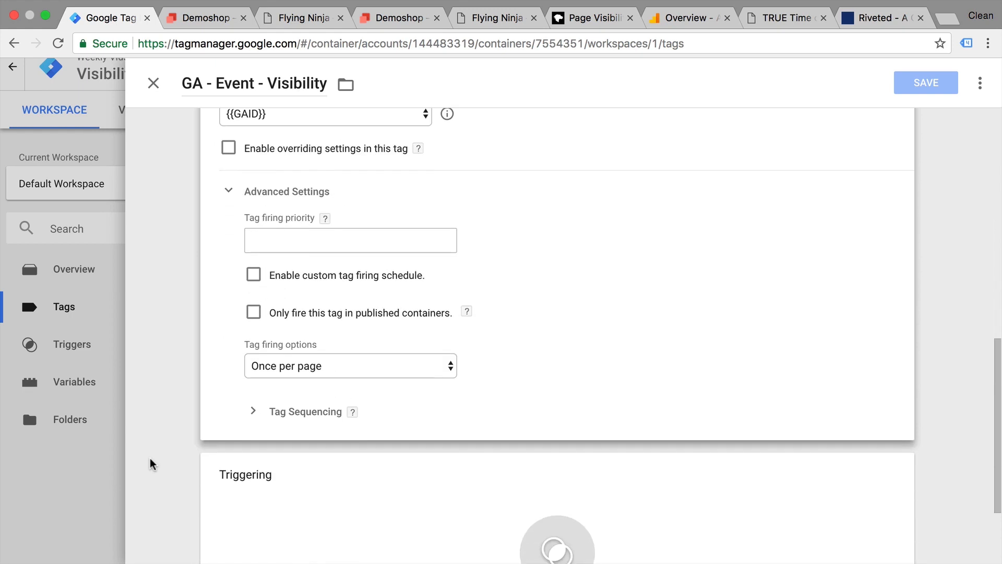
{"action": "mouse_move", "coordinate": [216, 385]}
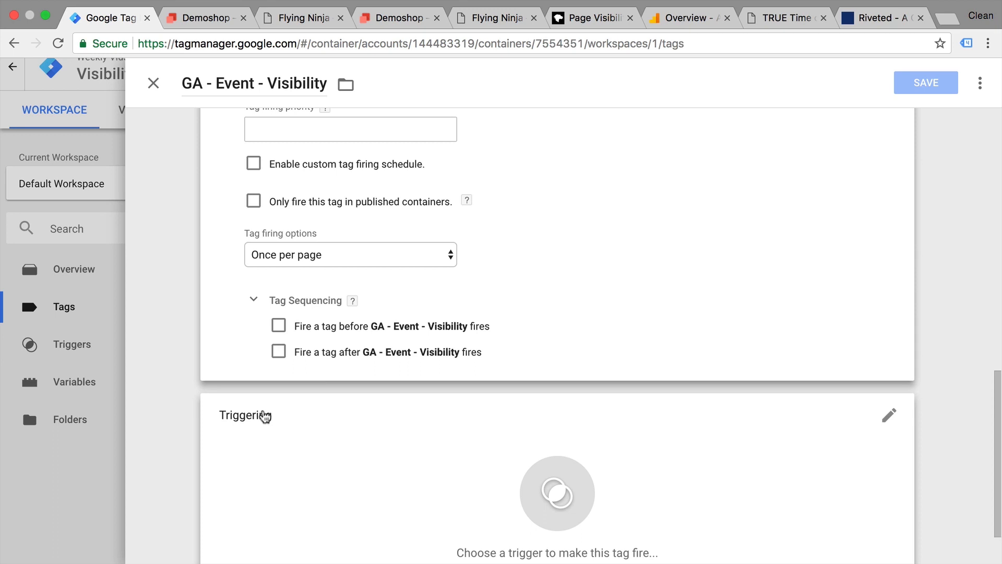
{"action": "left_click", "coordinate": [278, 326]}
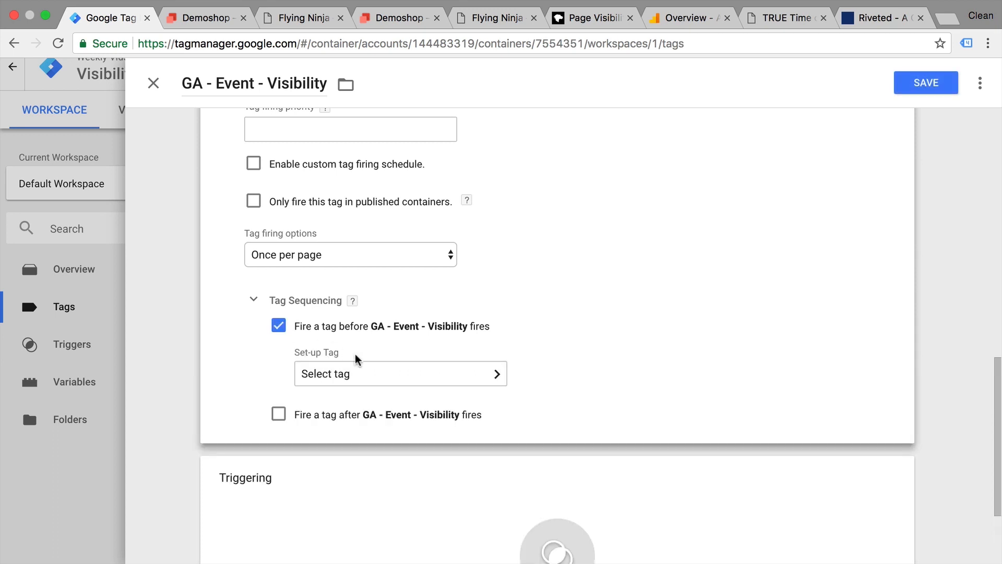
{"action": "left_click", "coordinate": [400, 373]}
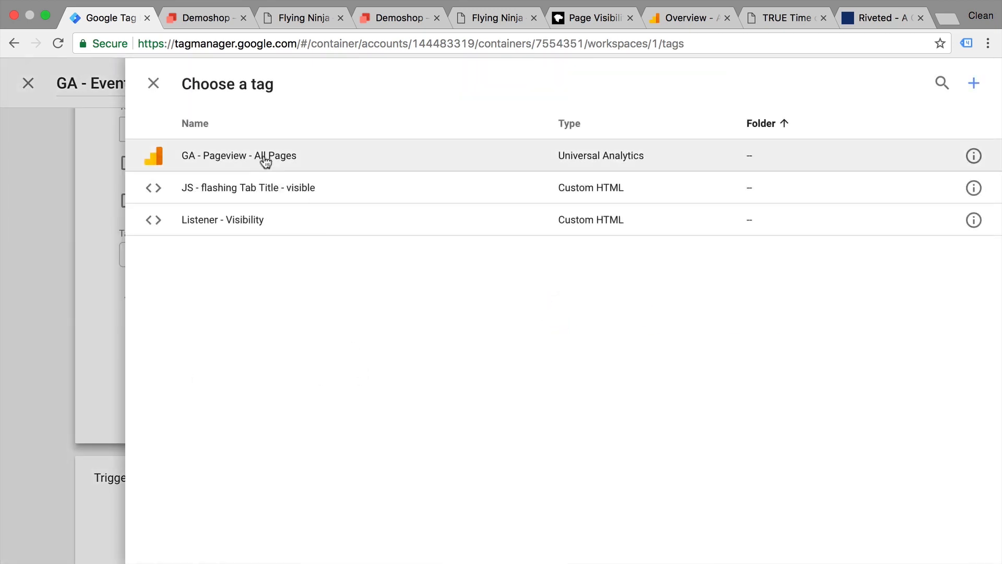
{"action": "left_click", "coordinate": [265, 155]}
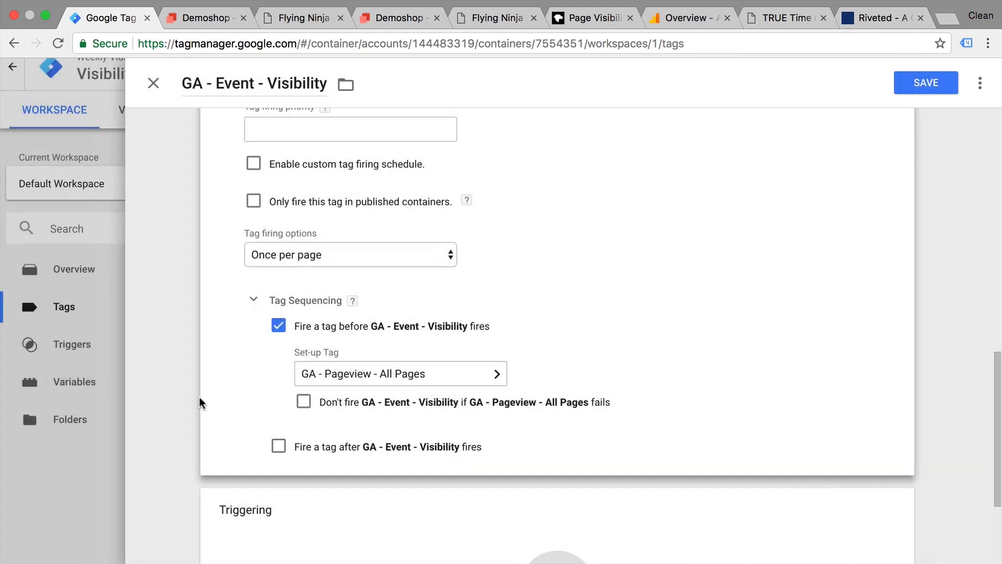
Add the custom - visibilityChange trigger, save the tag, and refresh the preview.
{"action": "scroll", "scroll_direction": "down", "scroll_amount": 3}
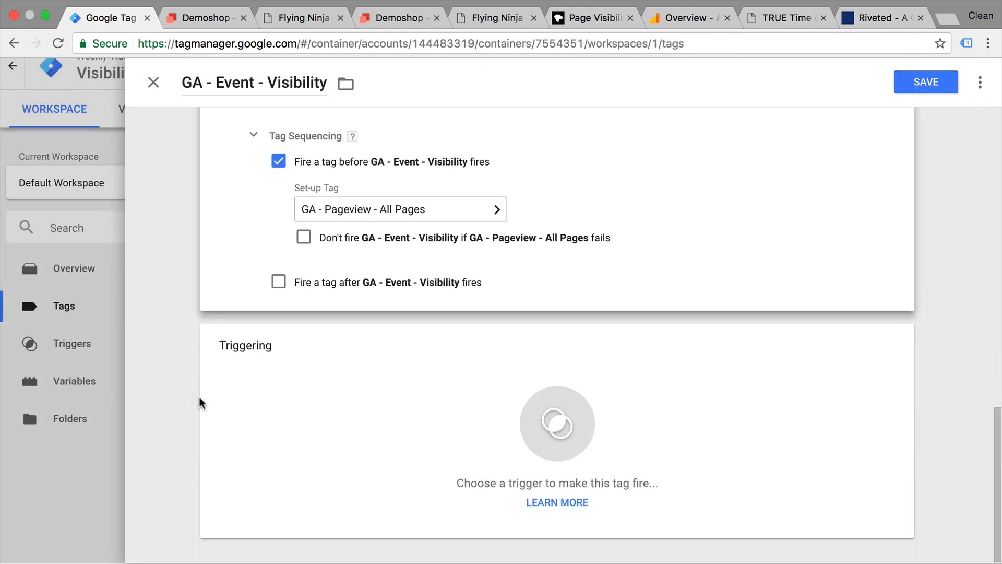
{"action": "left_click", "coordinate": [557, 424]}
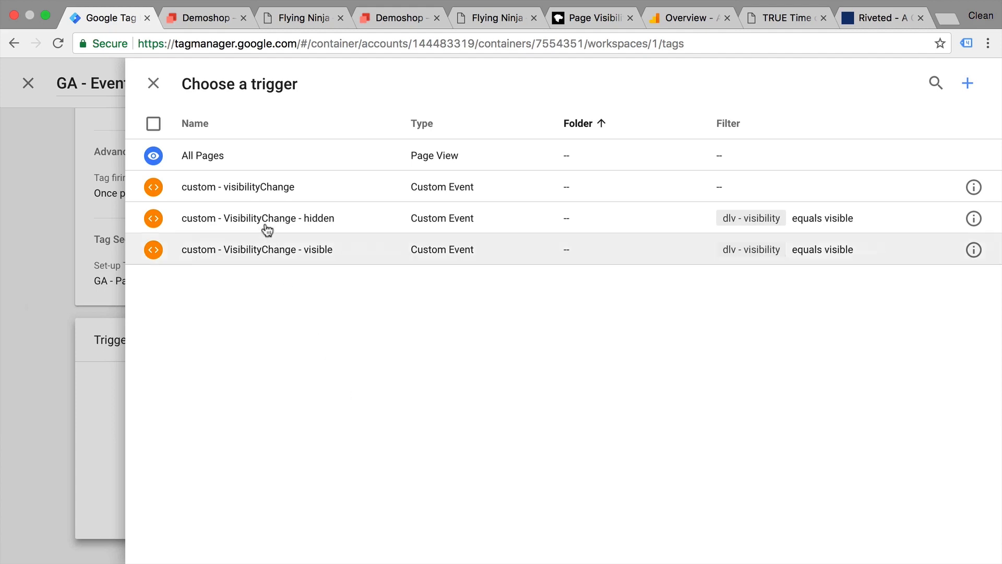
{"action": "left_click", "coordinate": [238, 186]}
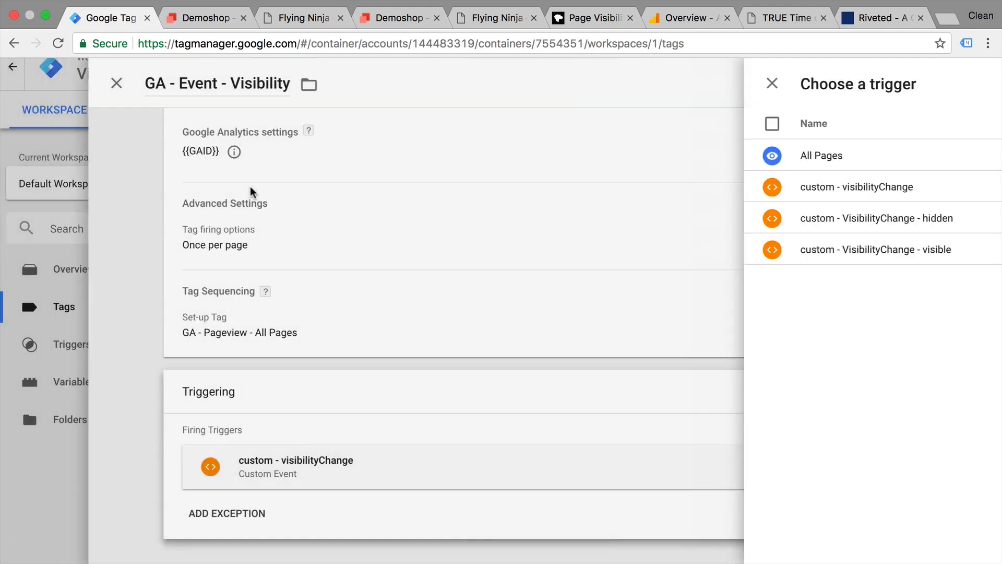
{"action": "left_click", "coordinate": [925, 83]}
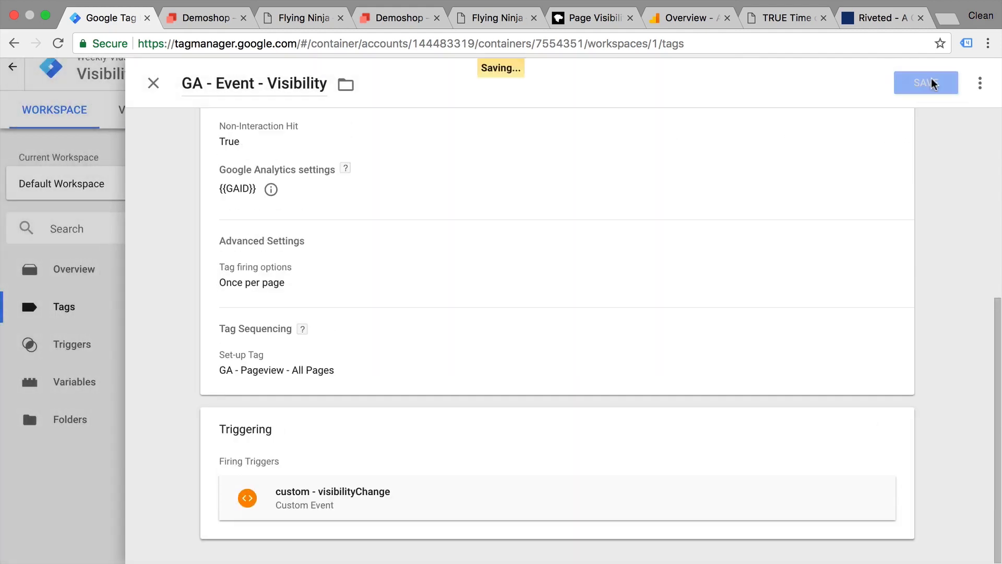
{"action": "left_click", "coordinate": [926, 83]}
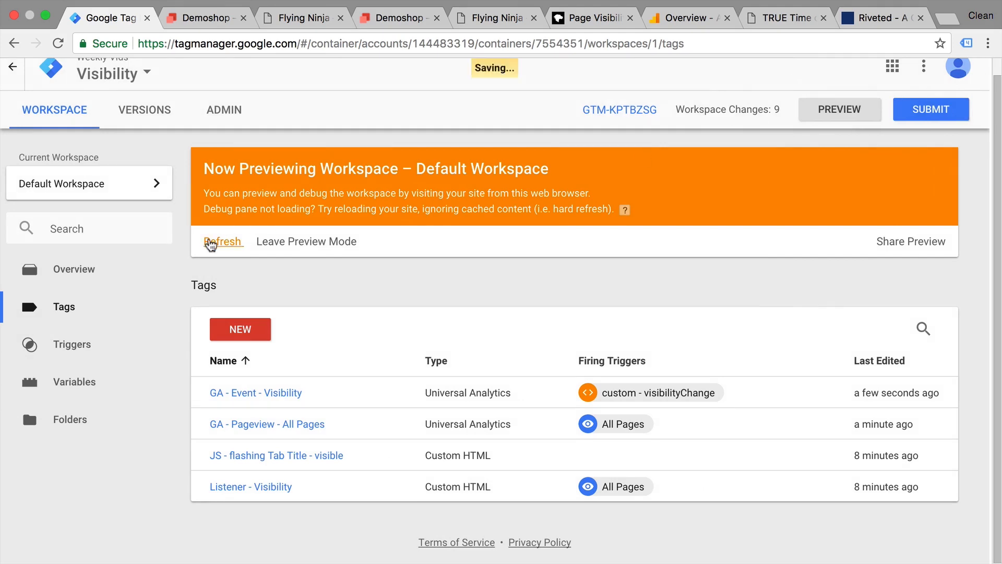
{"action": "left_click", "coordinate": [203, 16]}
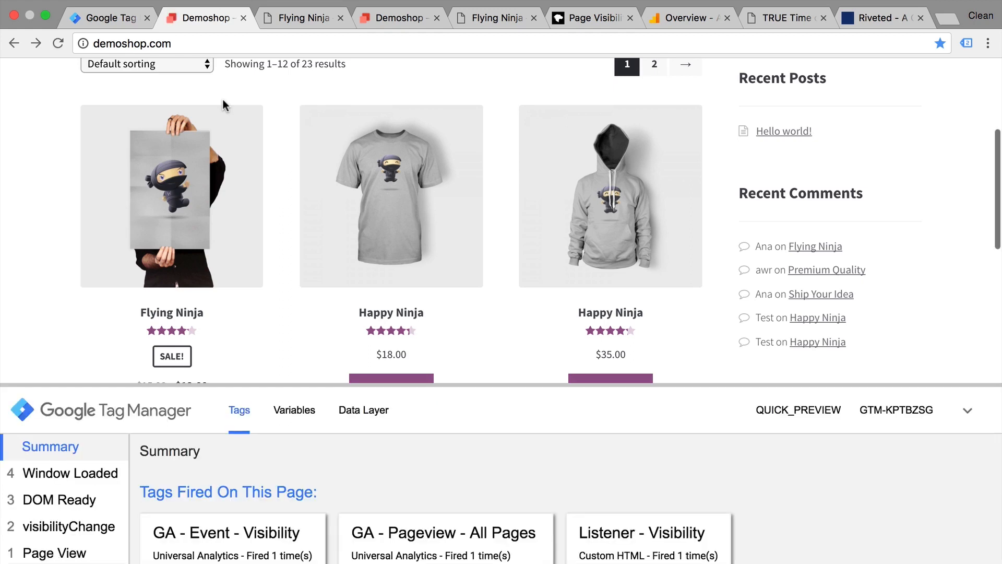
{"action": "mouse_move", "coordinate": [233, 537]}
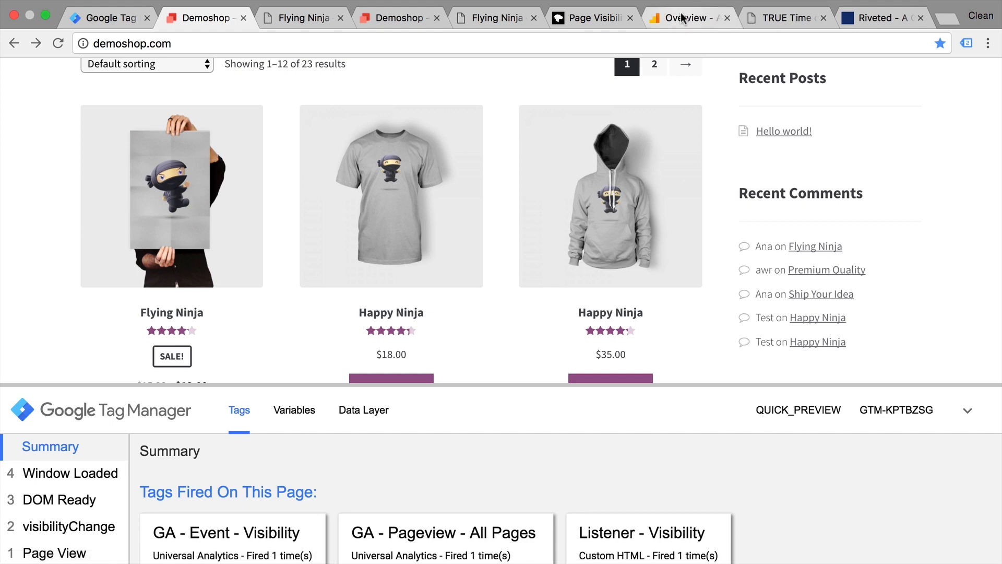
Switch to the Google Analytics real-time overview after the reload.
{"action": "left_click", "coordinate": [691, 18]}
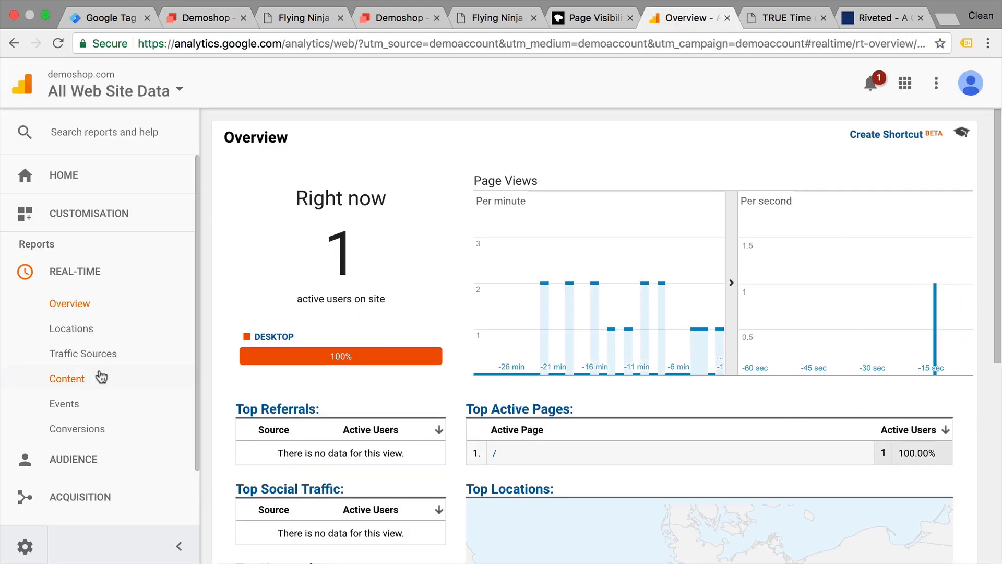
View the real-time Events report with Visibility visible/hidden counts, then expand Behaviour > Events.
{"action": "left_click", "coordinate": [65, 403]}
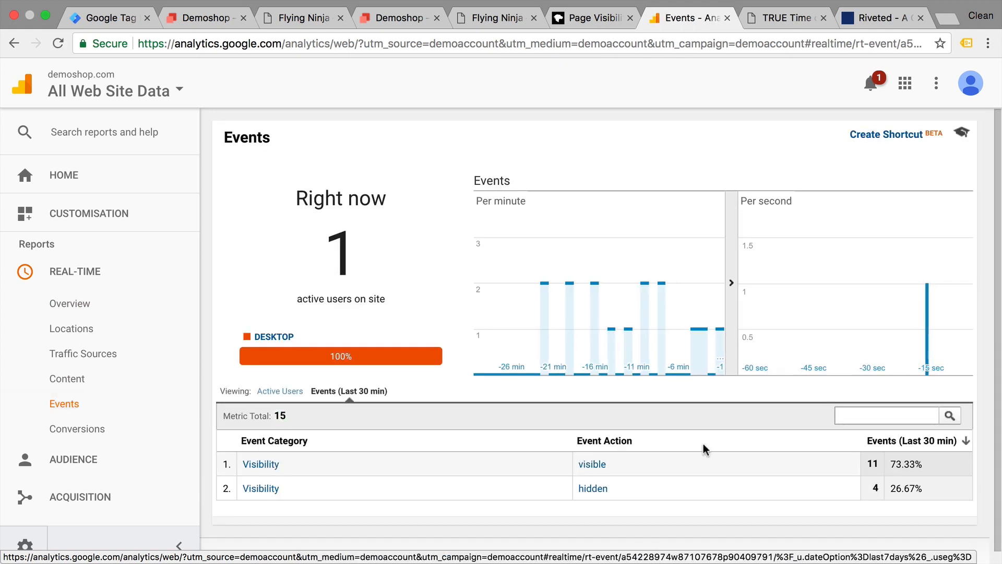
{"action": "mouse_move", "coordinate": [275, 129]}
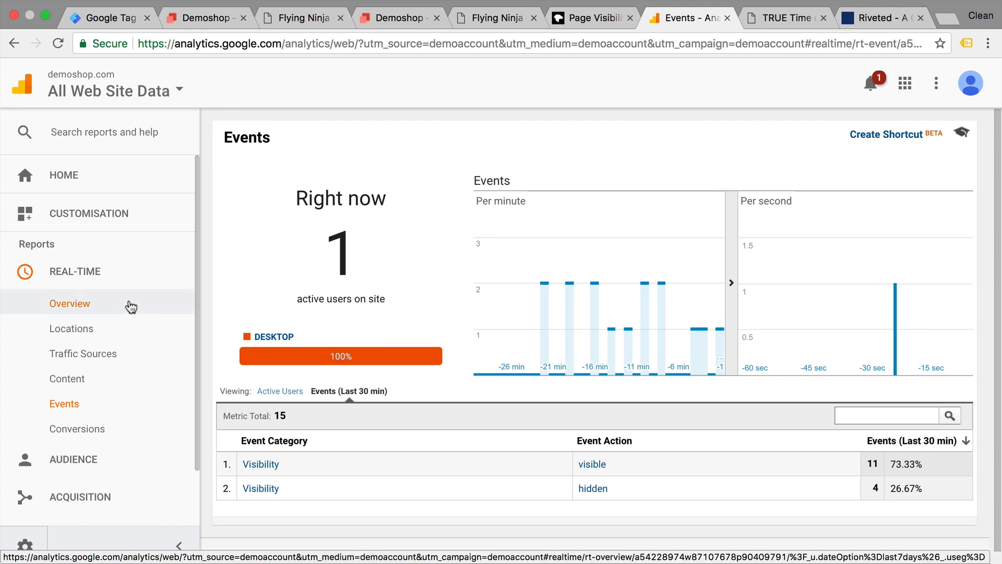
{"action": "scroll", "scroll_direction": "down", "scroll_amount": 3}
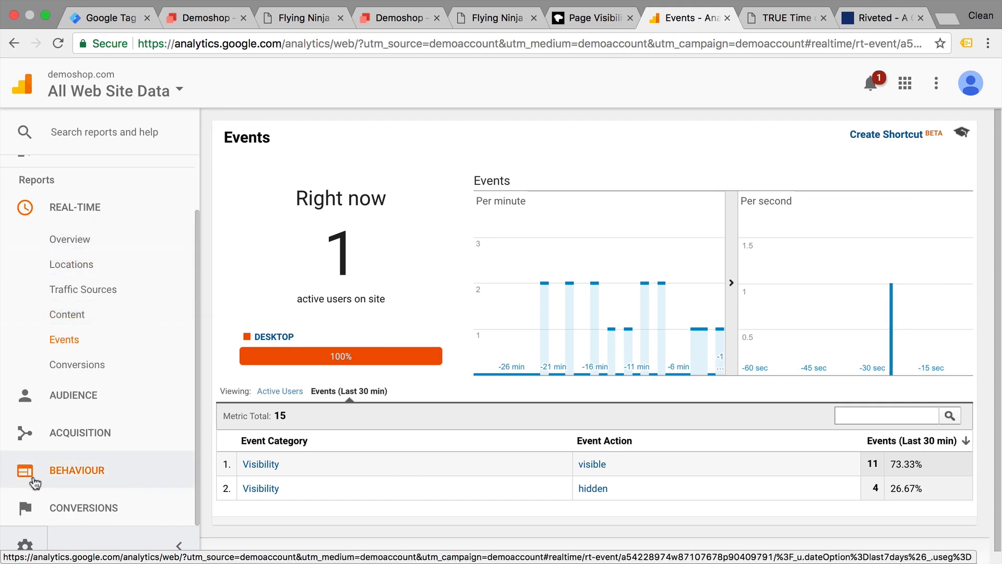
{"action": "left_click", "coordinate": [76, 470]}
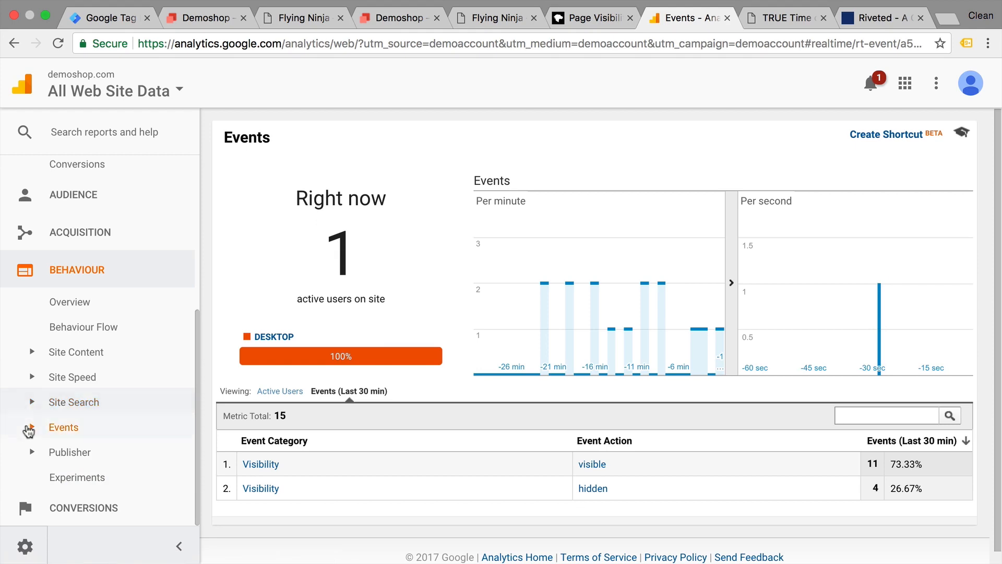
{"action": "left_click", "coordinate": [63, 427]}
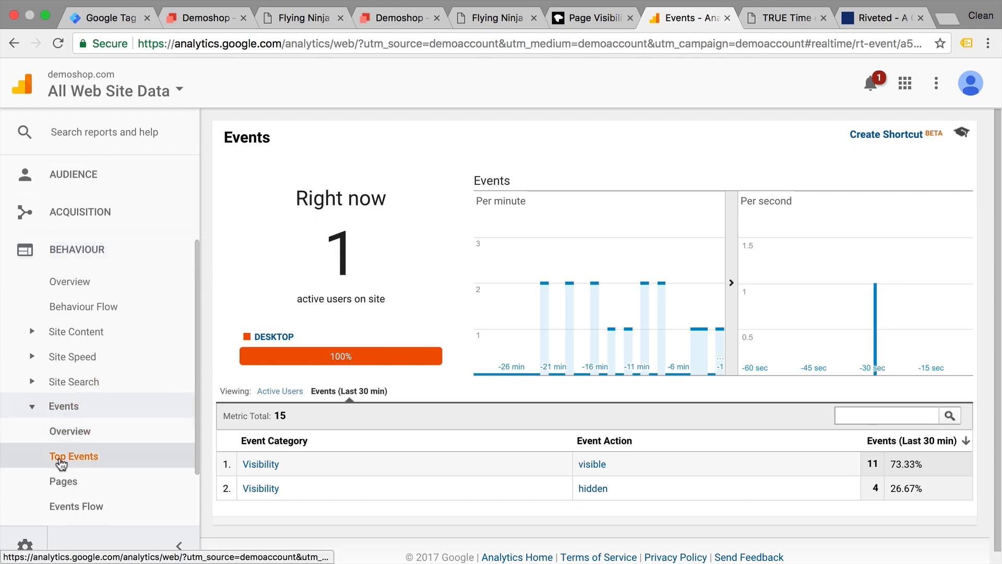
In Top Events, drill into Visibility and add Page as secondary dimension, then return to Tag Manager.
{"action": "left_click", "coordinate": [73, 456]}
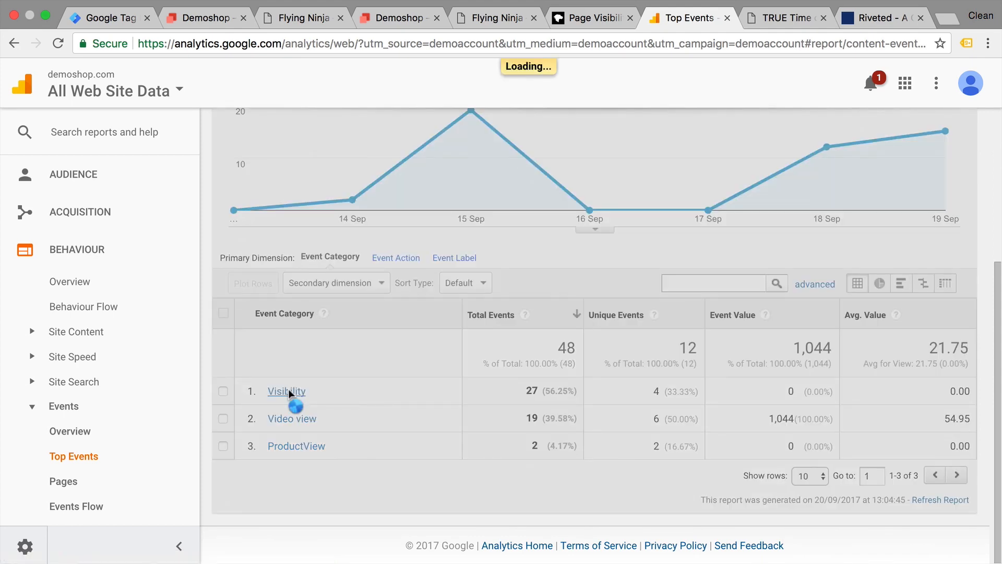
{"action": "left_click", "coordinate": [286, 391]}
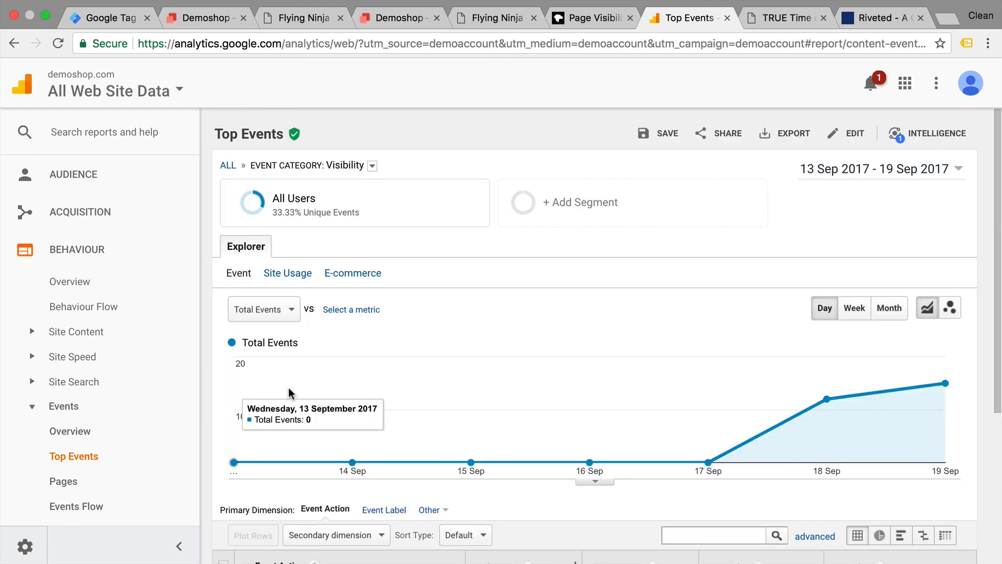
{"action": "scroll", "scroll_direction": "down", "scroll_amount": 3}
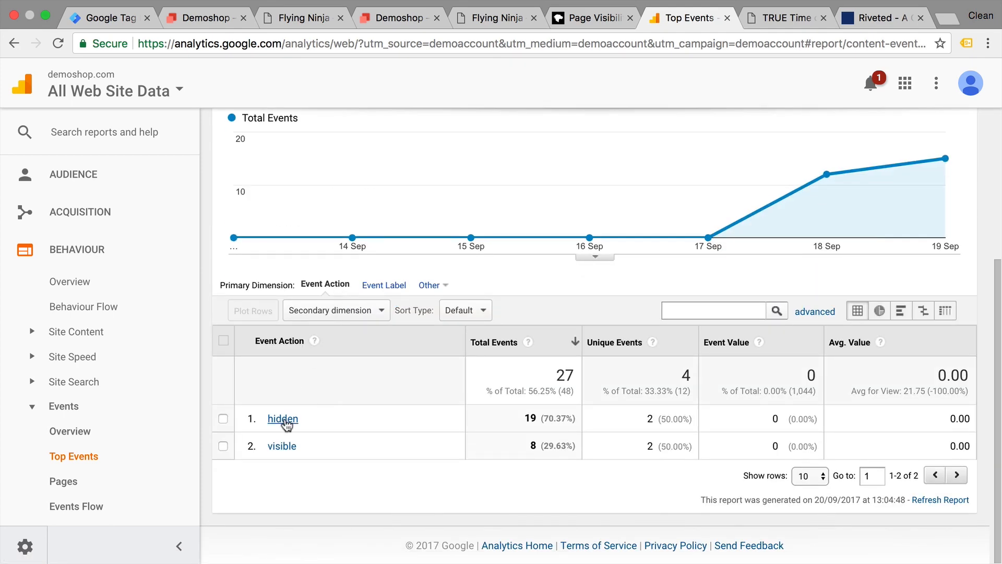
{"action": "mouse_move", "coordinate": [343, 302]}
{"action": "type", "text": "page"}
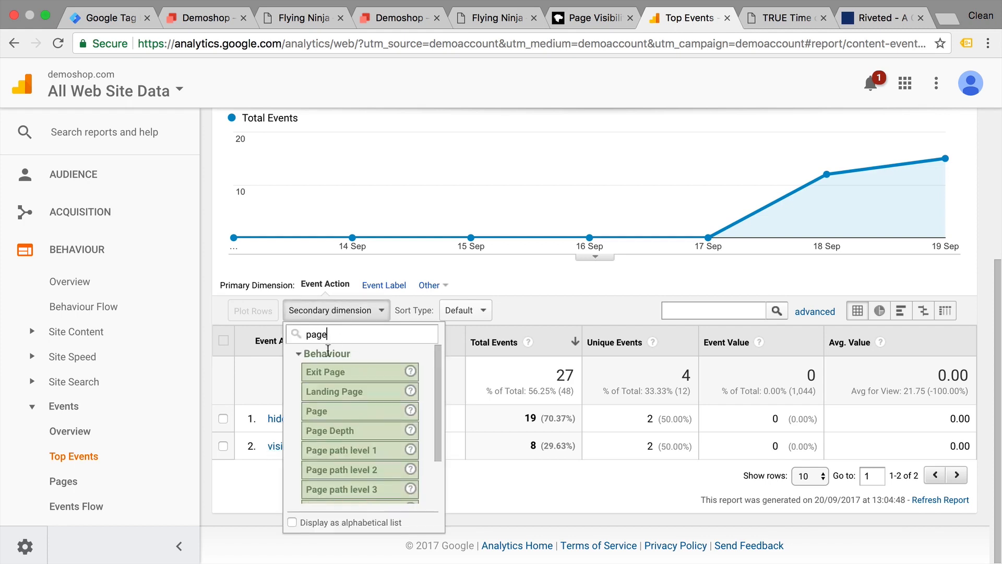
{"action": "left_click", "coordinate": [316, 411]}
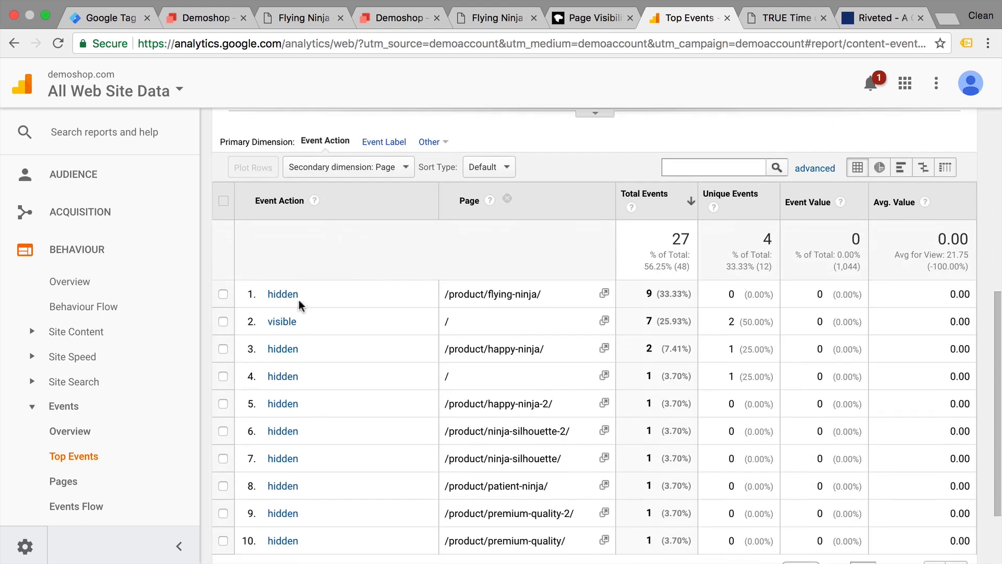
{"action": "mouse_move", "coordinate": [282, 305]}
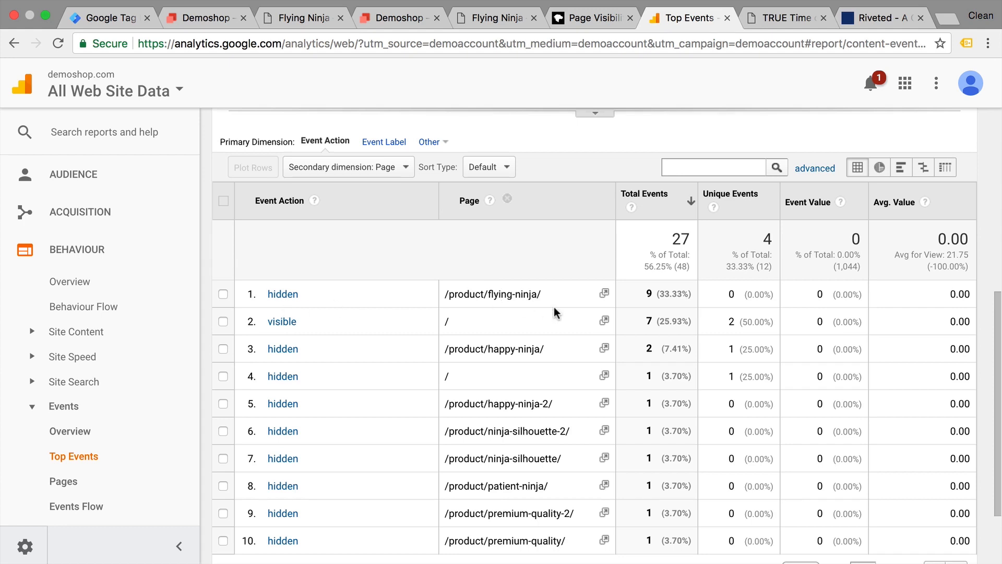
{"action": "mouse_move", "coordinate": [374, 313]}
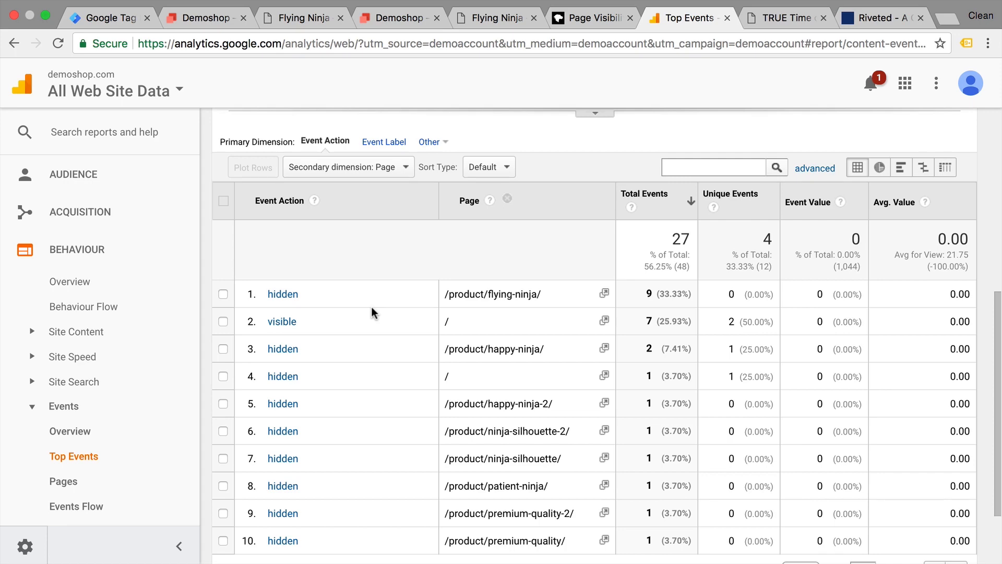
{"action": "left_click", "coordinate": [107, 19]}
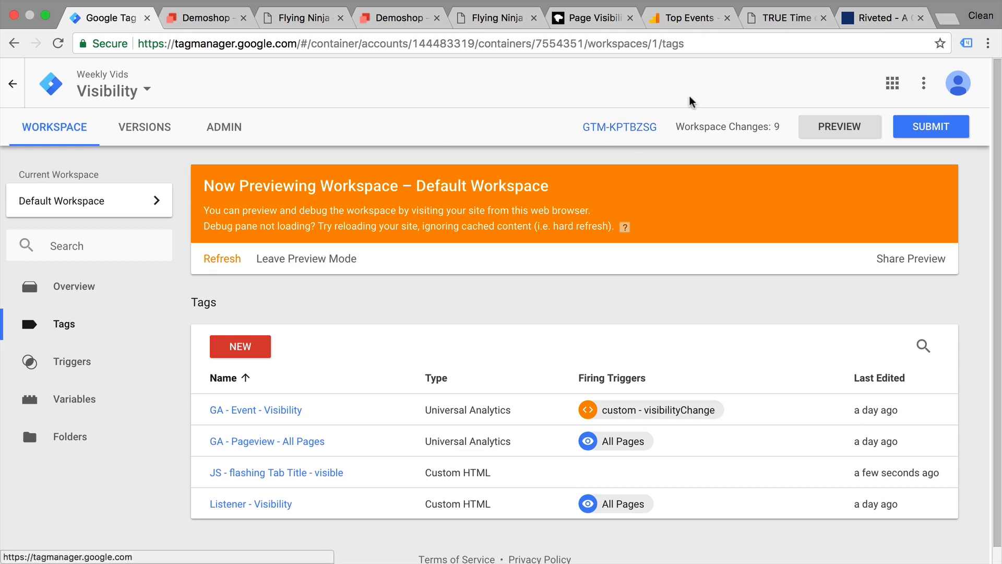
Read the Analytics Ninja article's hidden-time timing tables and timing distribution.
{"action": "left_click", "coordinate": [789, 16]}
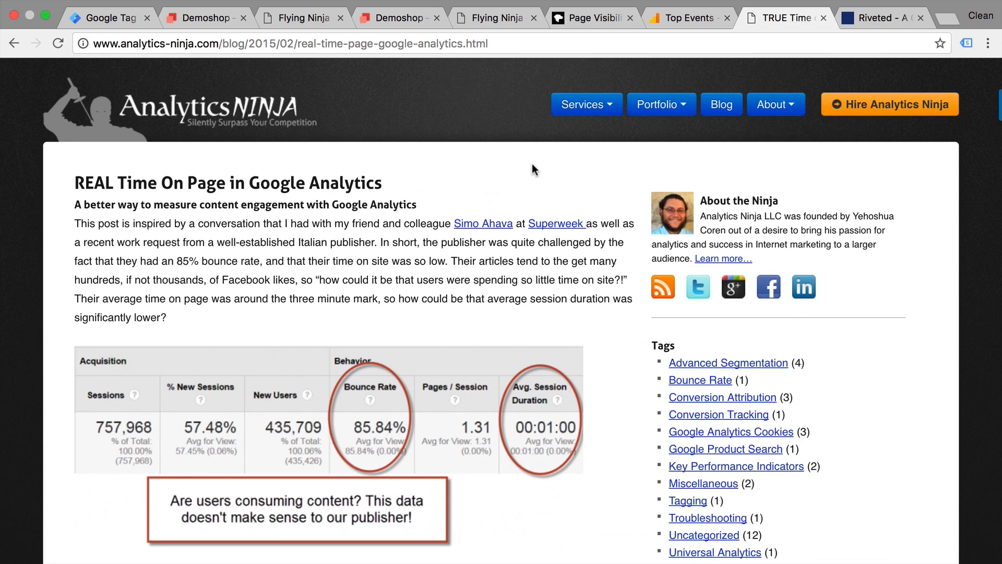
{"action": "scroll", "scroll_direction": "down", "scroll_amount": 3}
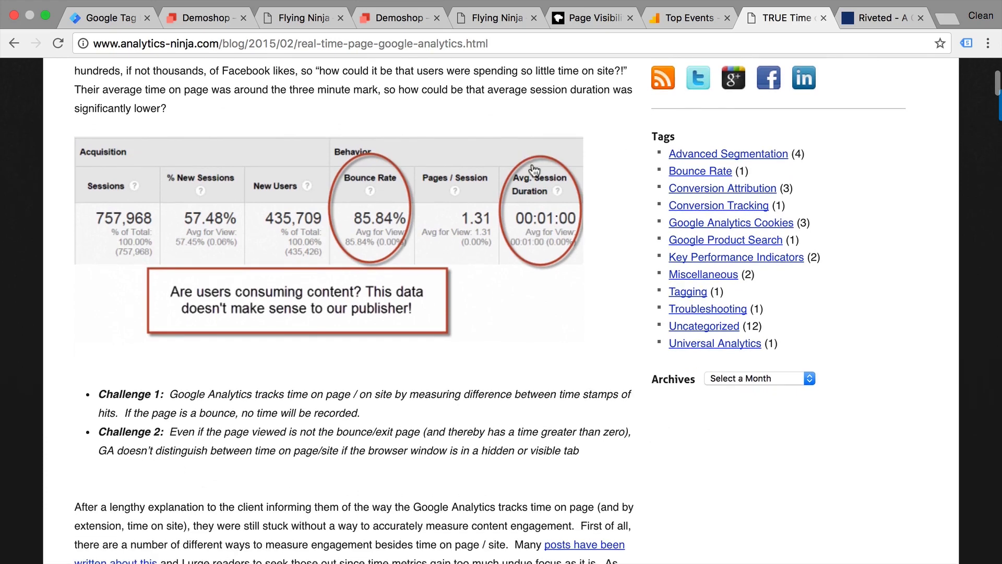
{"action": "mouse_move", "coordinate": [524, 186]}
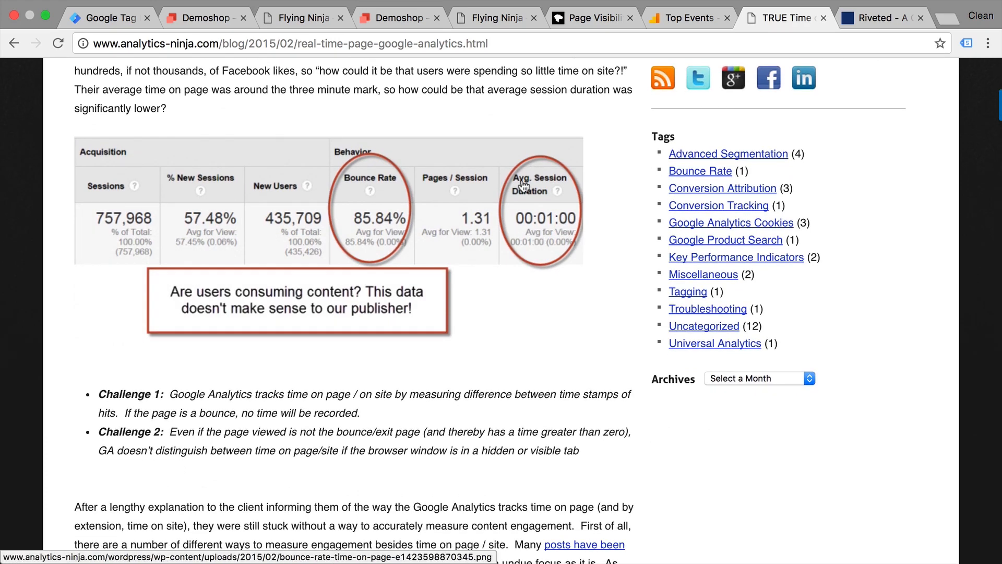
{"action": "mouse_move", "coordinate": [457, 313]}
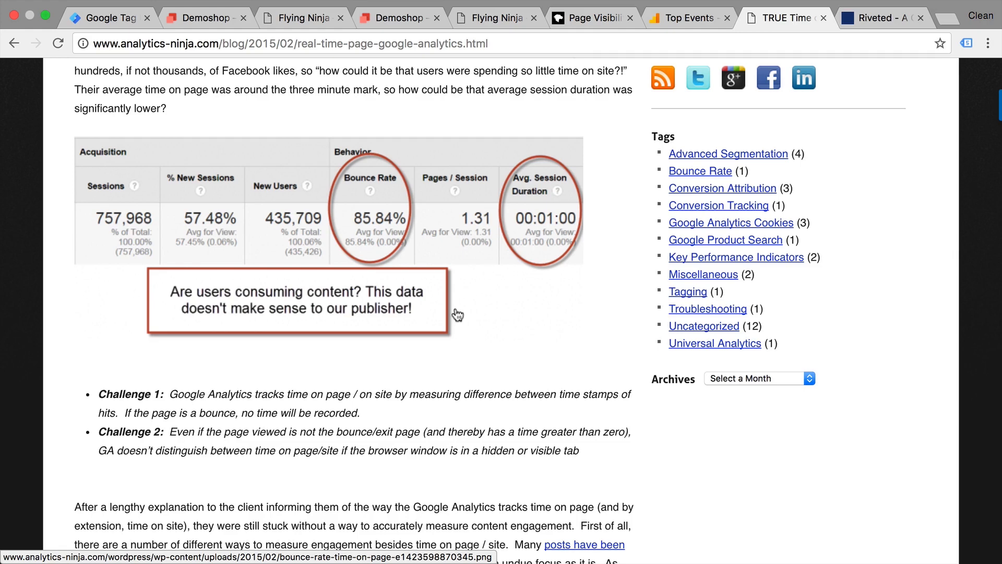
{"action": "scroll", "scroll_direction": "down", "scroll_amount": 3}
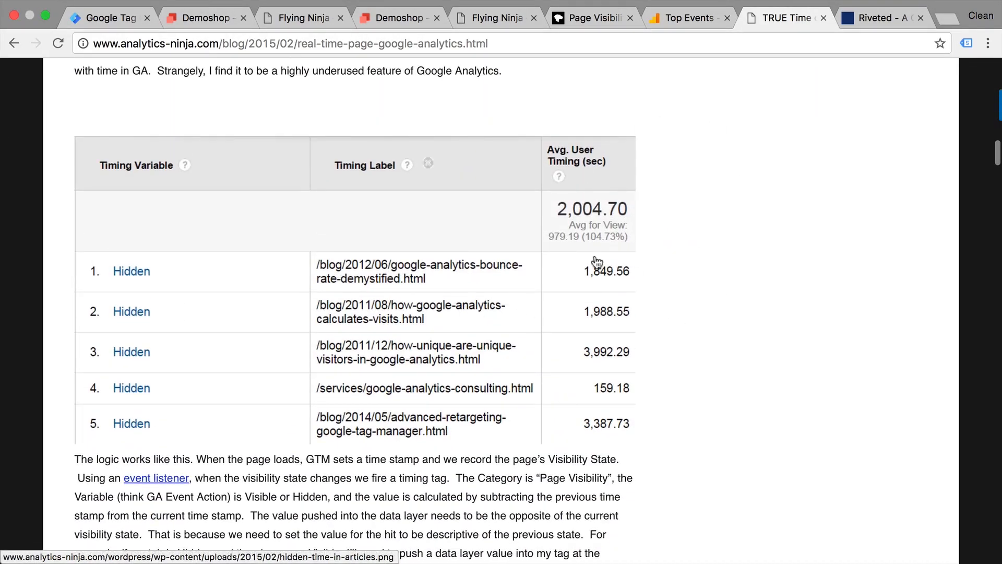
{"action": "mouse_move", "coordinate": [465, 374]}
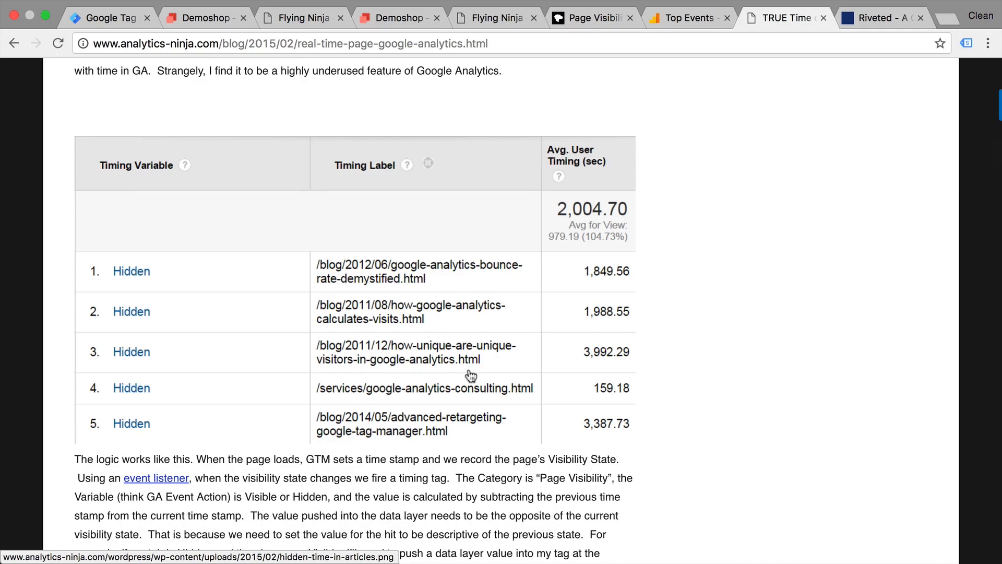
{"action": "scroll", "scroll_direction": "down", "scroll_amount": 3}
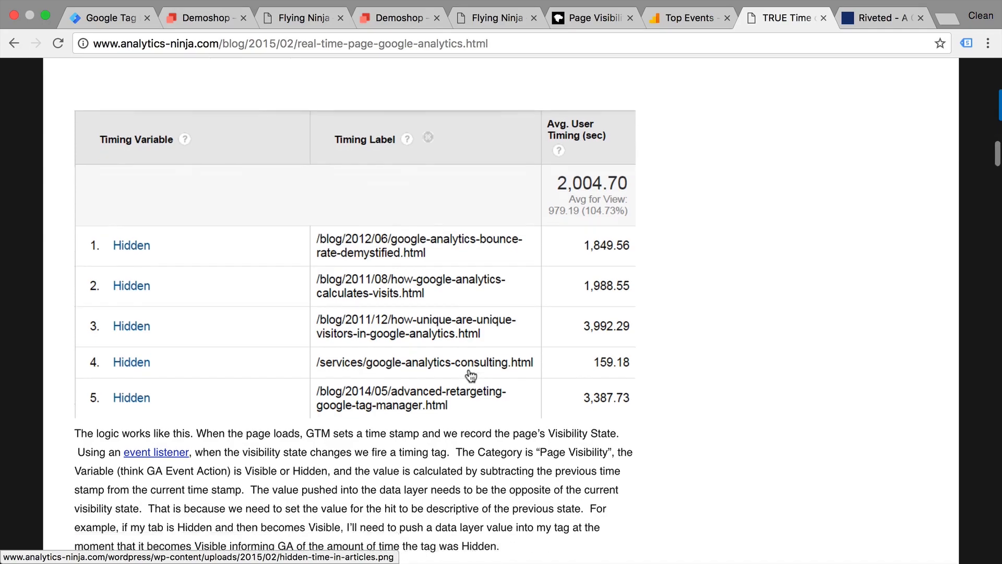
{"action": "scroll", "scroll_direction": "down", "scroll_amount": 3}
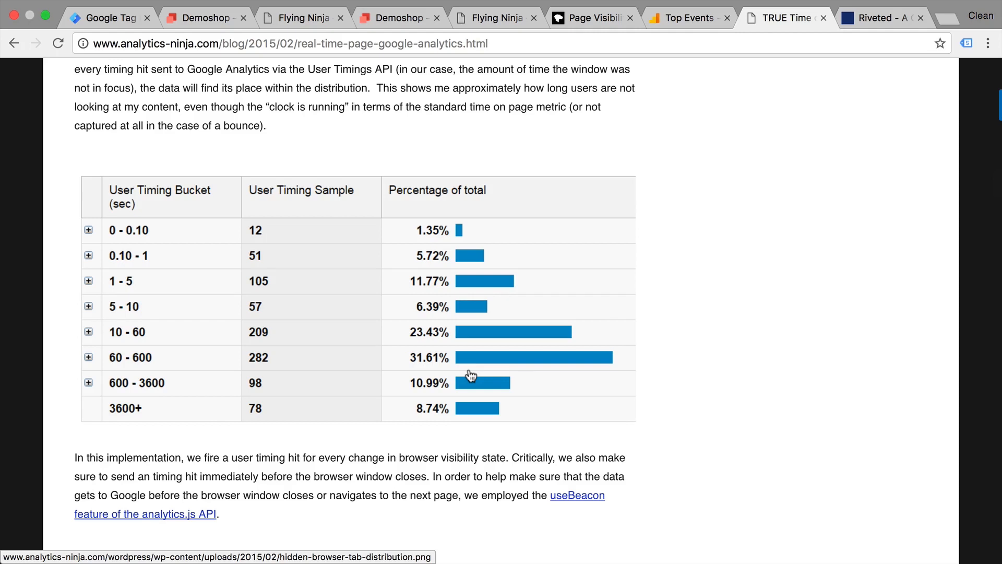
{"action": "mouse_move", "coordinate": [833, 56]}
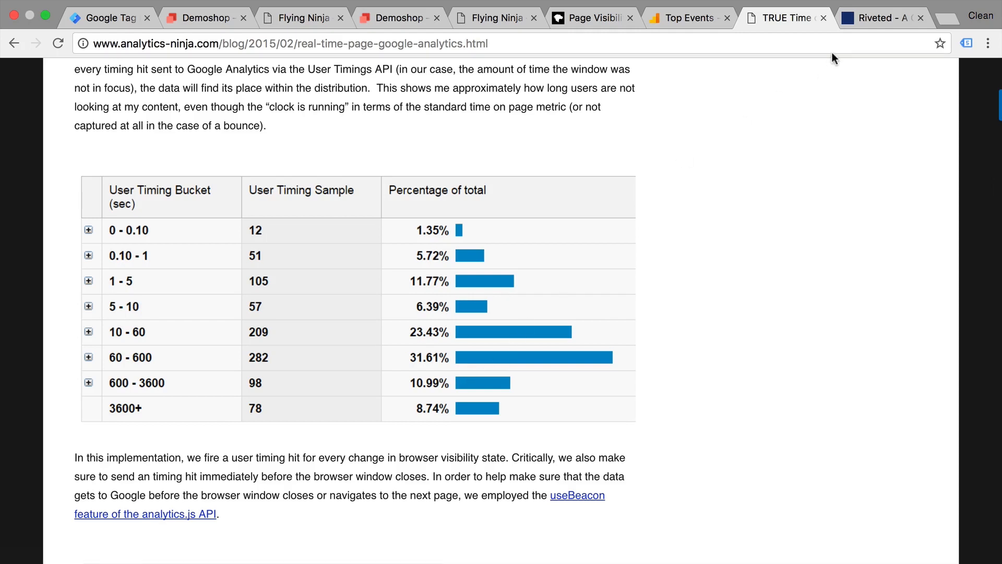
Review the Riveted plugin's options and dataLayer variable names, then return to Tag Manager.
{"action": "left_click", "coordinate": [888, 17]}
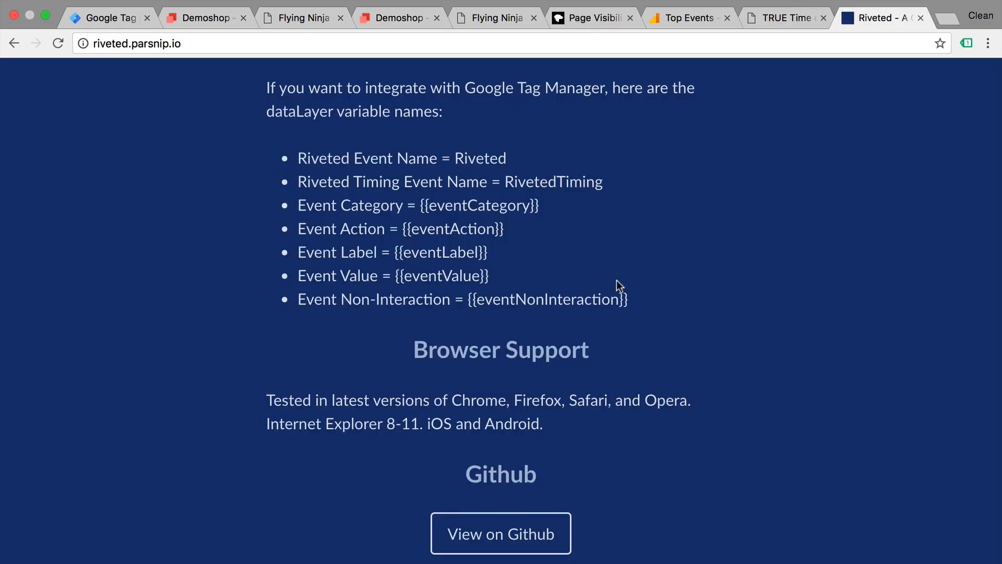
{"action": "scroll", "scroll_direction": "up", "scroll_amount": 3}
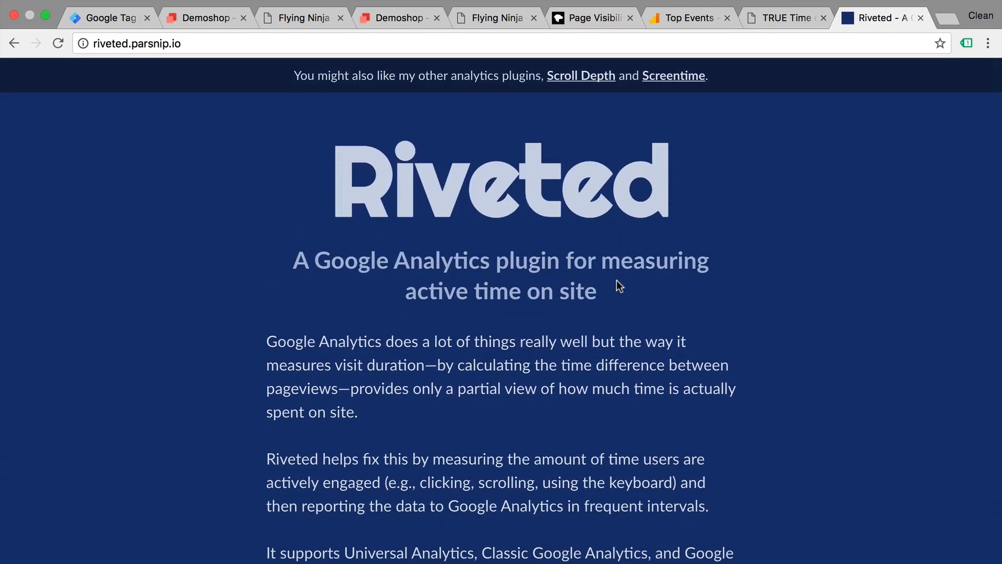
{"action": "scroll", "scroll_direction": "down", "scroll_amount": 3}
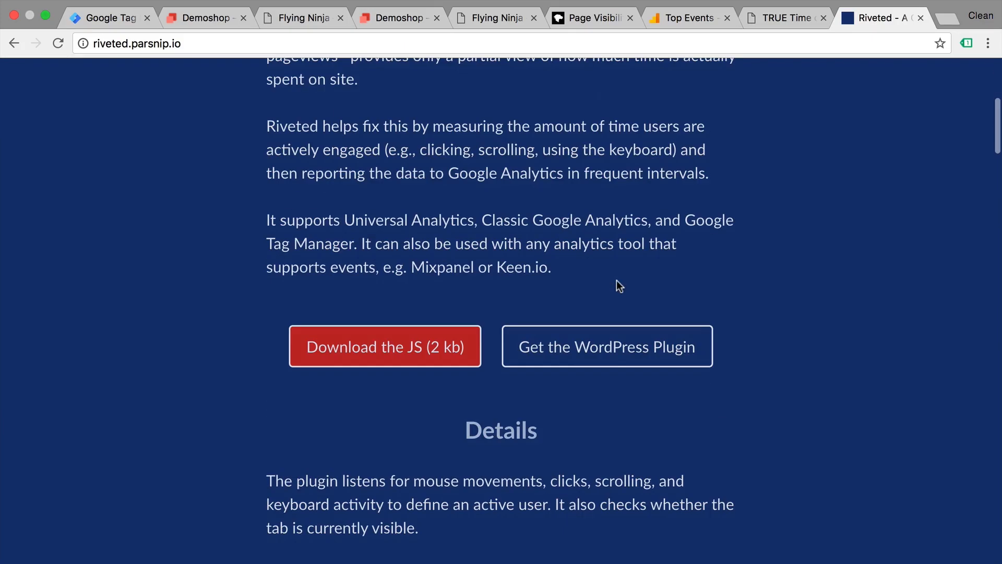
{"action": "scroll", "scroll_direction": "down", "scroll_amount": 3}
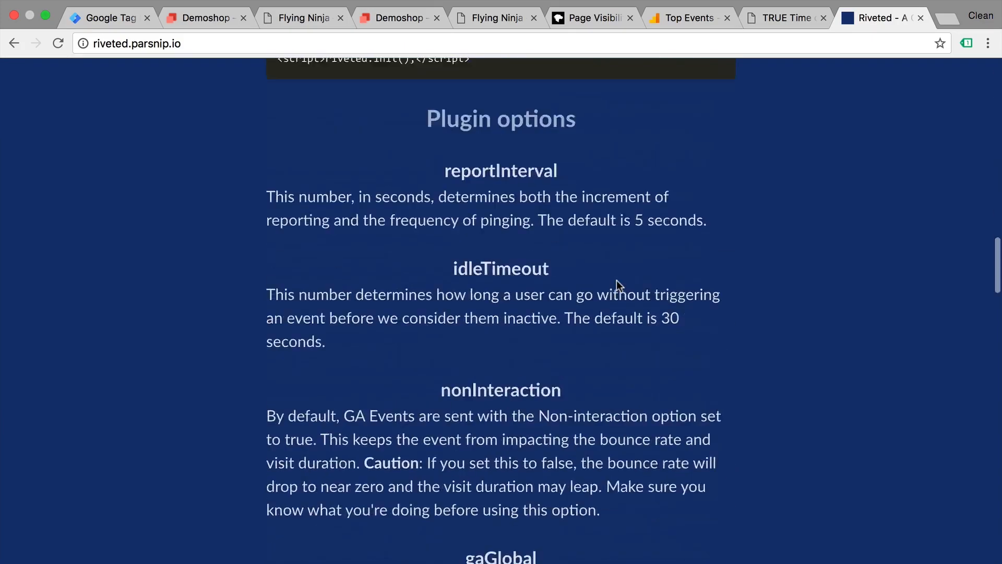
{"action": "scroll", "scroll_direction": "down", "scroll_amount": 3}
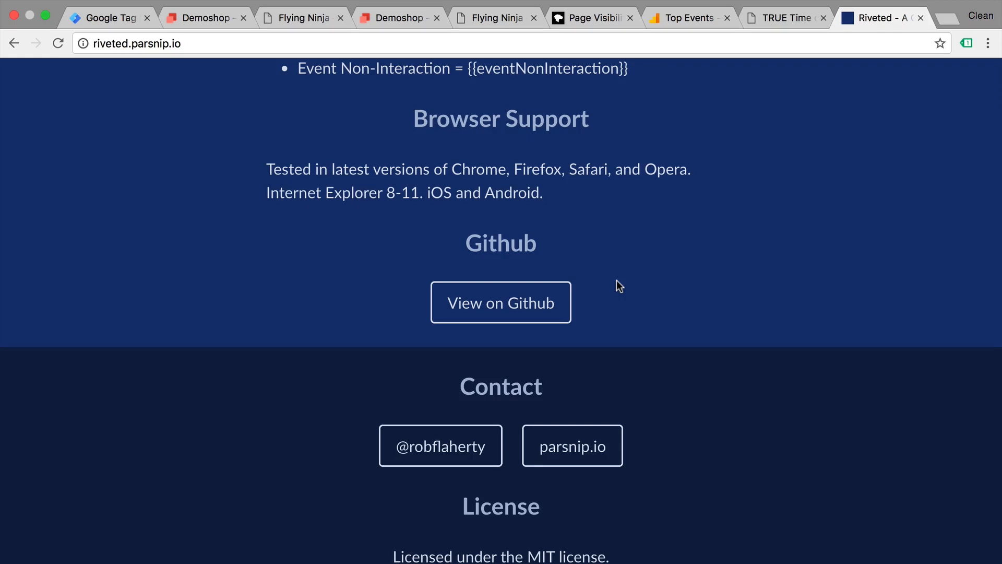
{"action": "left_click", "coordinate": [109, 18]}
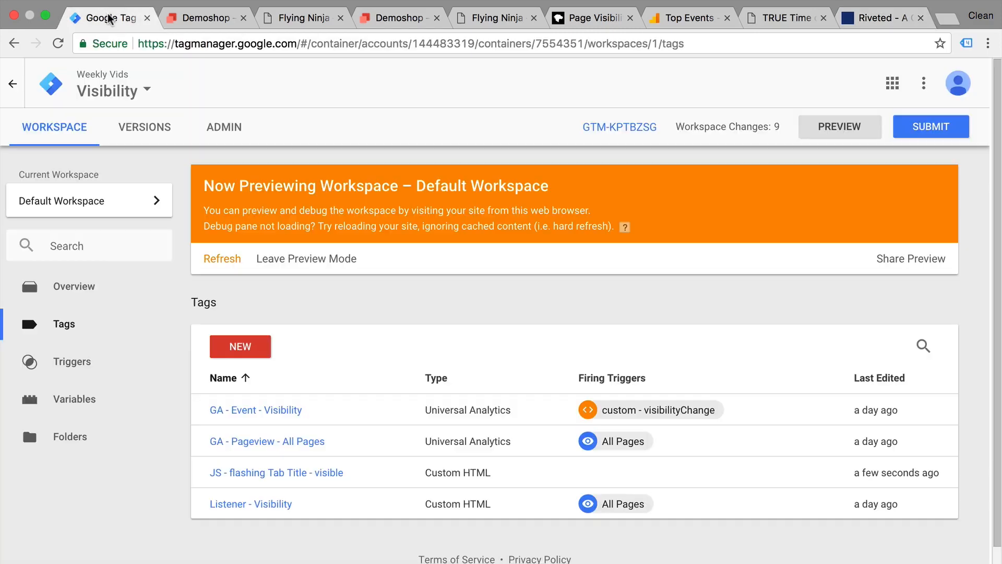
{"action": "mouse_move", "coordinate": [92, 339]}
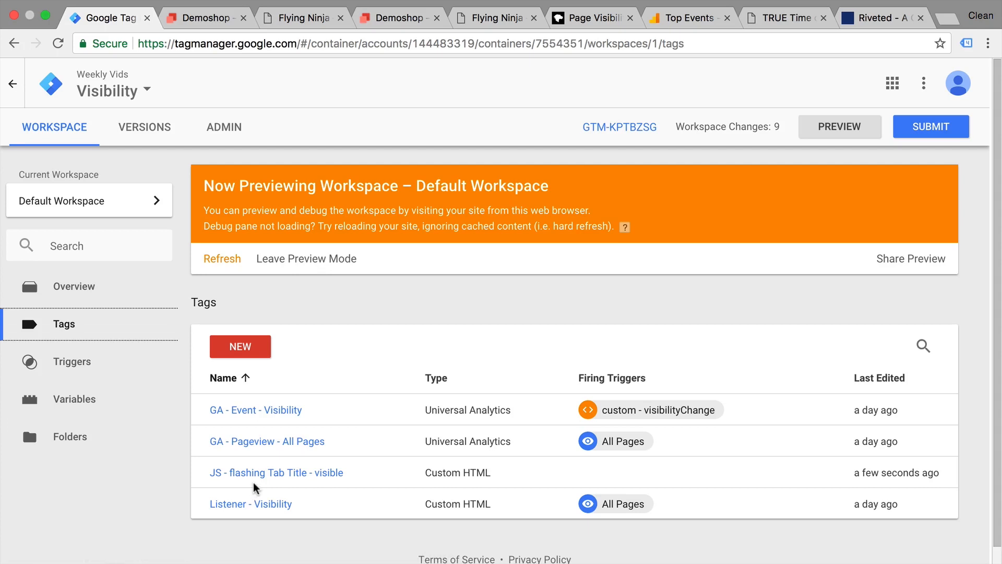
{"action": "mouse_move", "coordinate": [258, 486]}
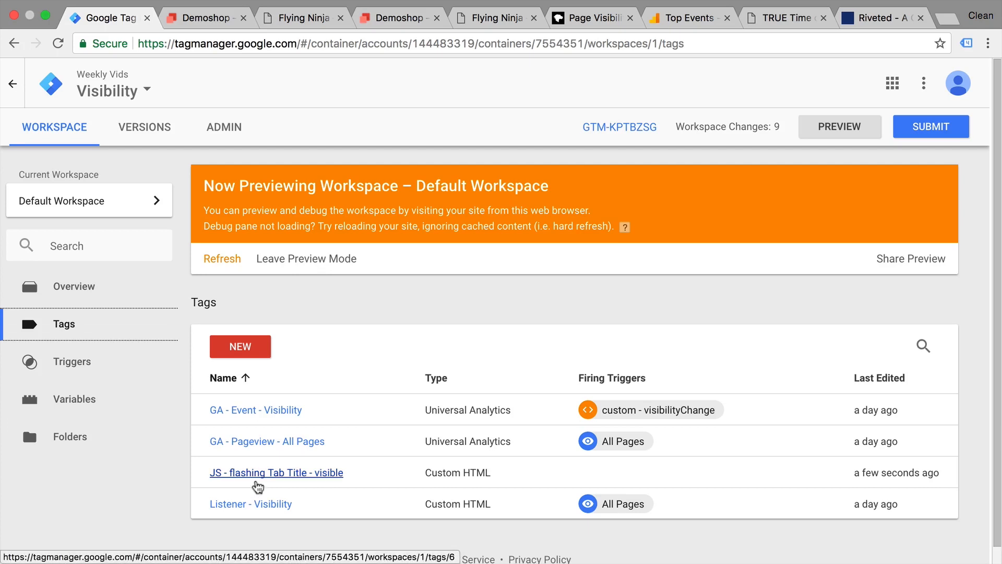
Set JS - flashing Tab Title - visible to fire on custom - visibilityChange and save it.
{"action": "left_click", "coordinate": [276, 473]}
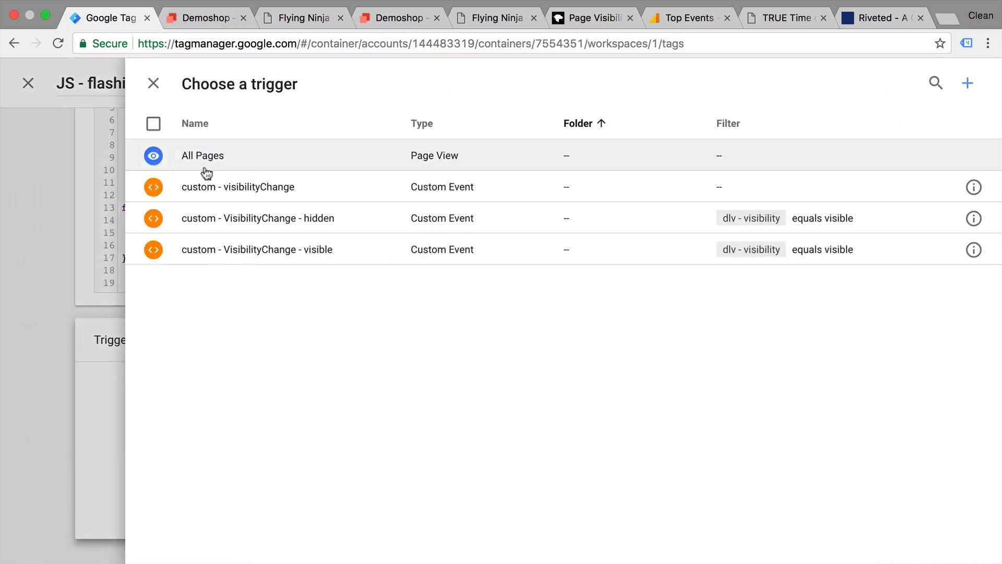
{"action": "left_click", "coordinate": [238, 187]}
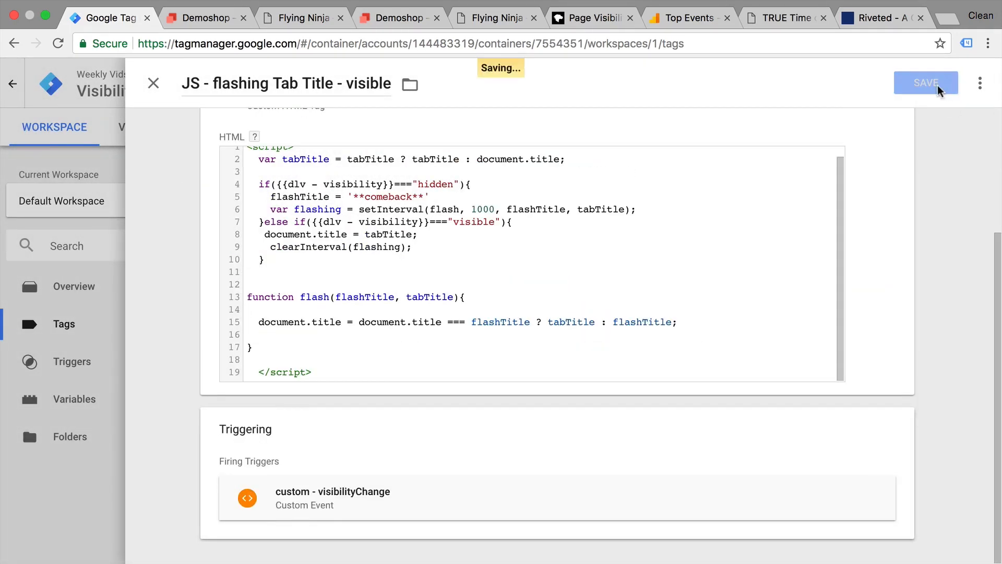
{"action": "left_click", "coordinate": [926, 81]}
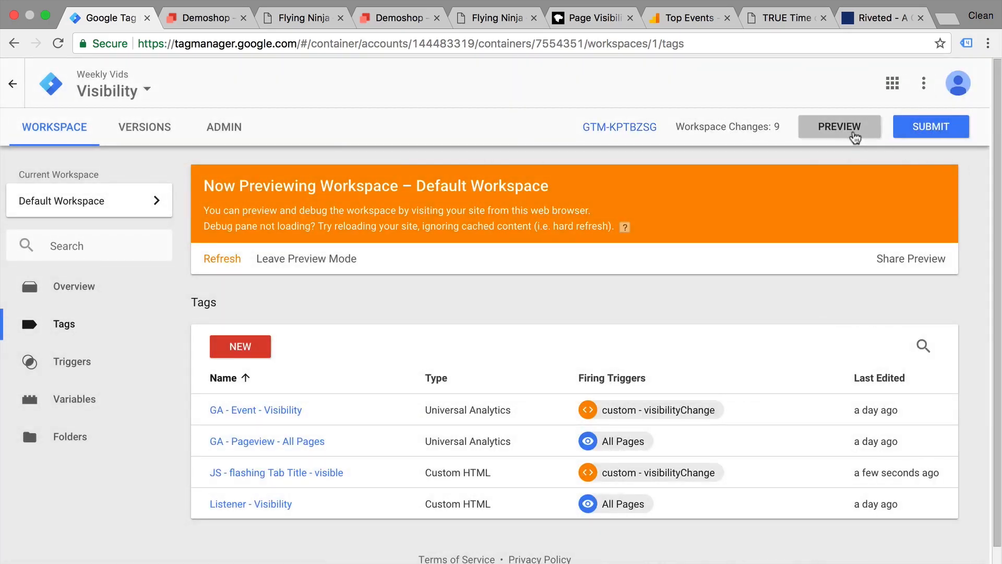
Refresh the preview, switch to the Flying Ninja tab and close the duplicate shop tab.
{"action": "left_click", "coordinate": [208, 17]}
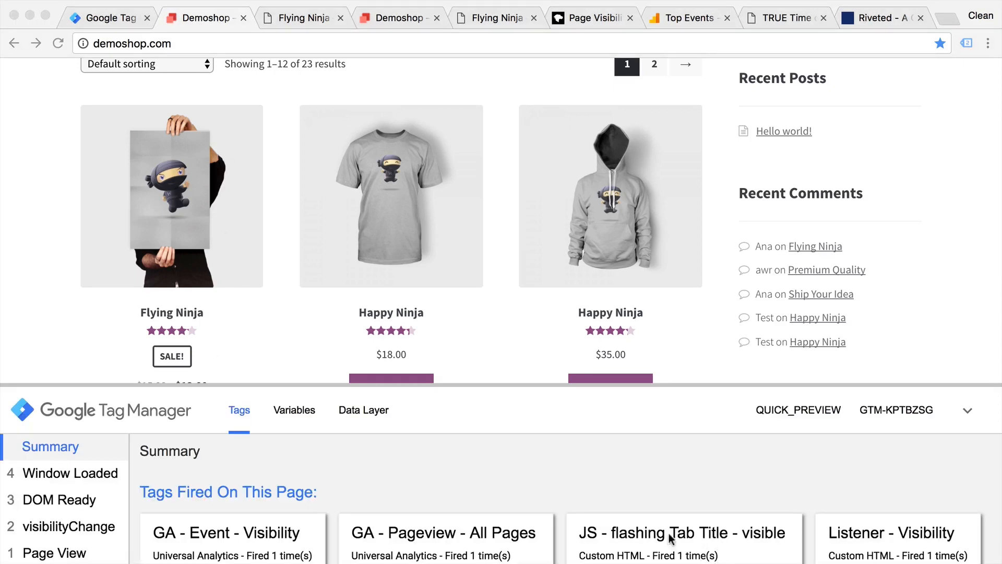
{"action": "left_click", "coordinate": [299, 18]}
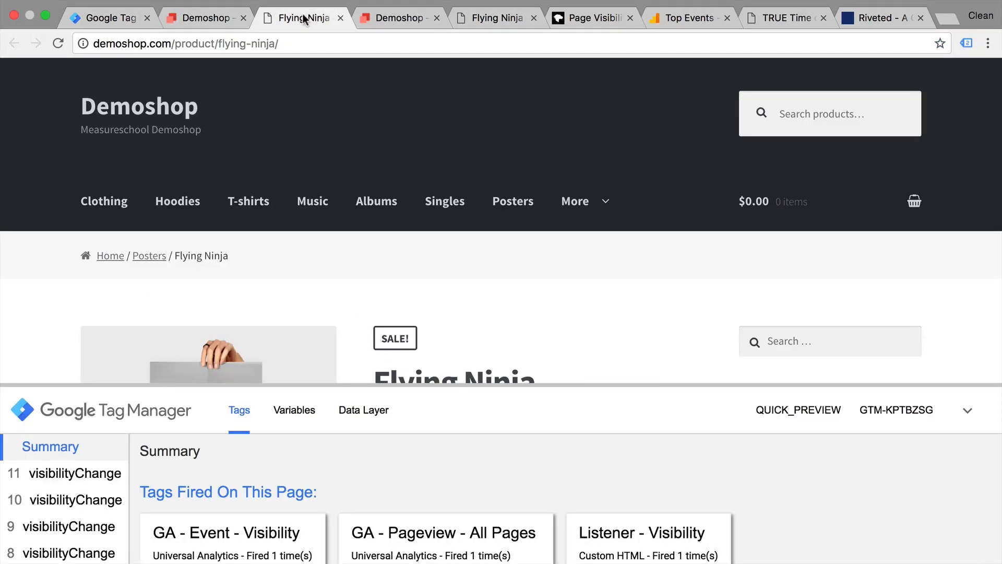
{"action": "mouse_move", "coordinate": [418, 27]}
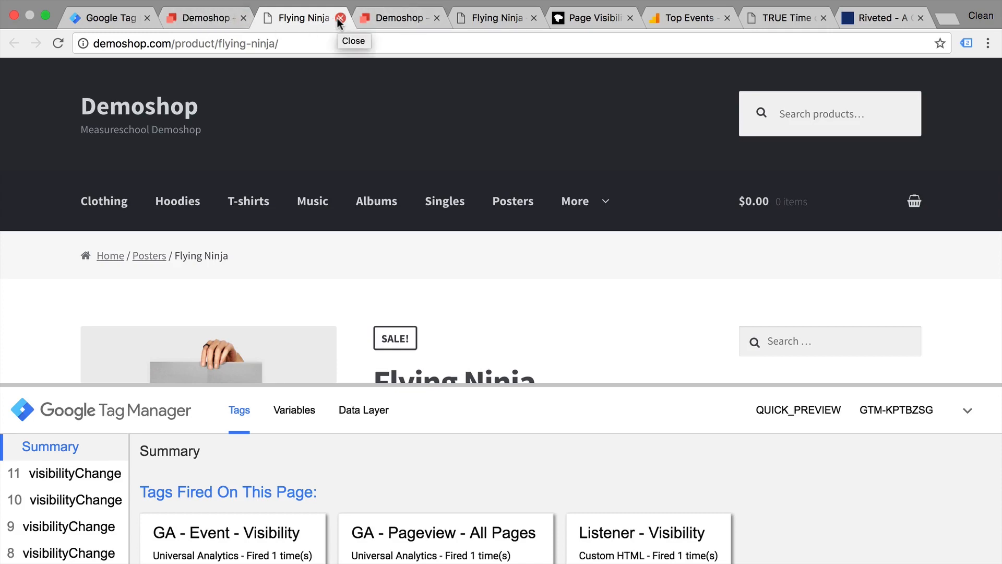
{"action": "left_click", "coordinate": [340, 18]}
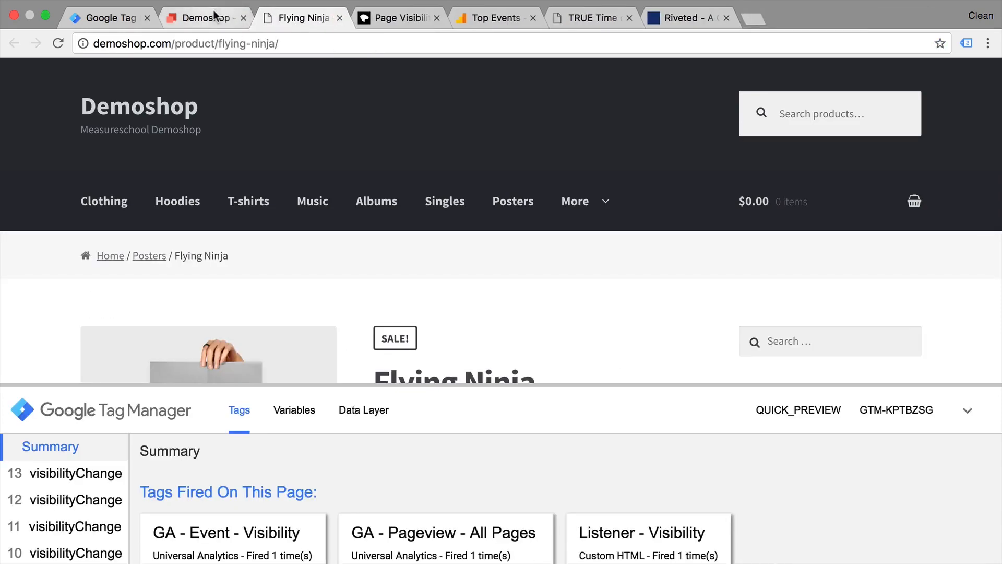
{"action": "mouse_move", "coordinate": [202, 23]}
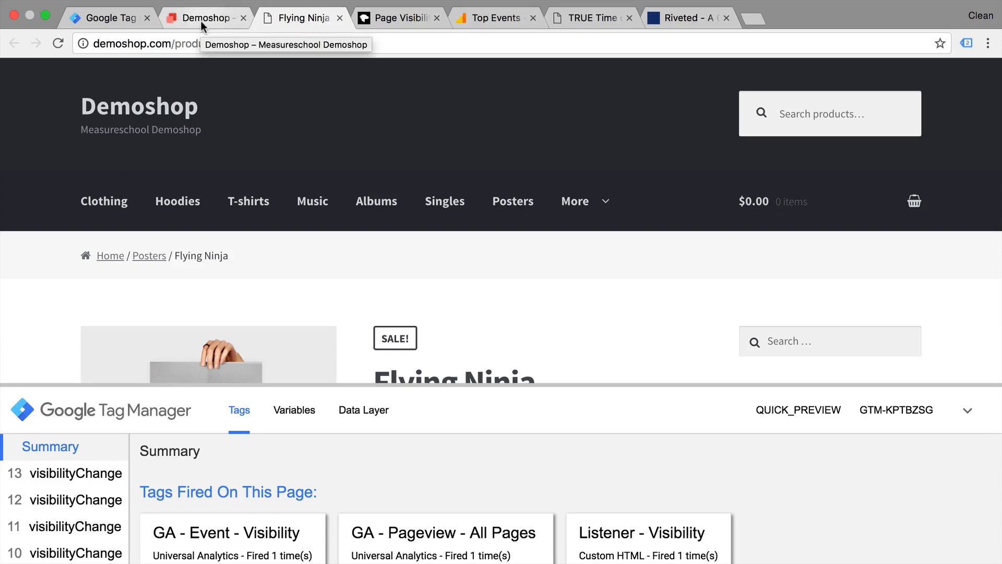
{"action": "mouse_move", "coordinate": [185, 24]}
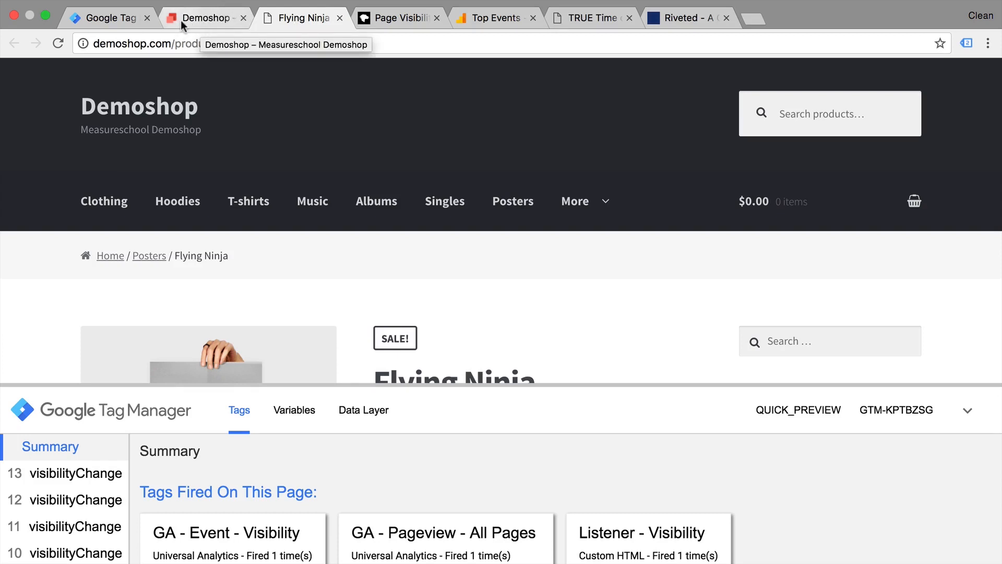
{"action": "mouse_move", "coordinate": [198, 25]}
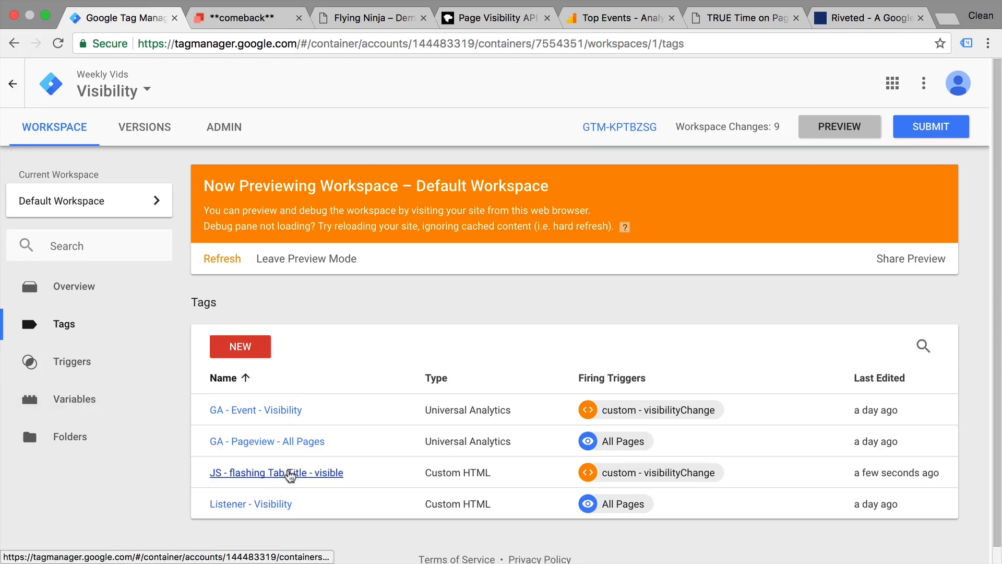
Review the flashing tab title tag's **comeback** script, then return to Demoshop.
{"action": "left_click", "coordinate": [277, 473]}
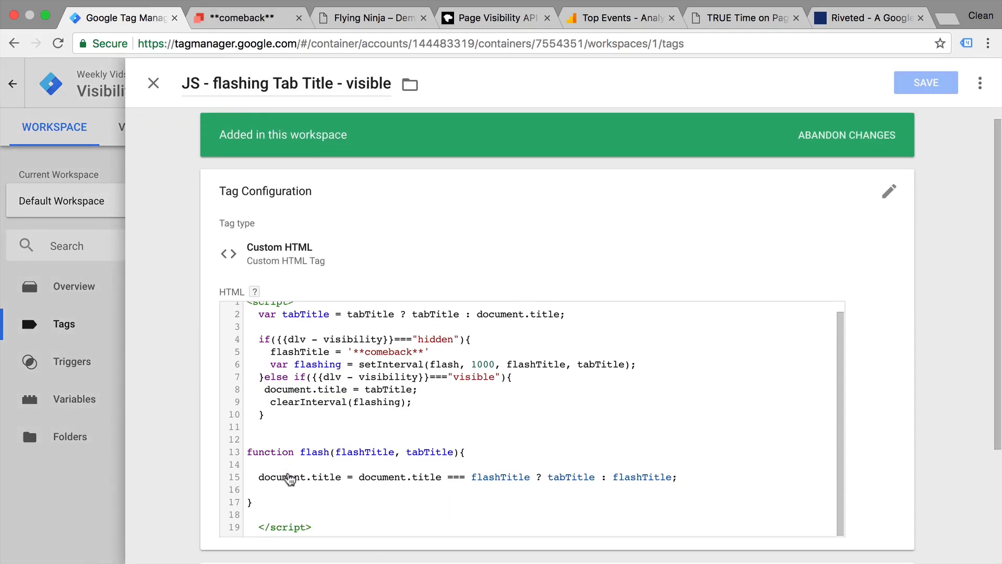
{"action": "scroll", "scroll_direction": "down", "scroll_amount": 3}
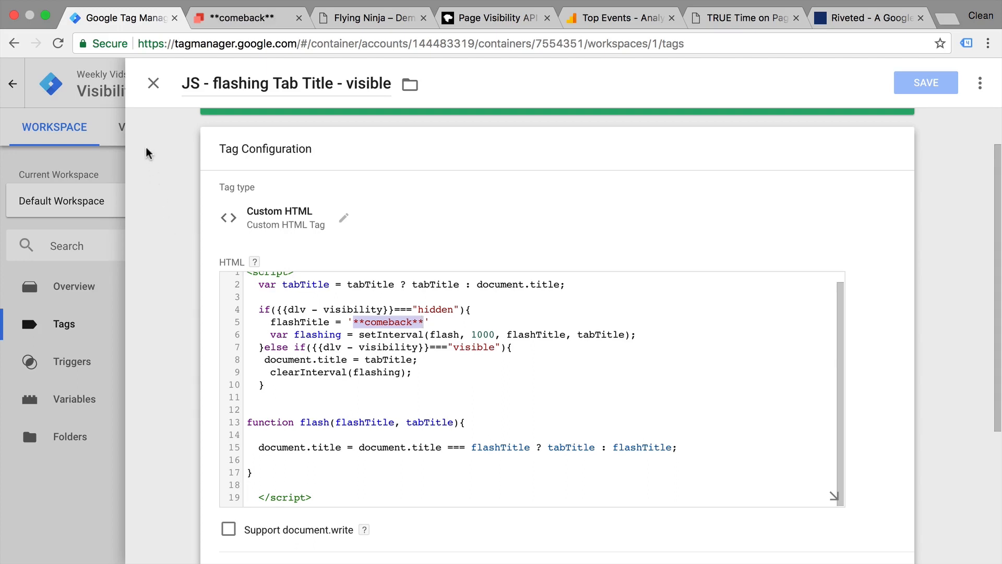
{"action": "left_click", "coordinate": [240, 18]}
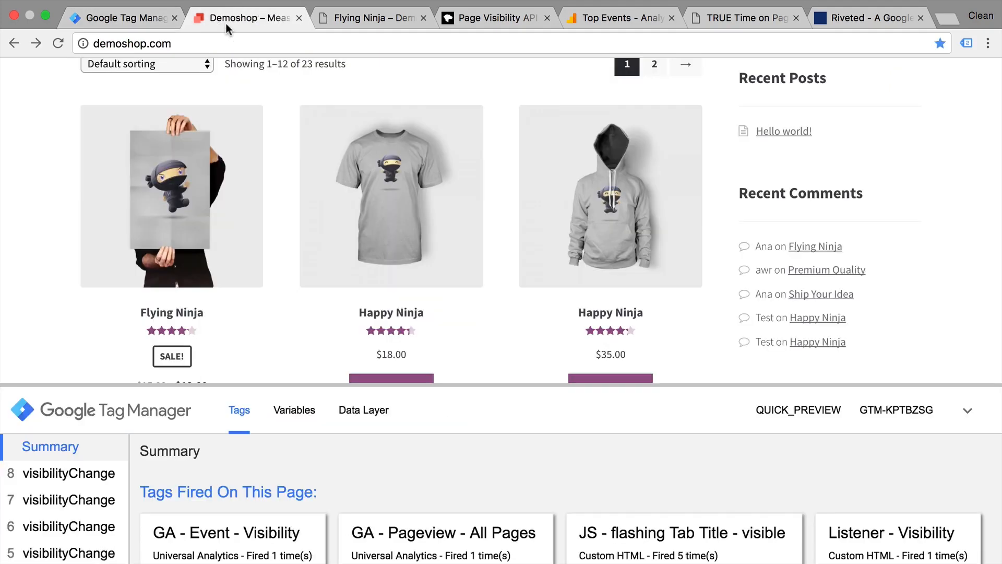
{"action": "mouse_move", "coordinate": [185, 118]}
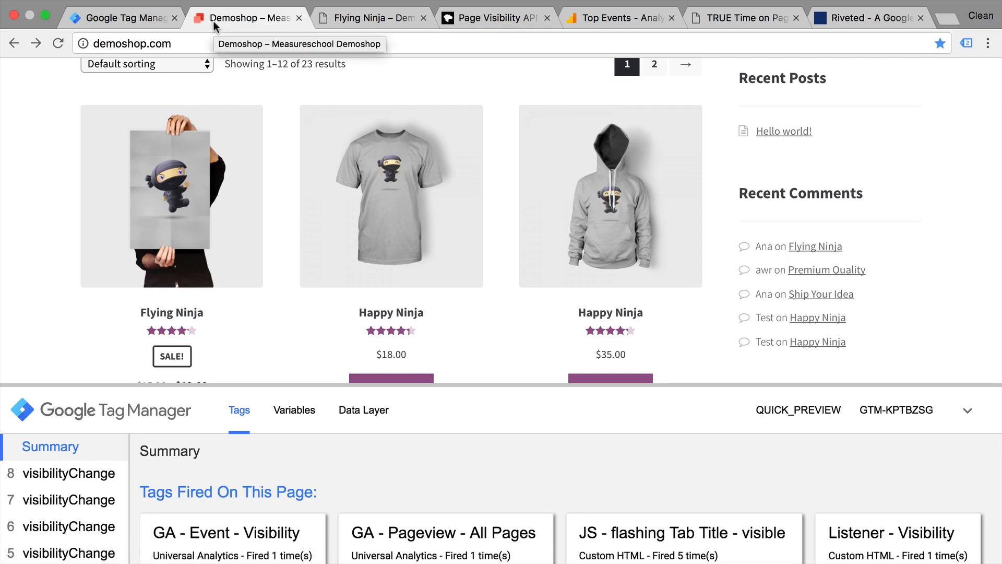
{"action": "mouse_move", "coordinate": [205, 23]}
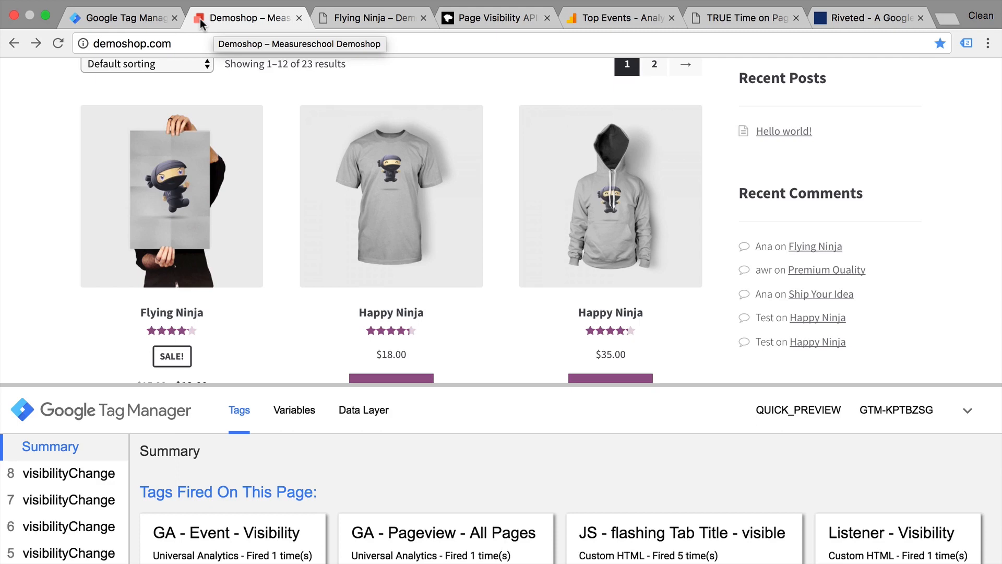